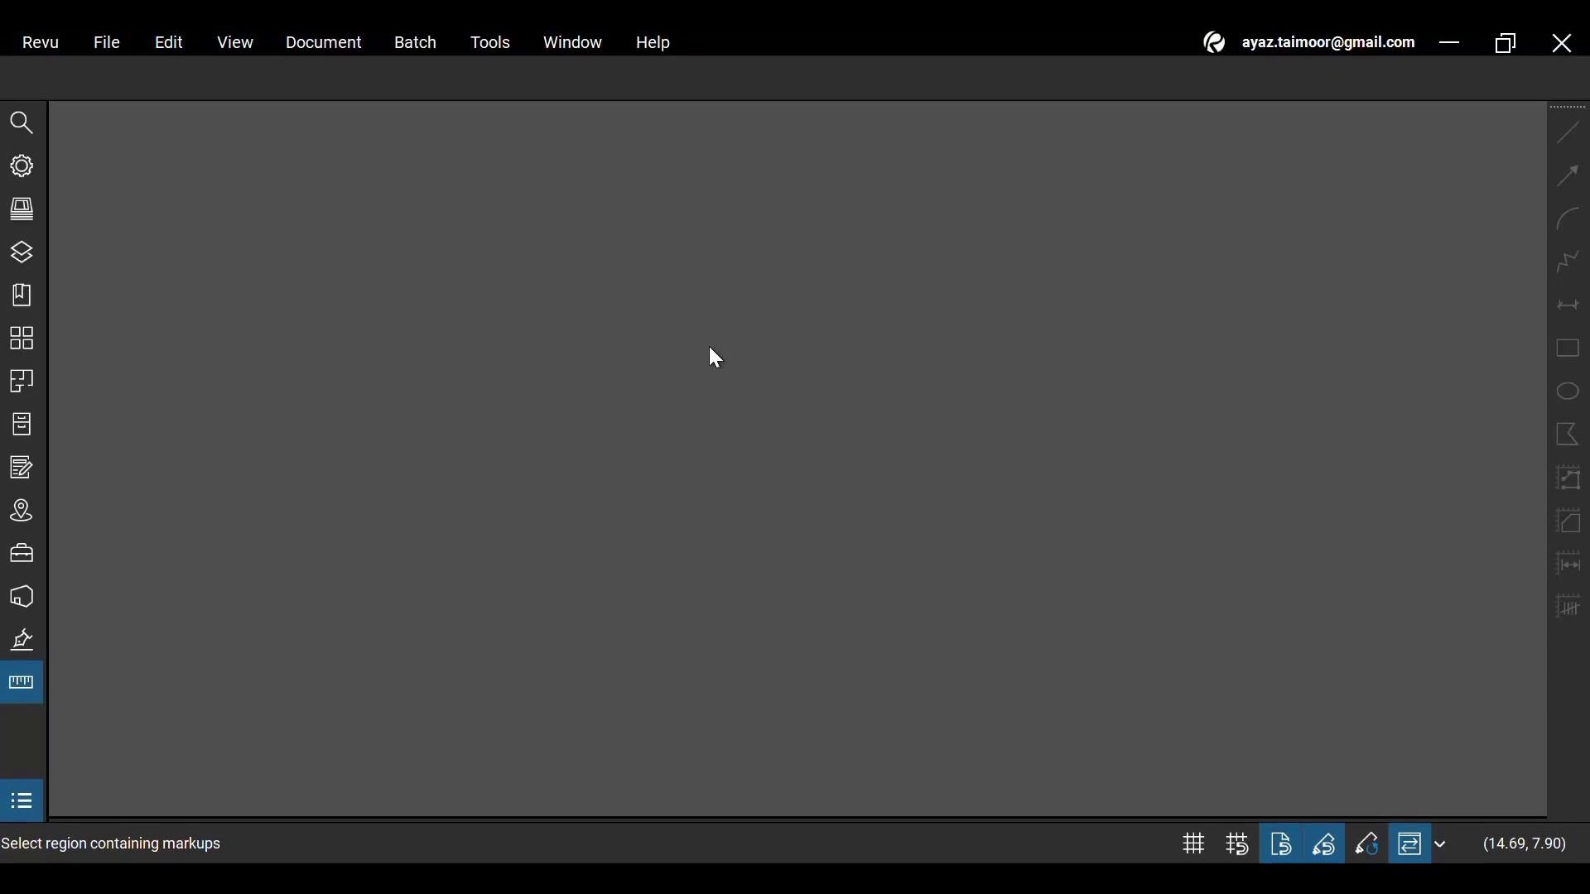
# Step: Start opening an existing PDF from the File menu to load the BG Floor Plan drawing
pyautogui.click(106, 41)
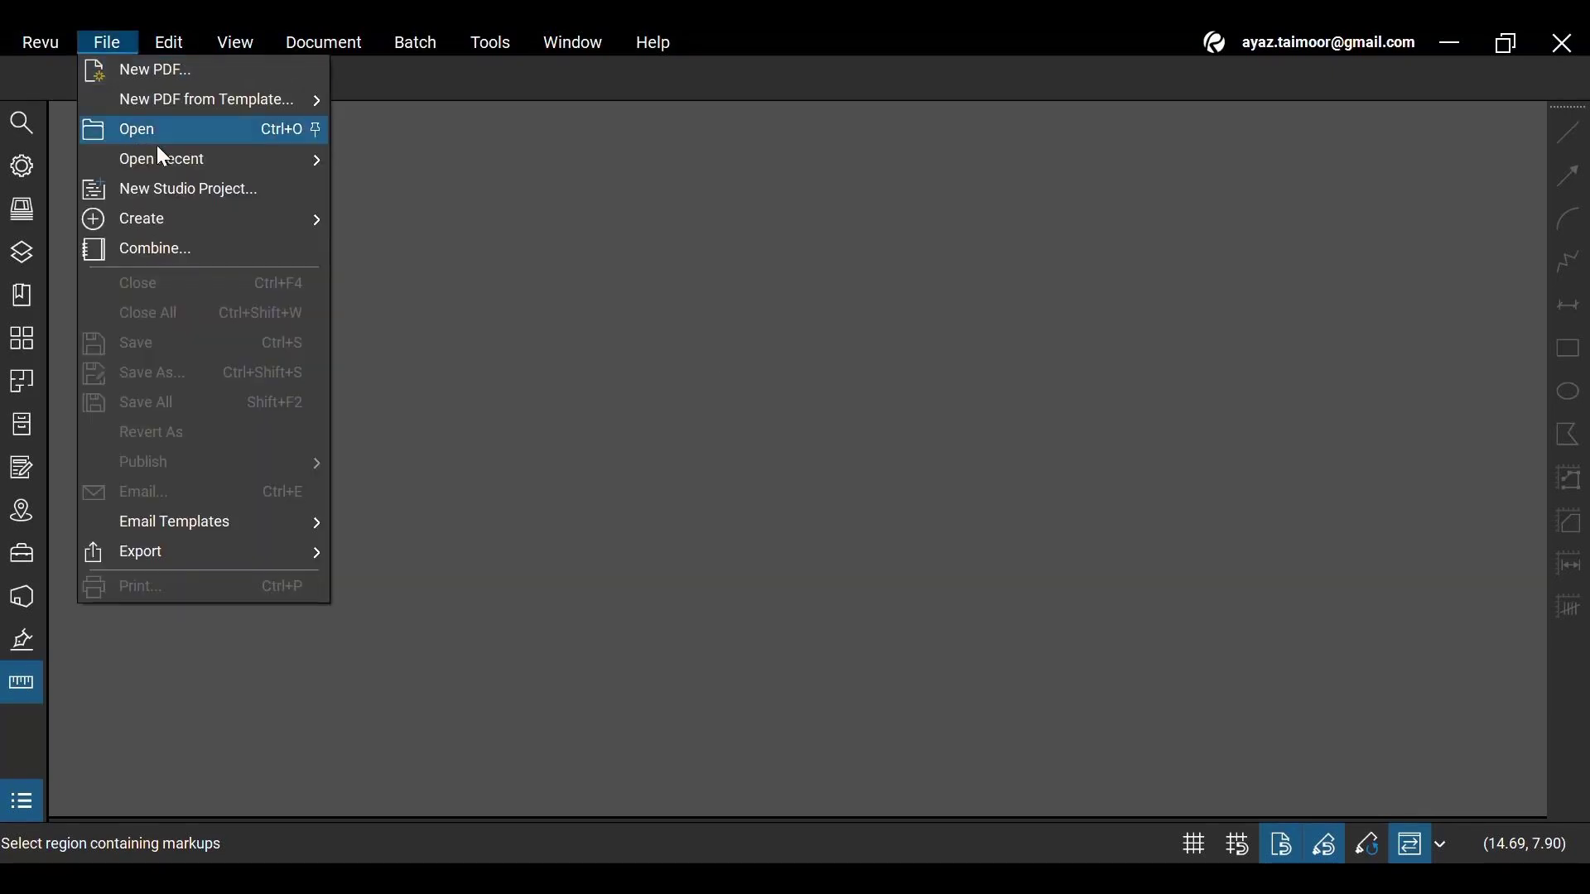
pyautogui.click(134, 129)
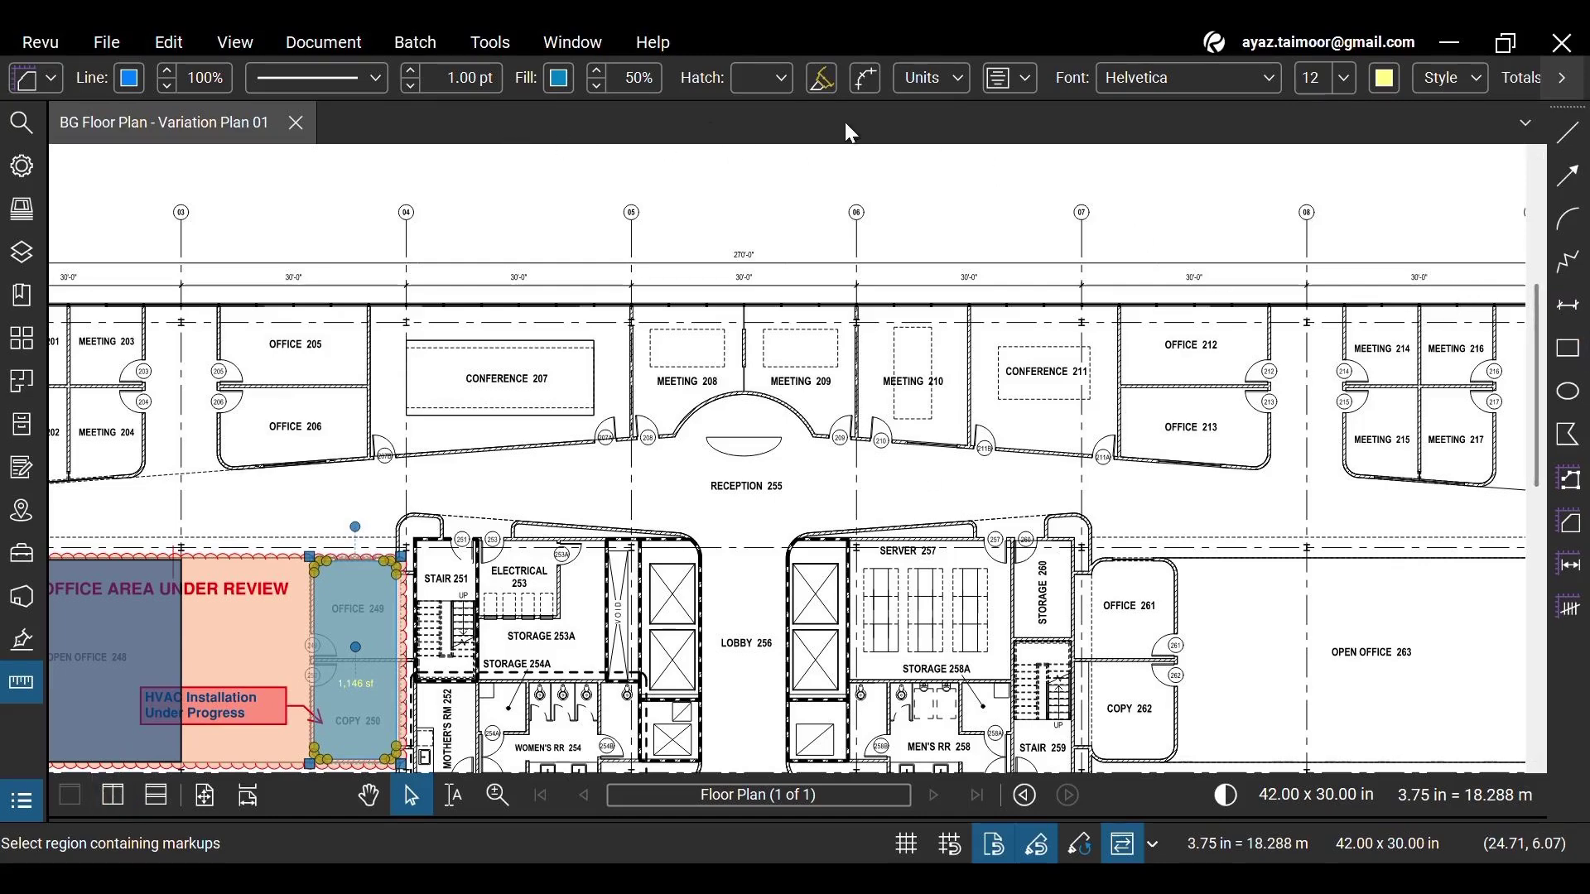
pyautogui.moveTo(81, 785)
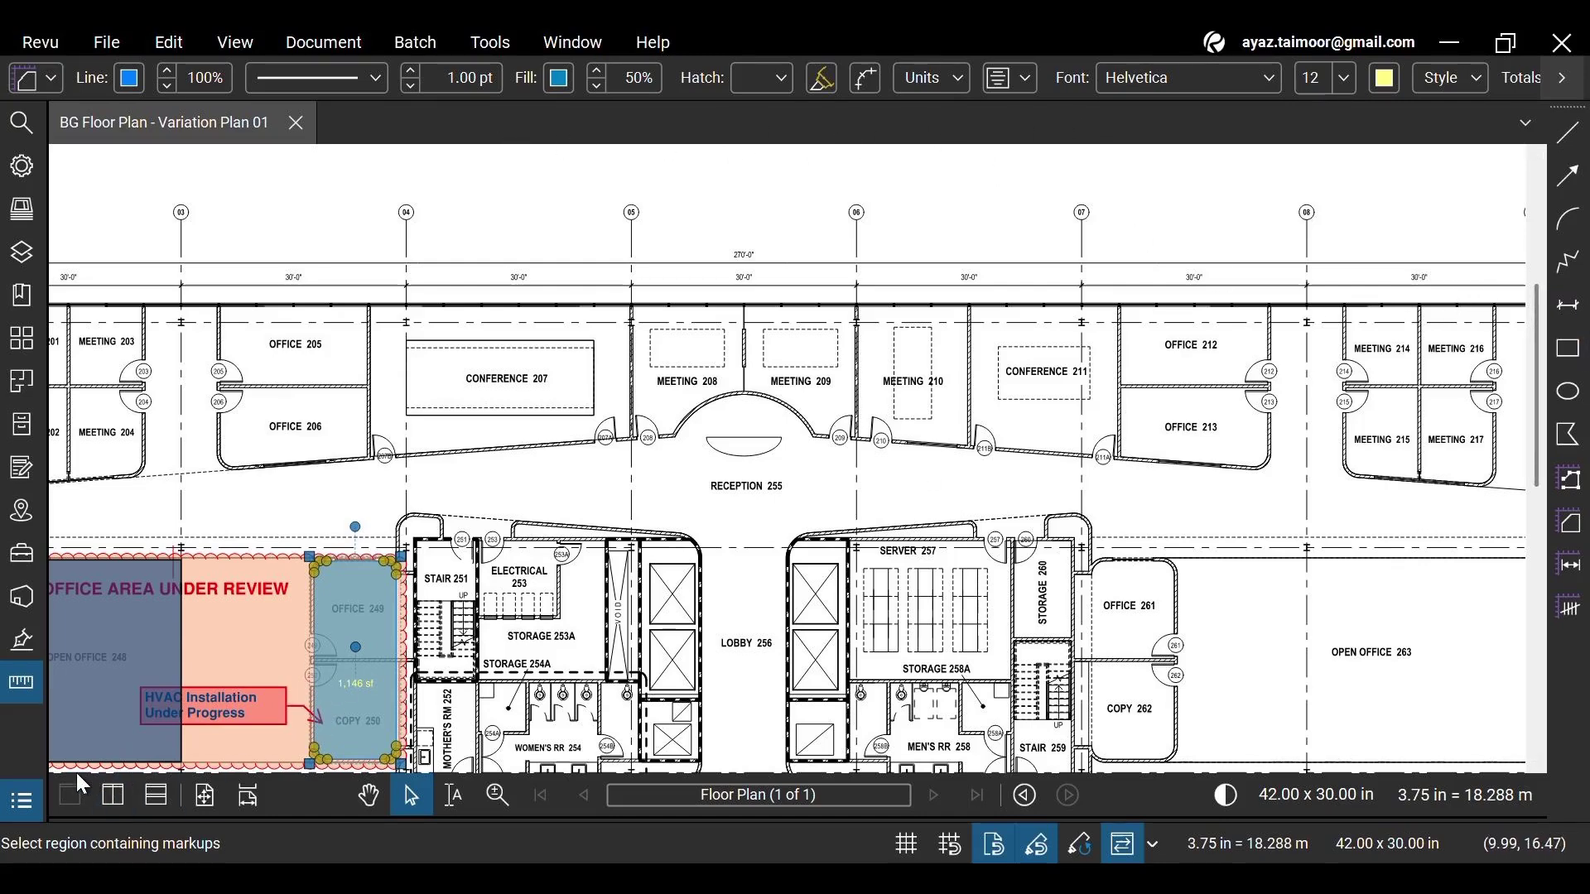
# Step: Draw a red rectangle markup around Conference 207 and select it for editing
pyautogui.click(1567, 348)
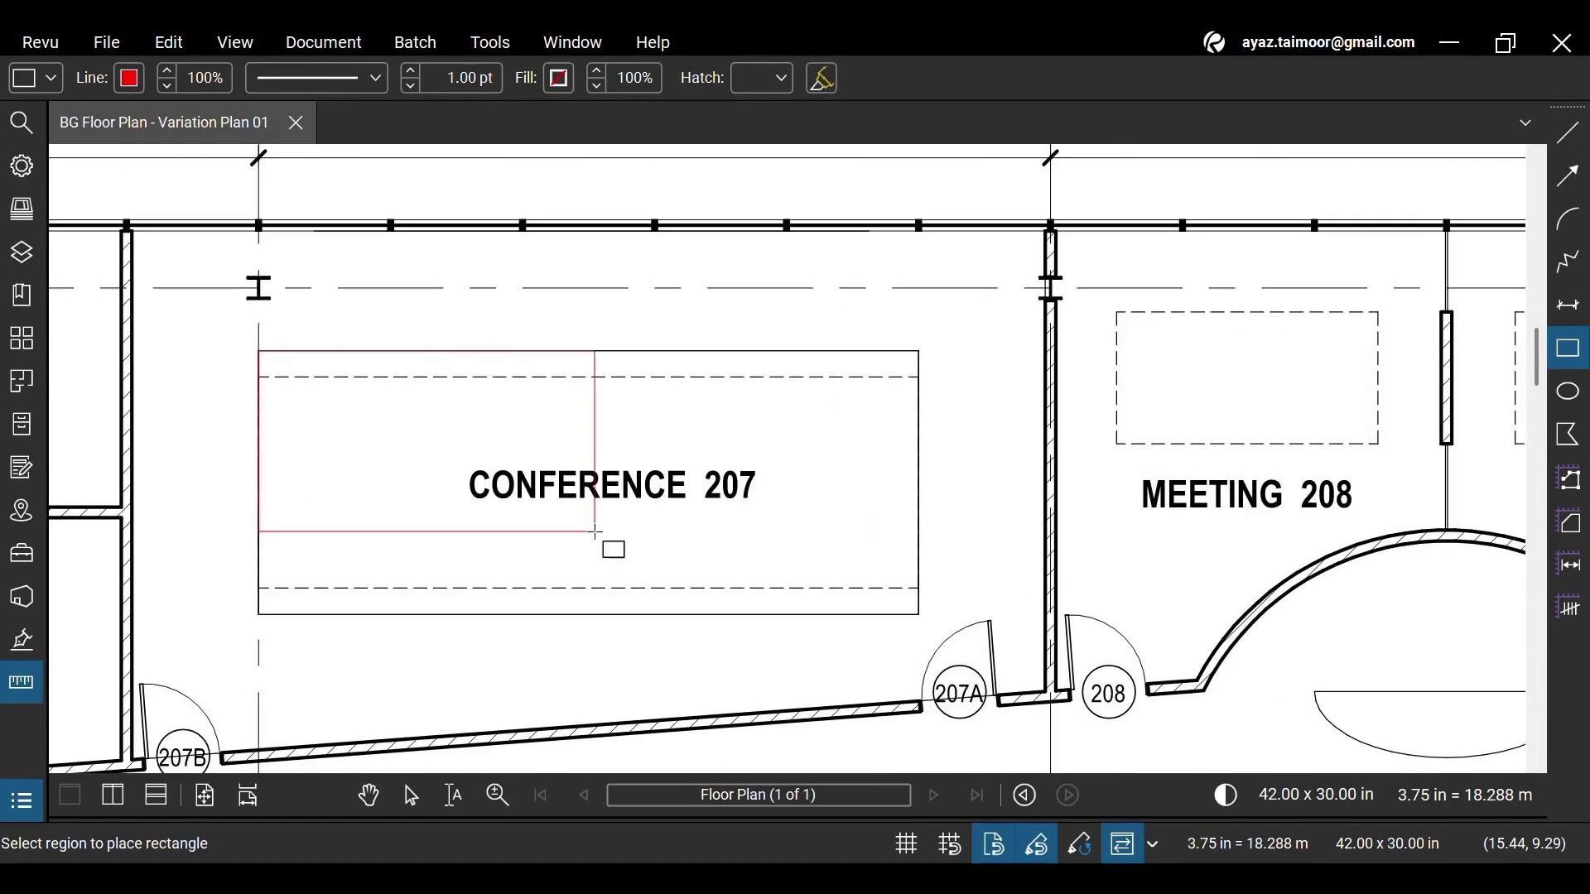
pyautogui.moveTo(258, 349); pyautogui.dragTo(918, 613)
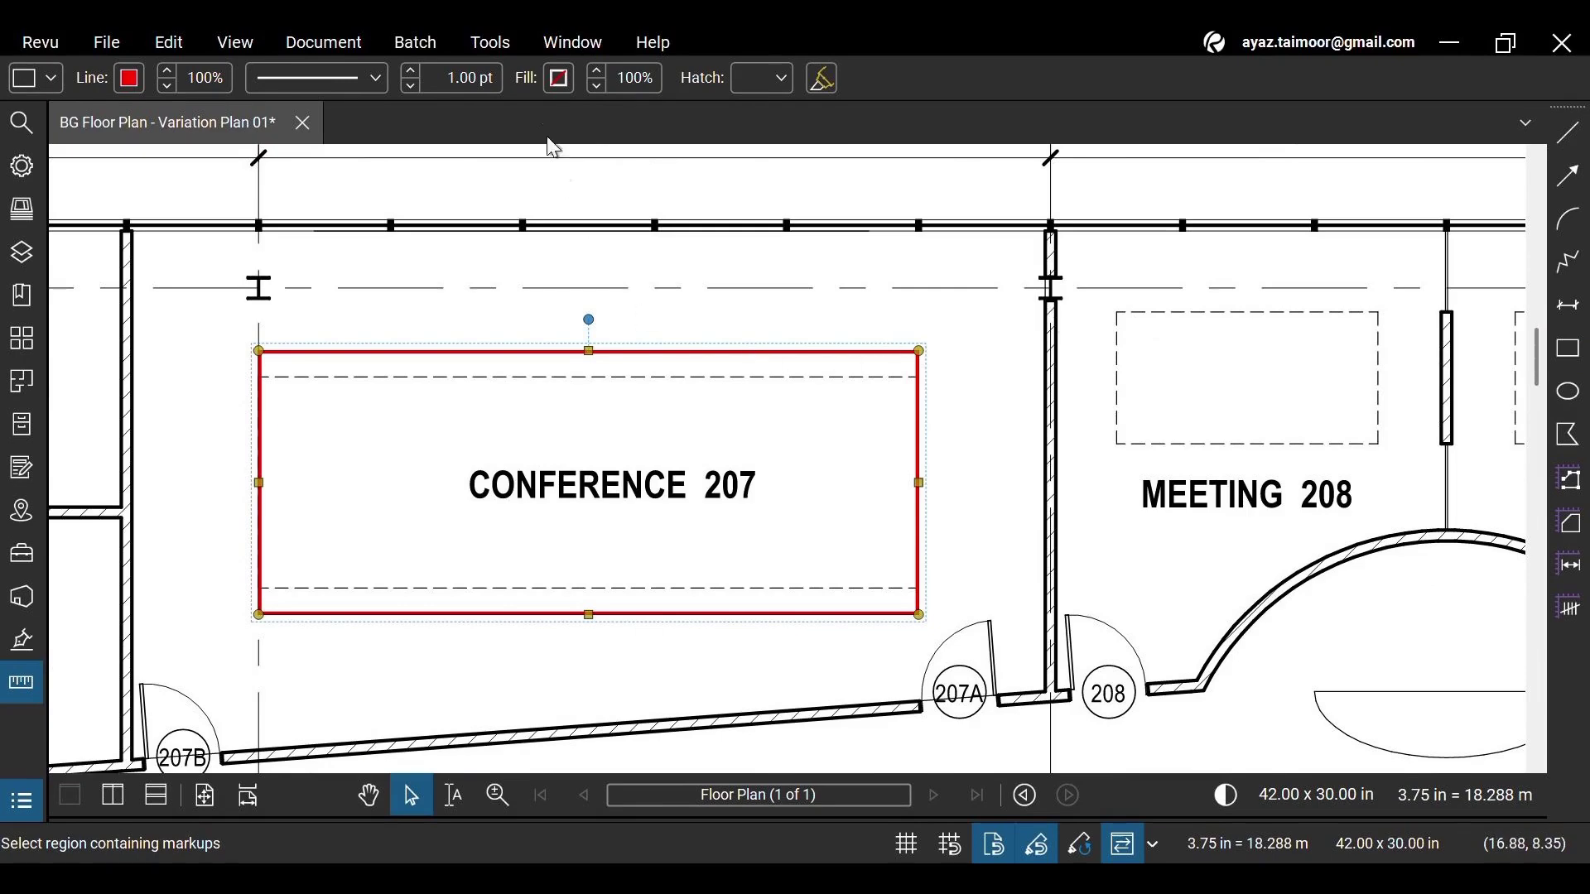
pyautogui.moveTo(505, 90)
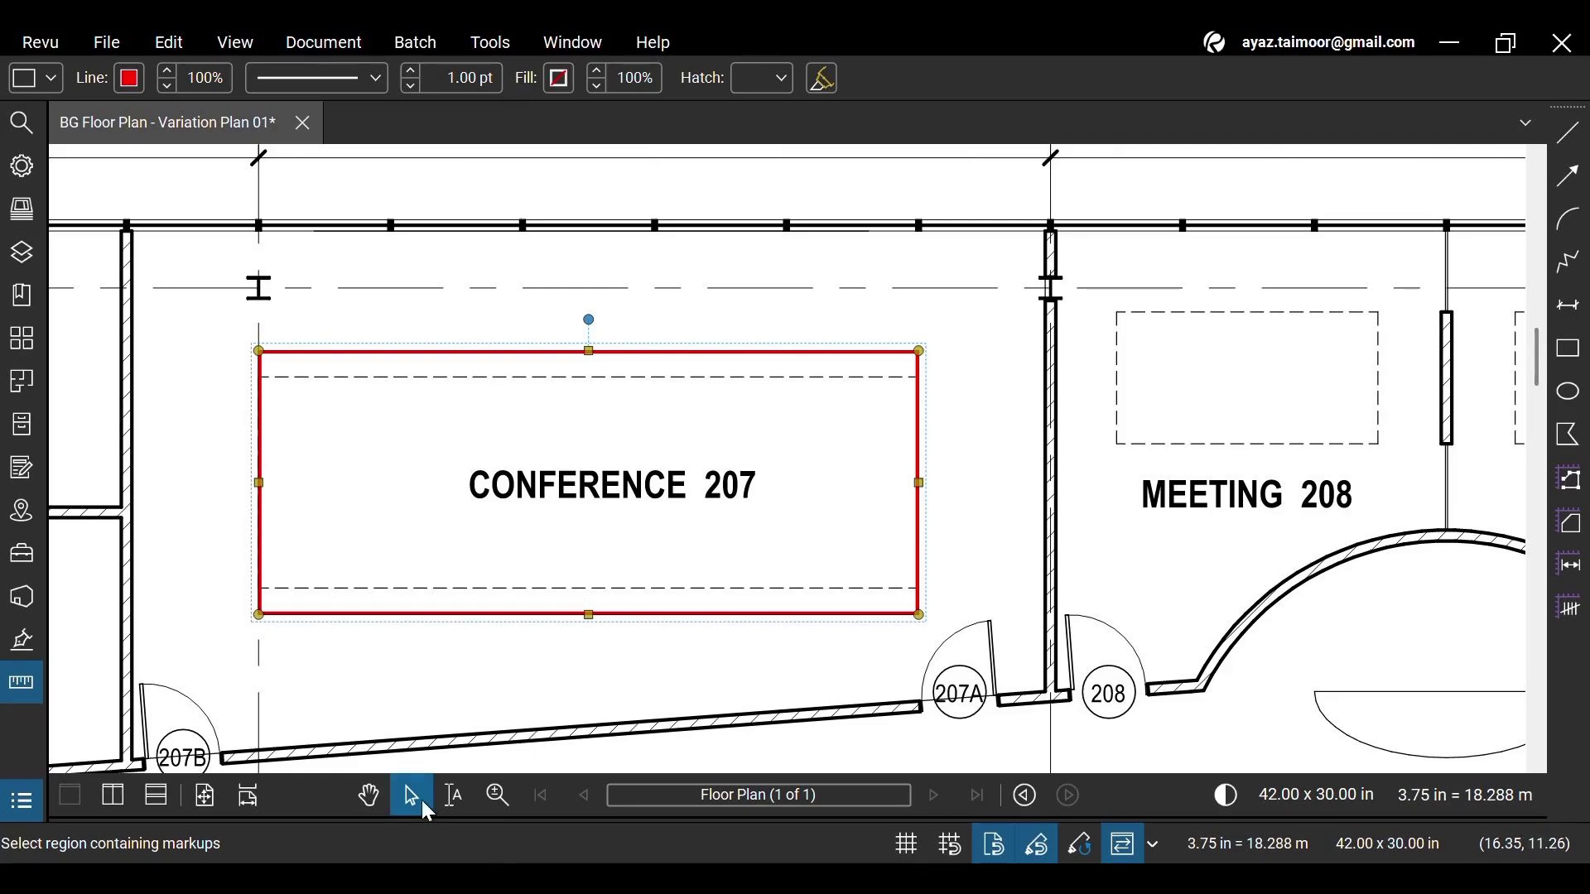
pyautogui.click(487, 704)
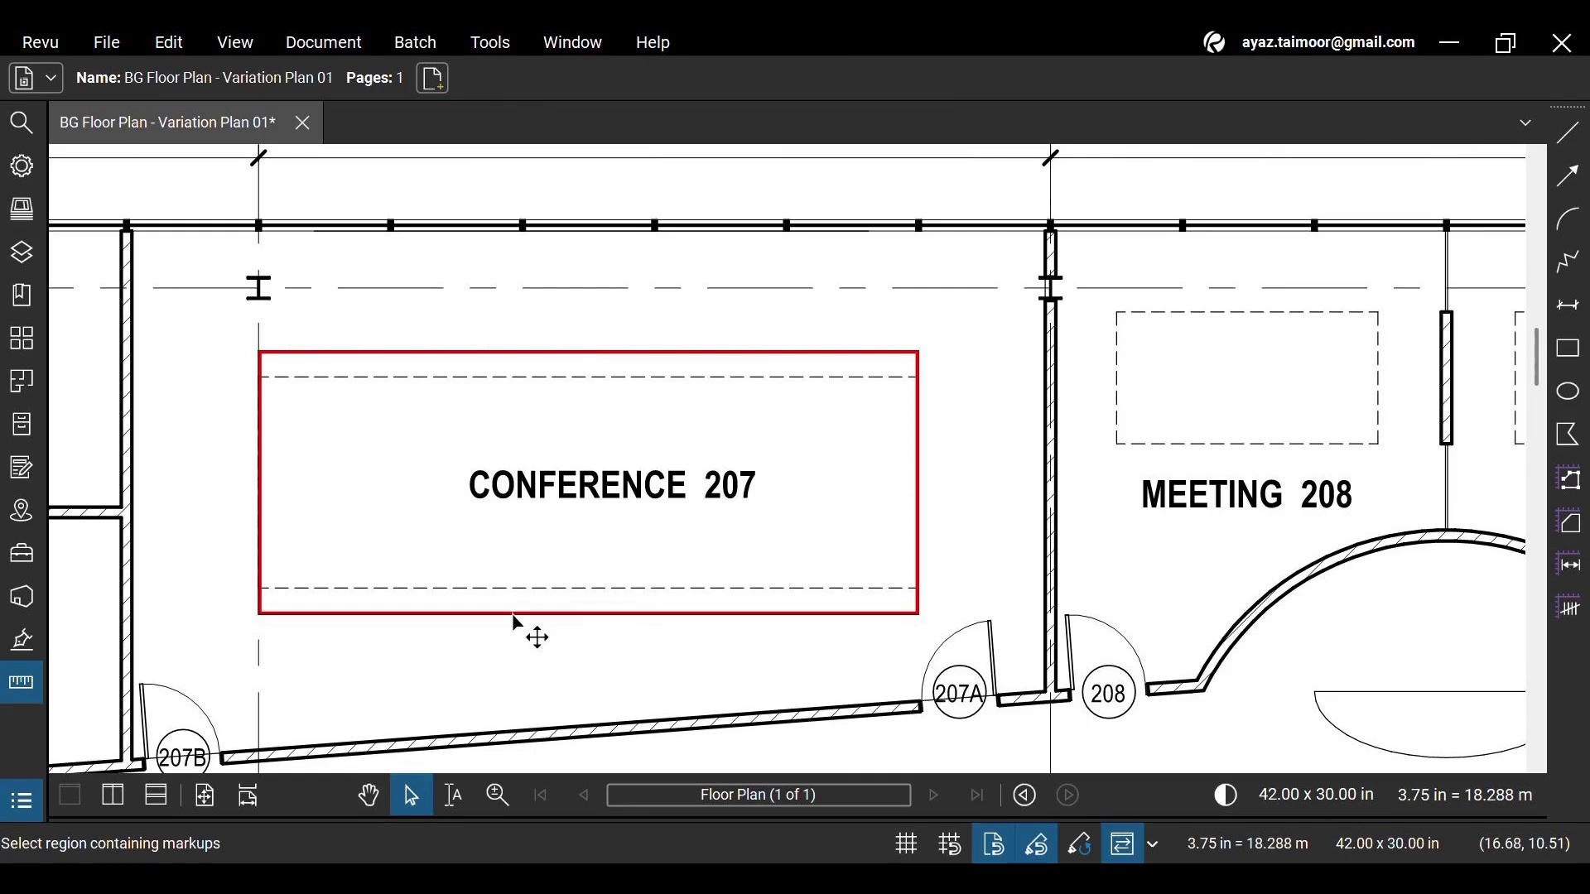
pyautogui.click(586, 484)
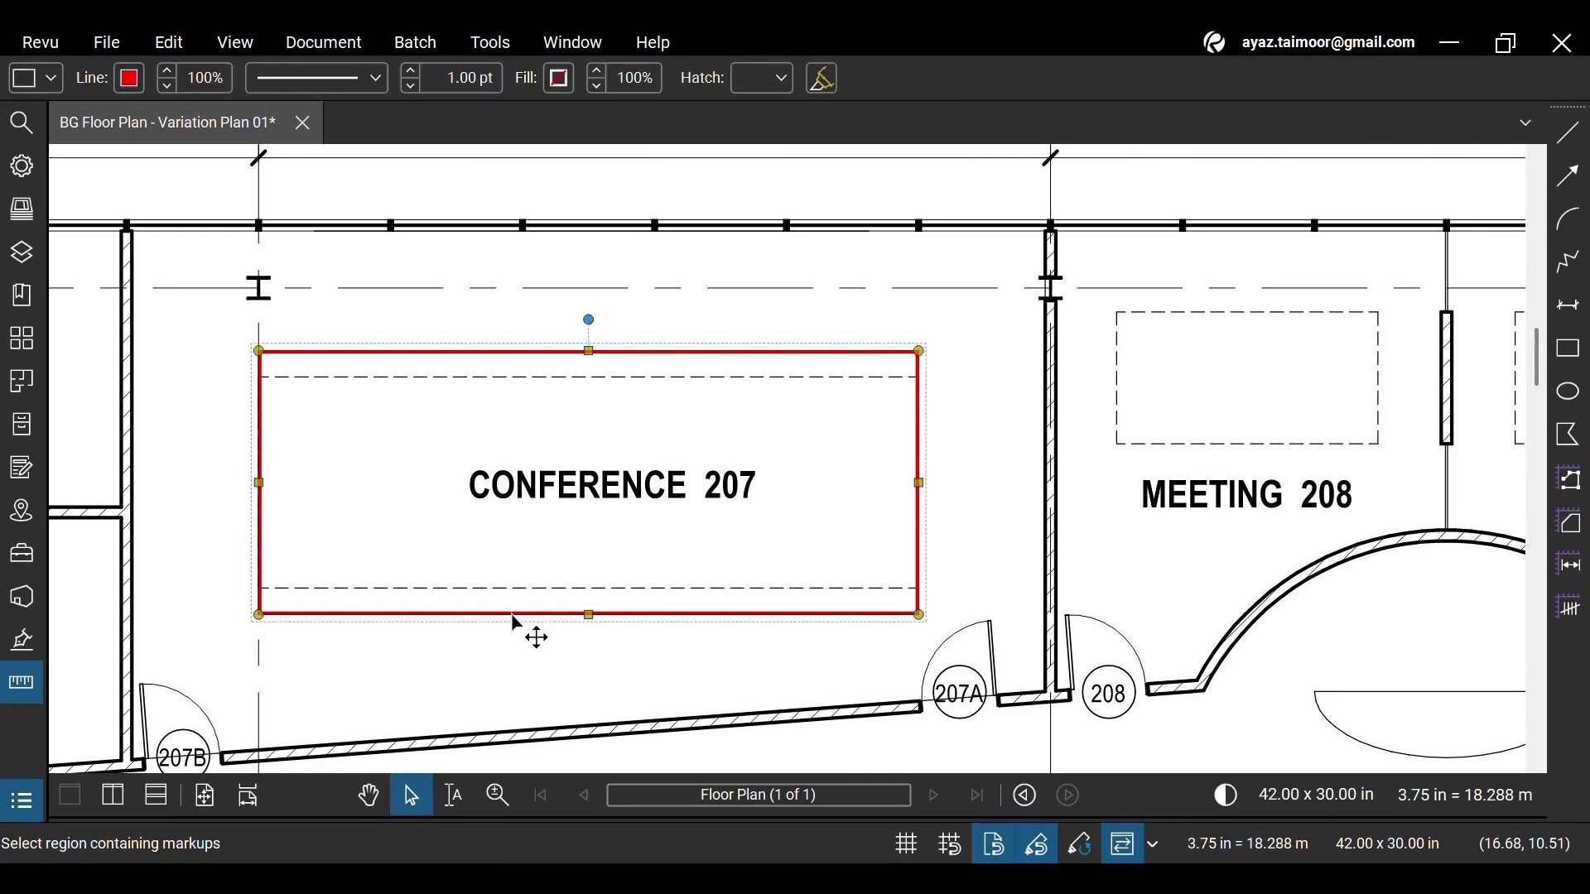
pyautogui.moveTo(350, 252)
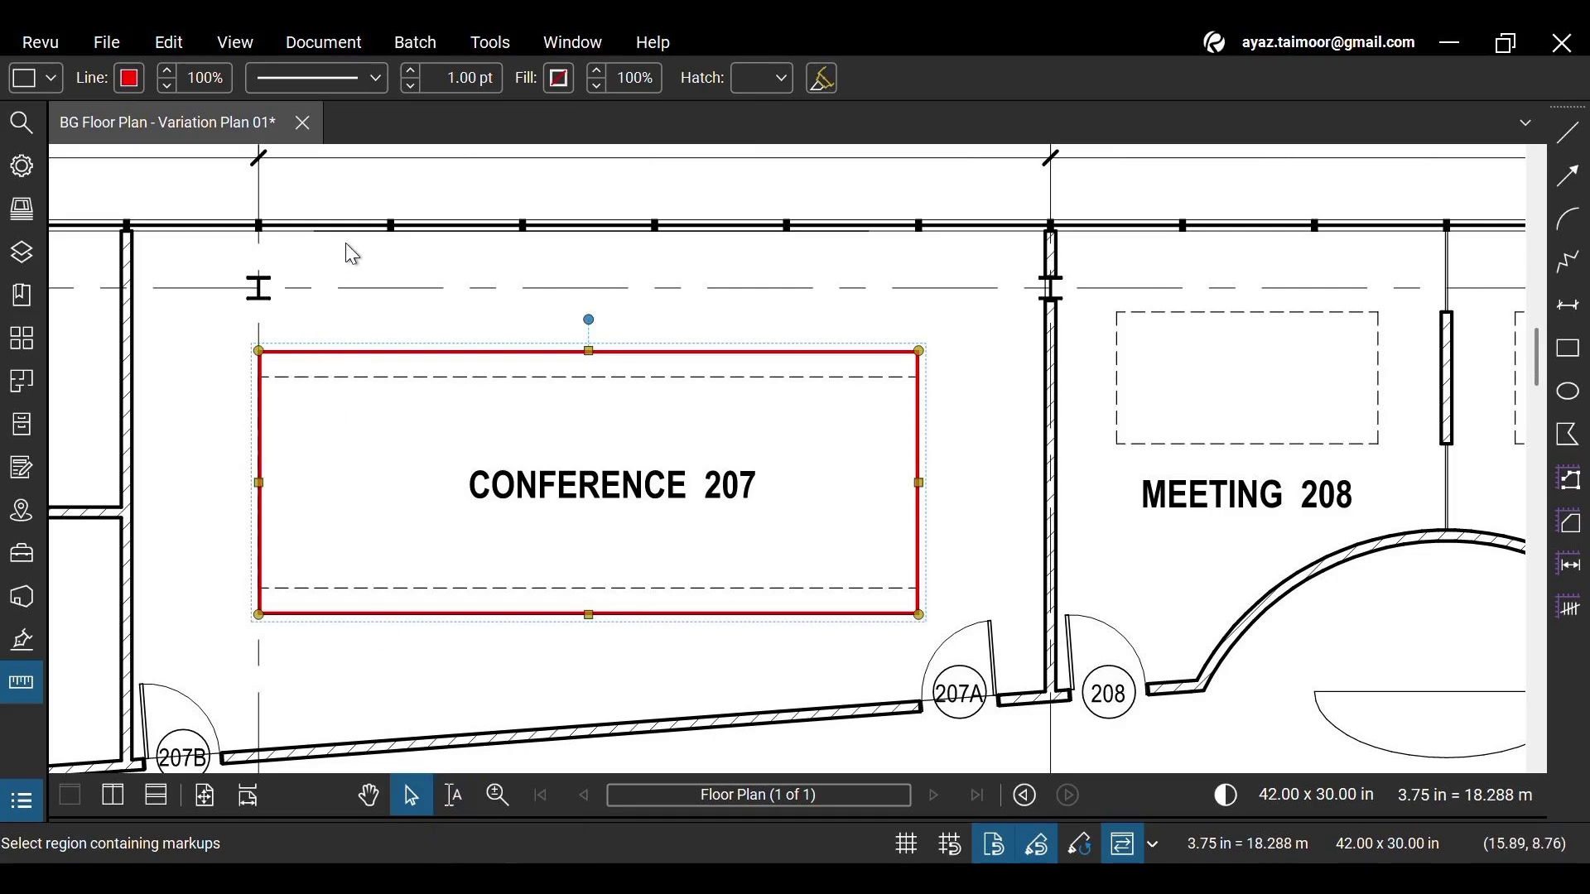
# Step: Set the rectangle's line colour to #155263 and its width to 1.75 pt
pyautogui.click(127, 78)
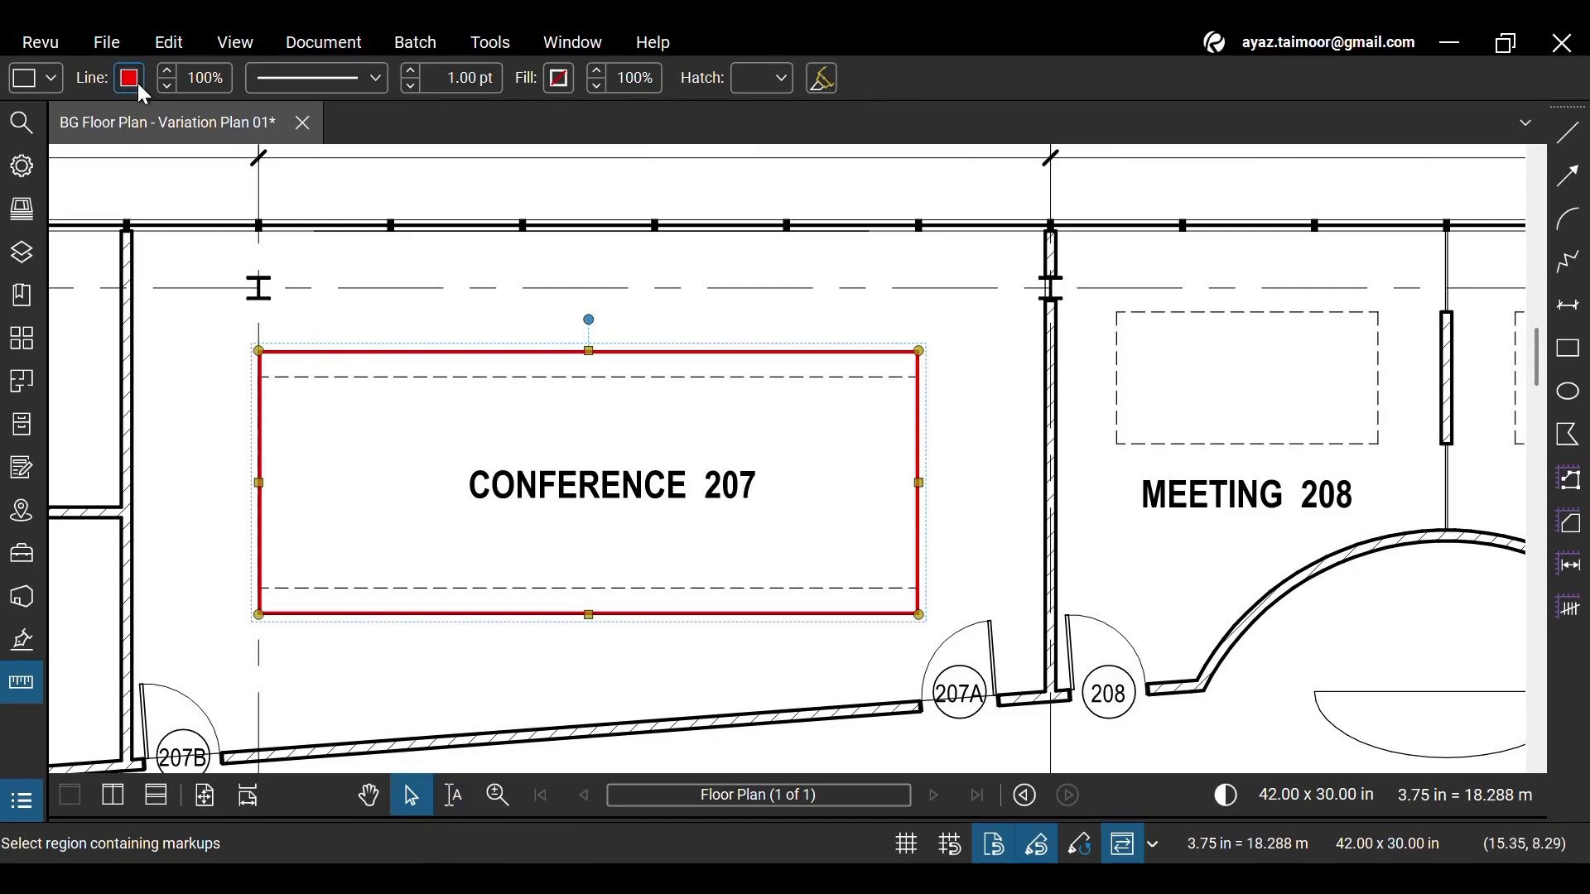
pyautogui.click(128, 78)
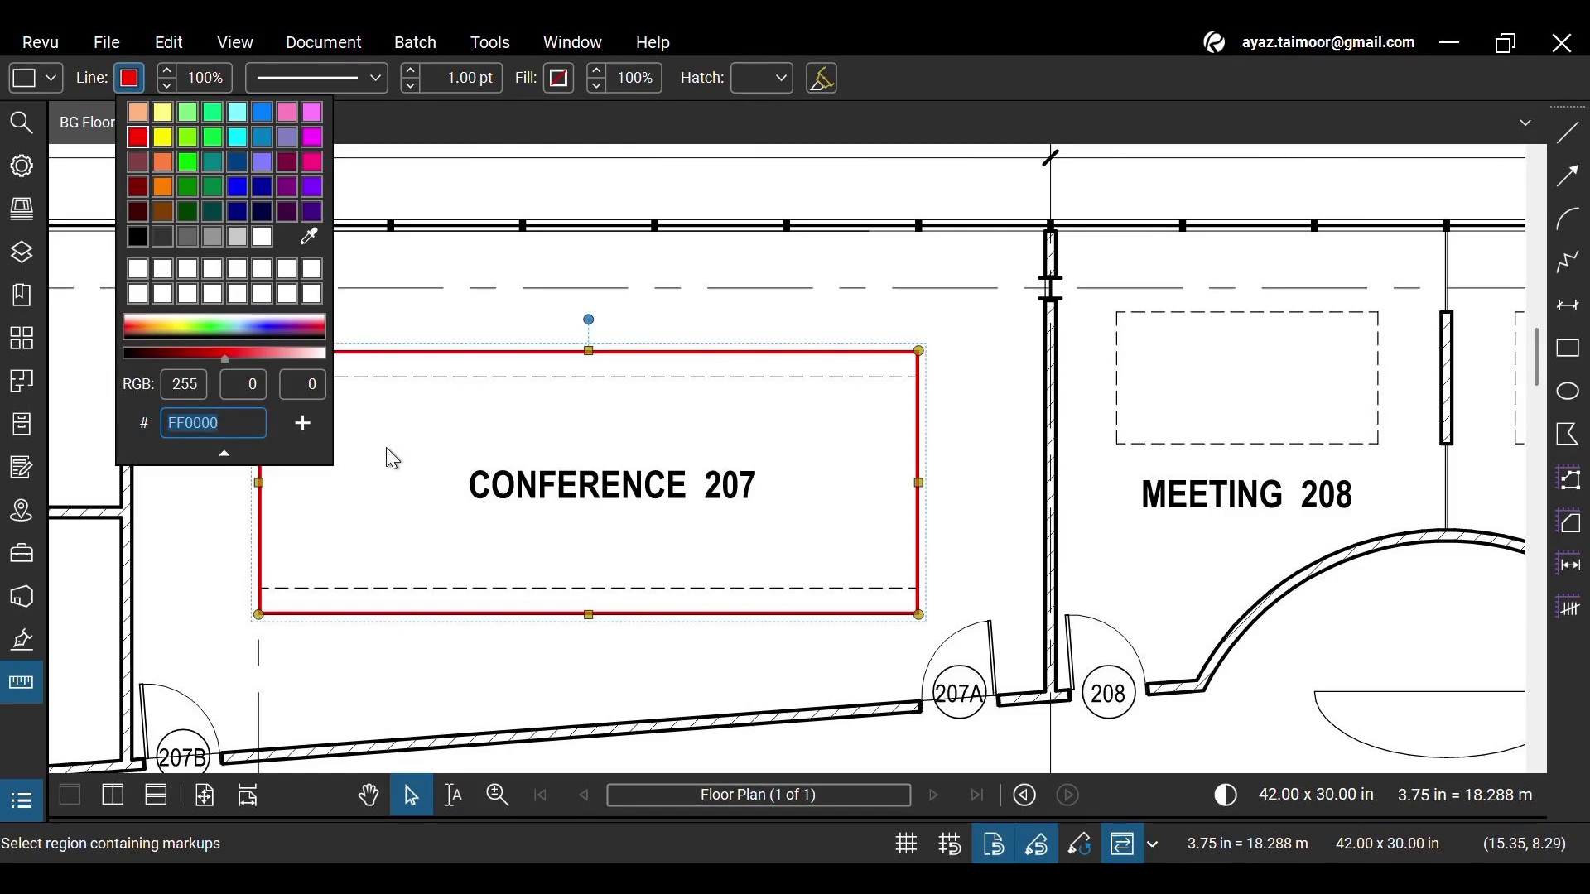
pyautogui.write('155263')
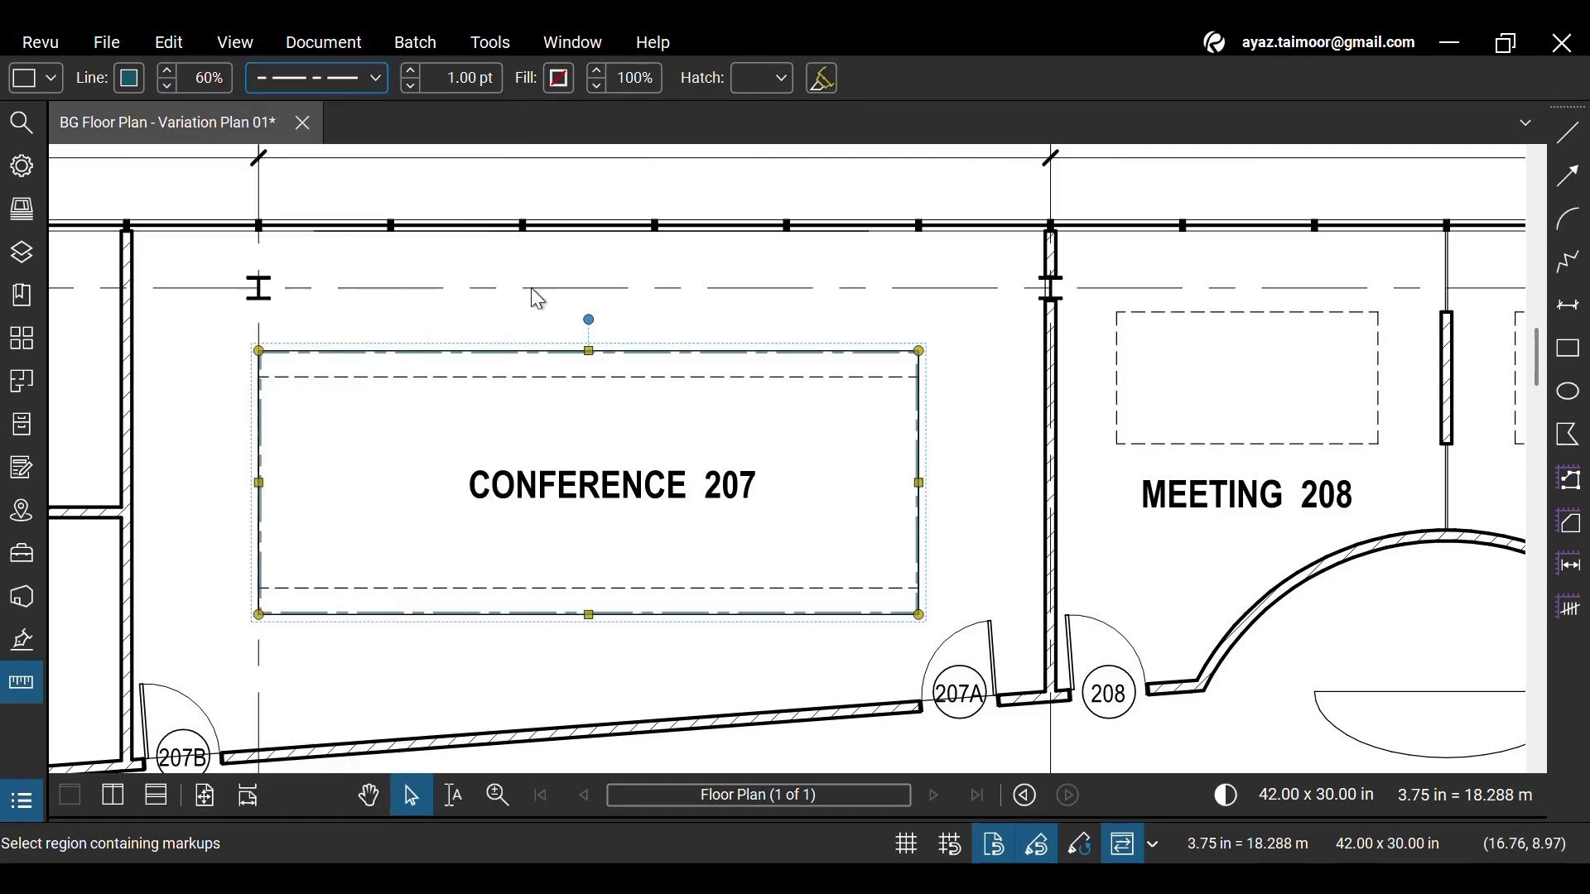
pyautogui.tripleClick(463, 77)
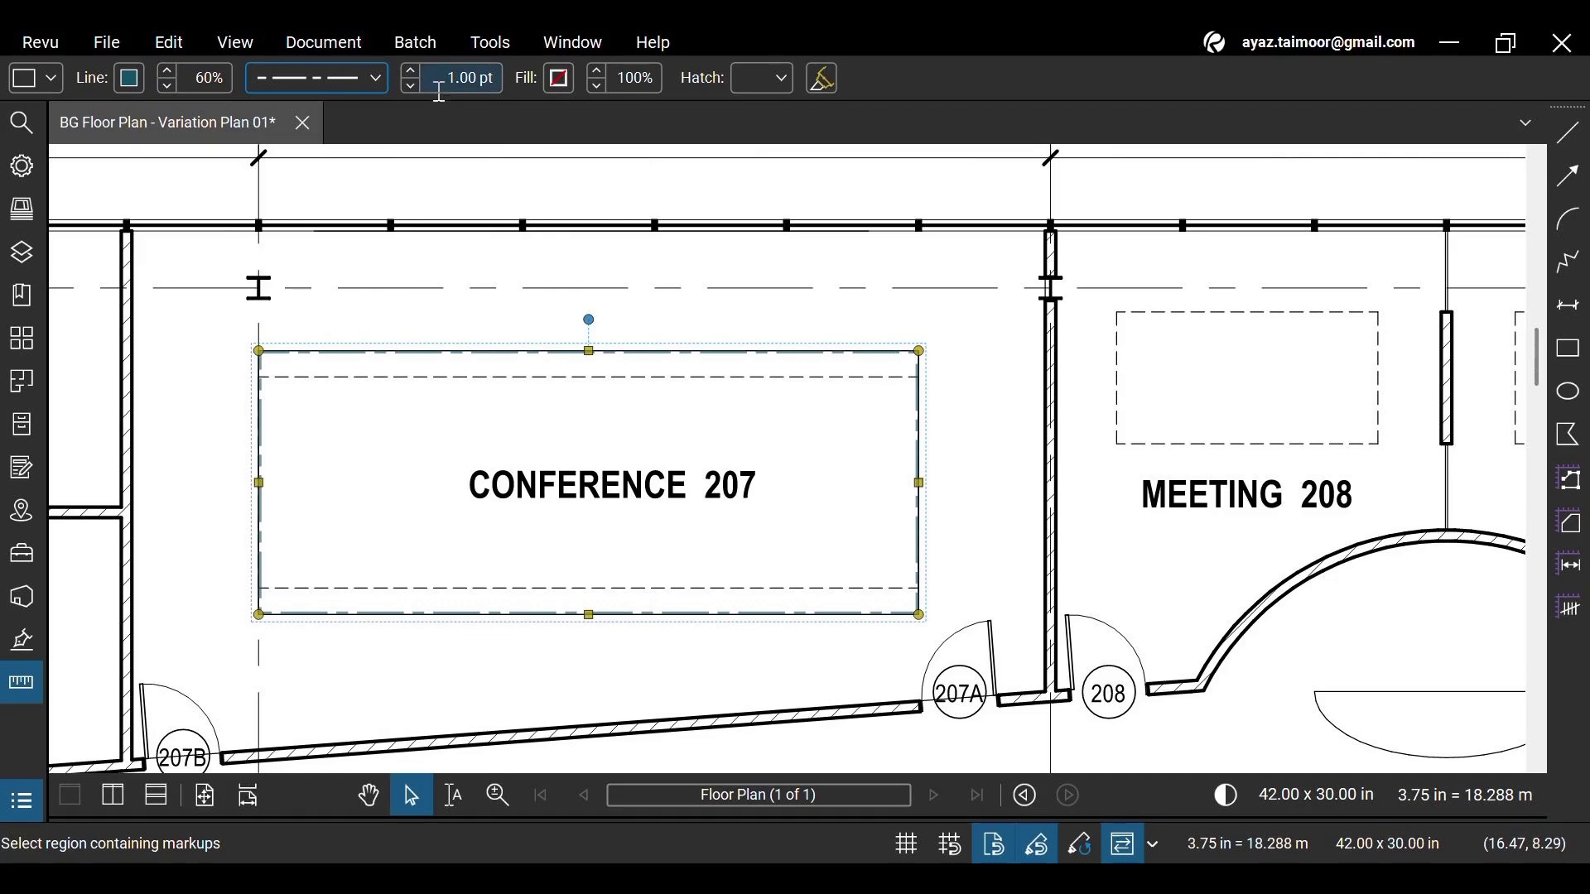
pyautogui.click(410, 69)
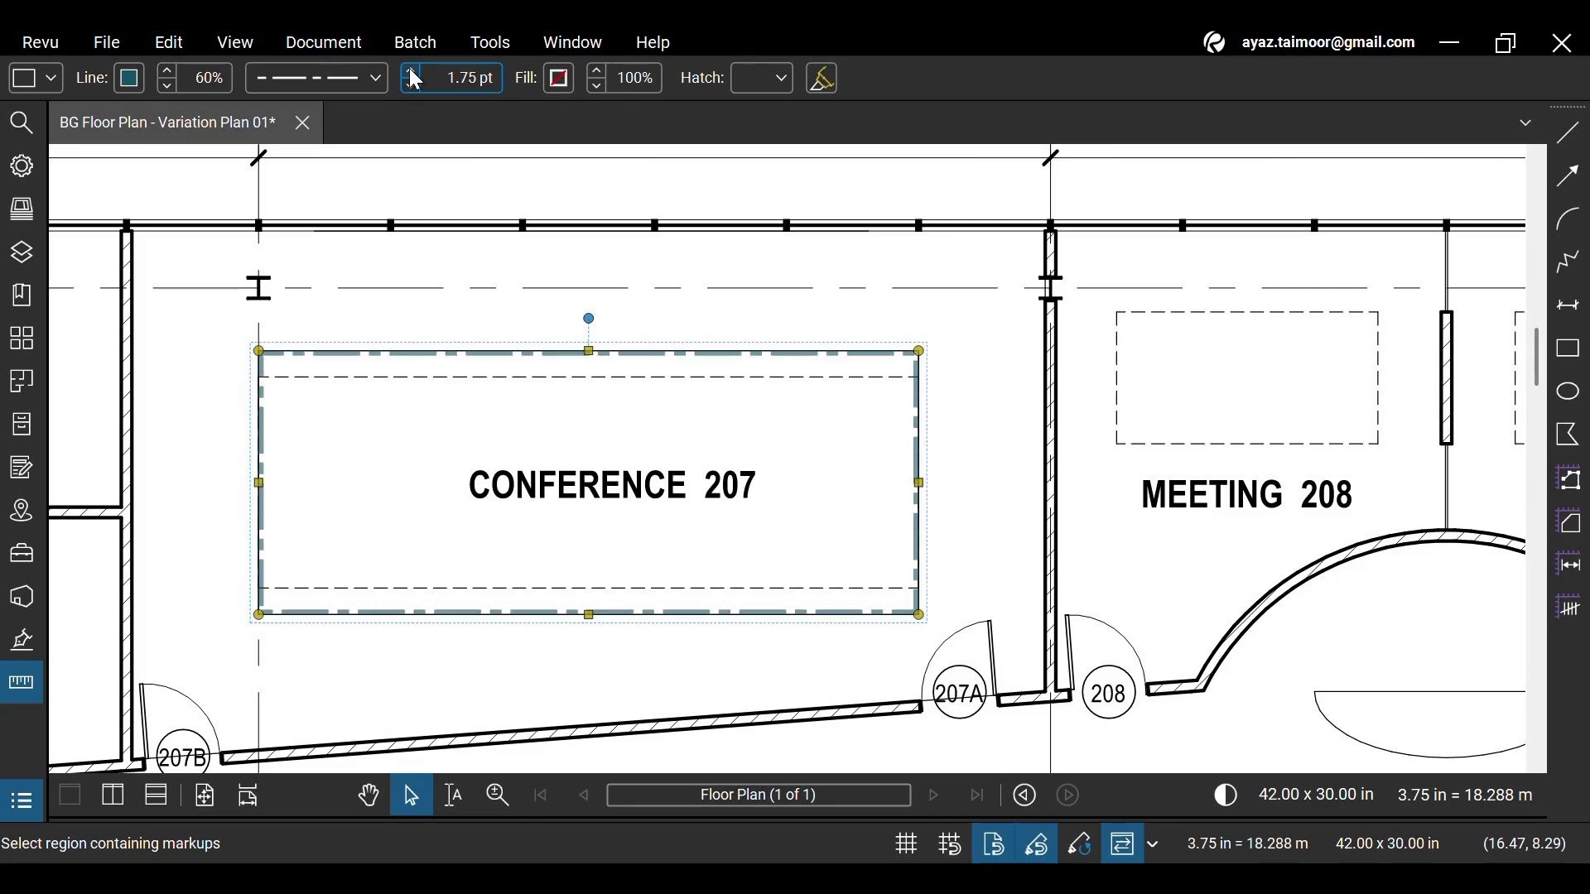
pyautogui.click(556, 78)
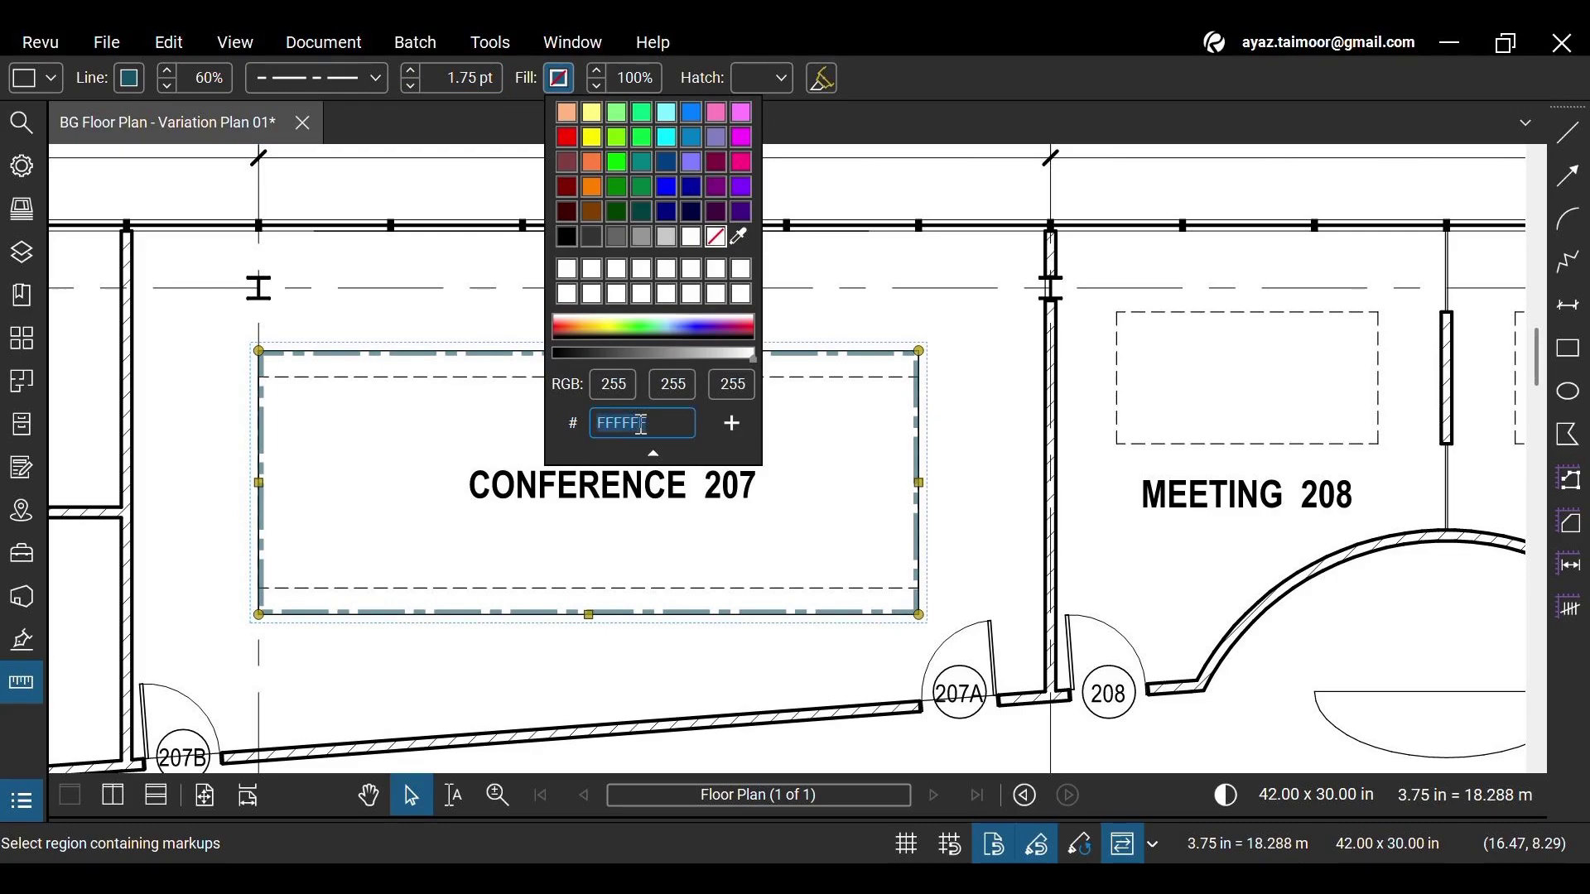
# Step: Fill the rectangle with yellow FFC93C and lower its fill opacity so the label shows through
pyautogui.write('ffc93')
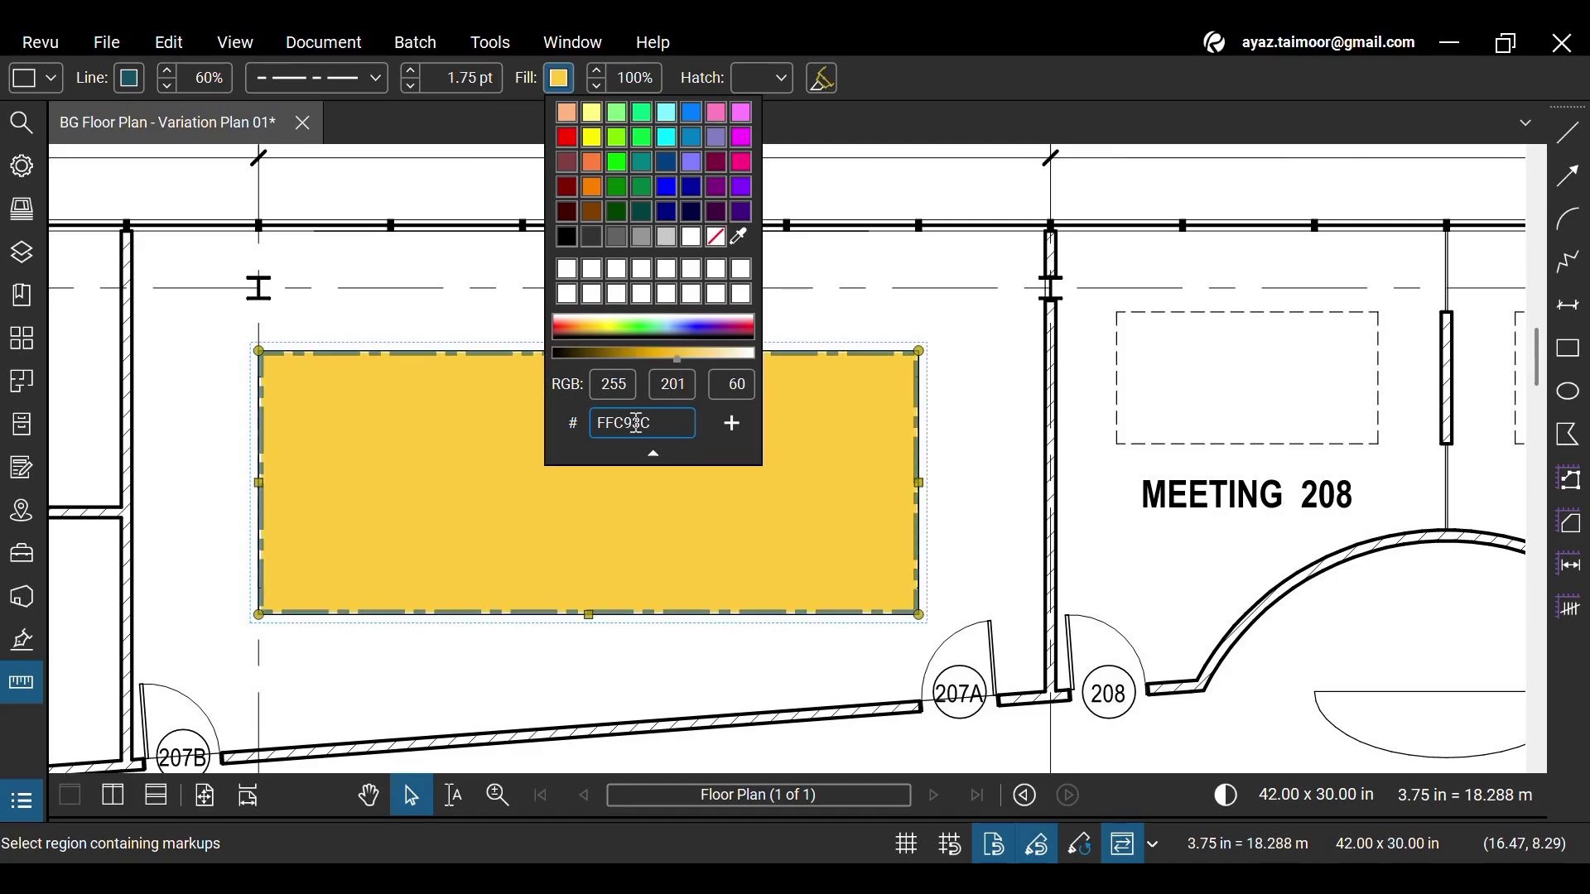
pyautogui.click(557, 78)
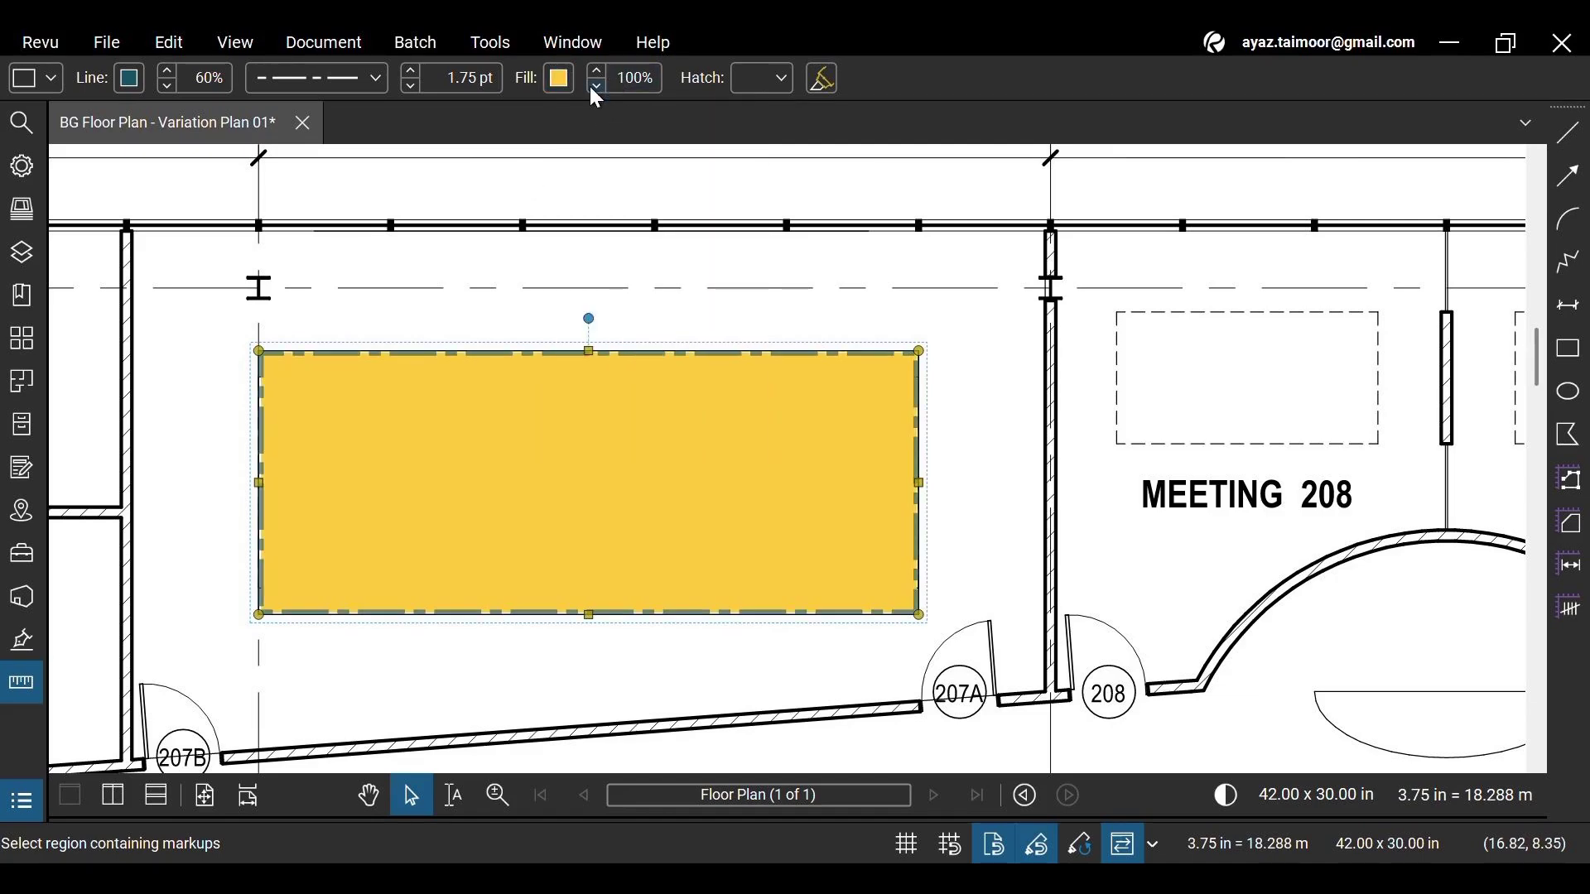
pyautogui.click(597, 84)
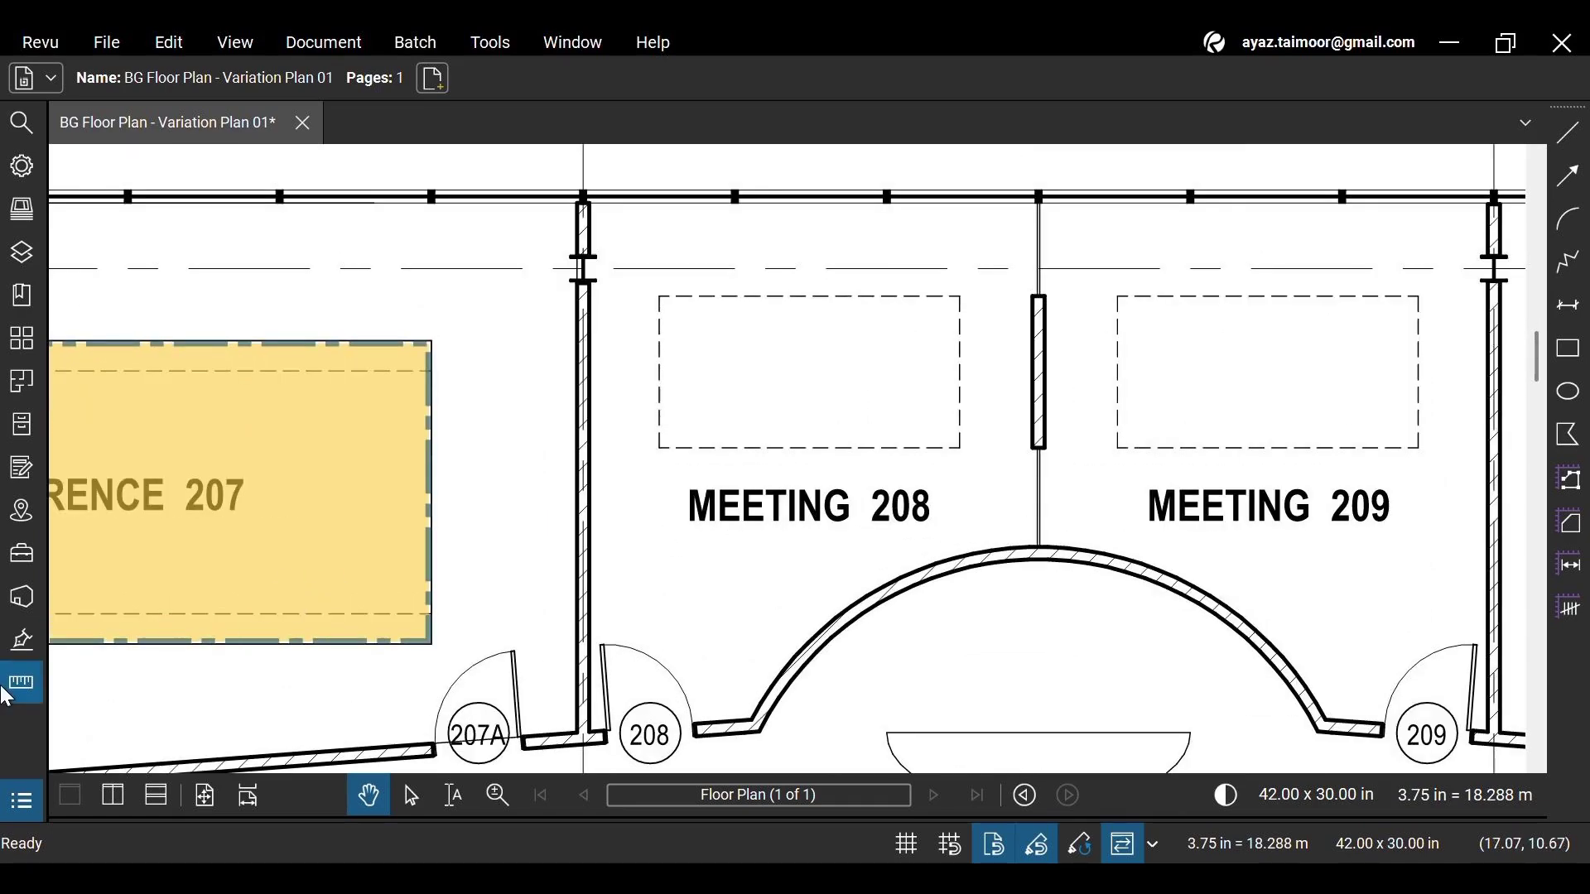
# Step: Bring up the Measure tools to place a volume measurement over Meeting 208
pyautogui.click(22, 683)
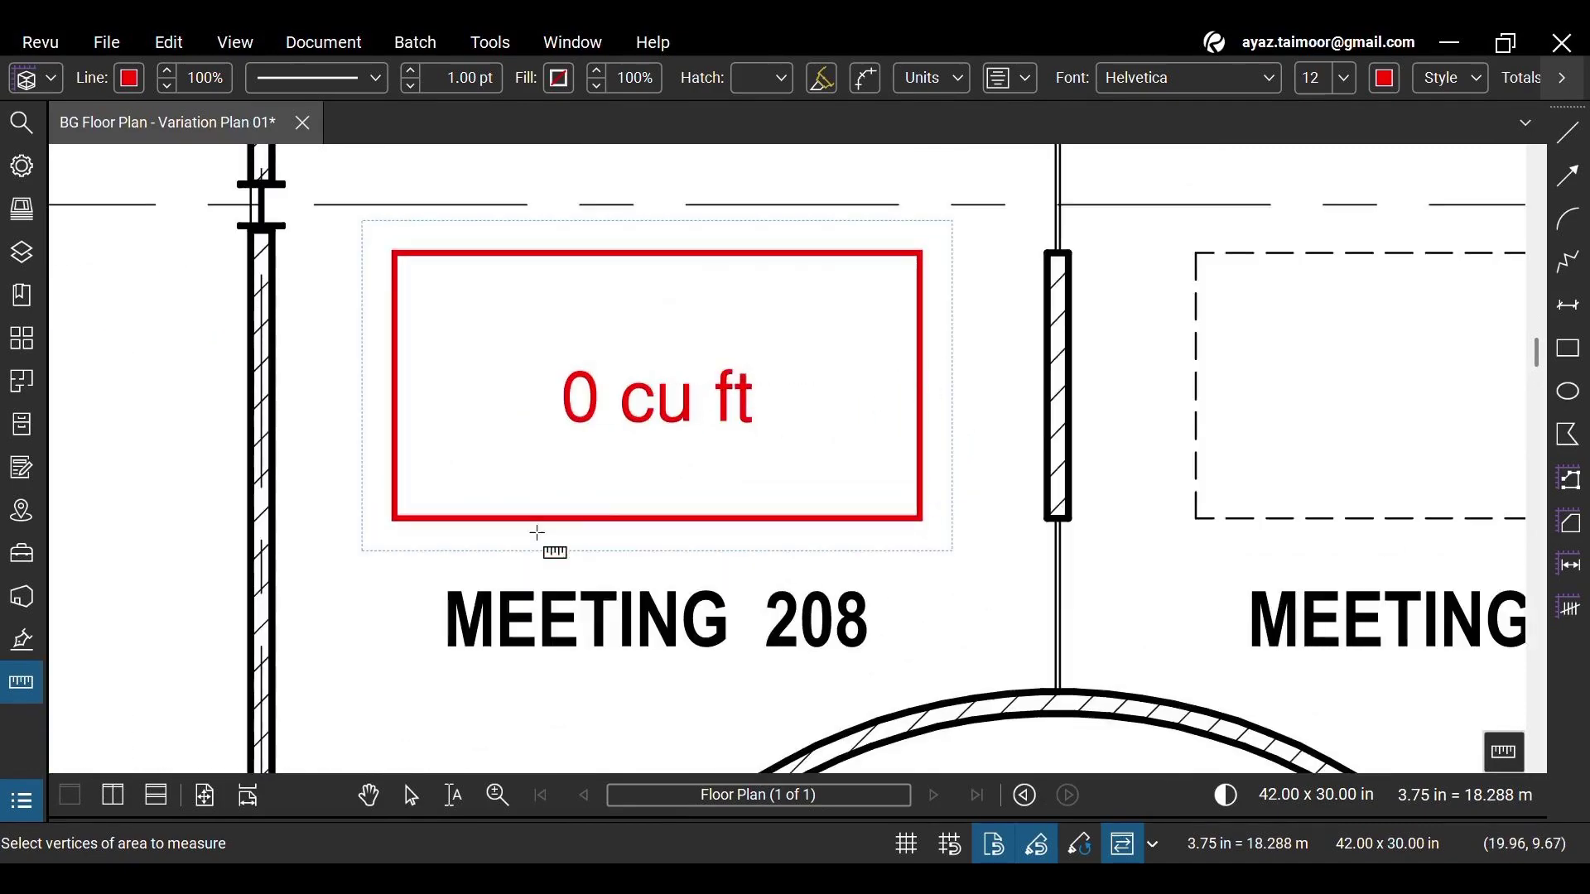
pyautogui.moveTo(406, 797)
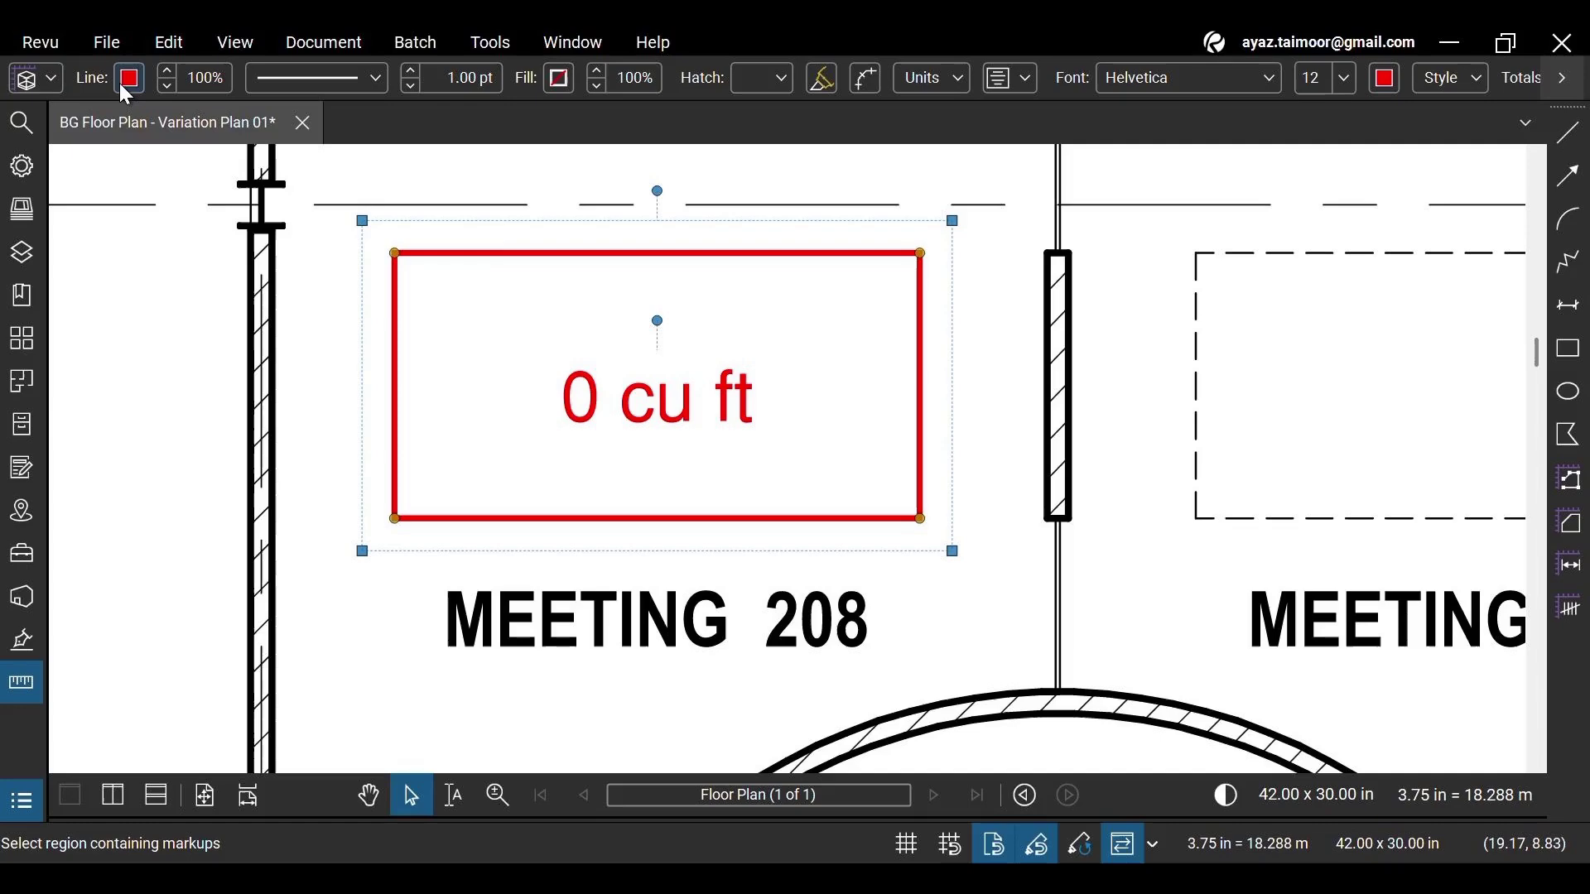
# Step: Give the Meeting 208 volume markup a black outline and a yellow FFC93C fill
pyautogui.click(129, 78)
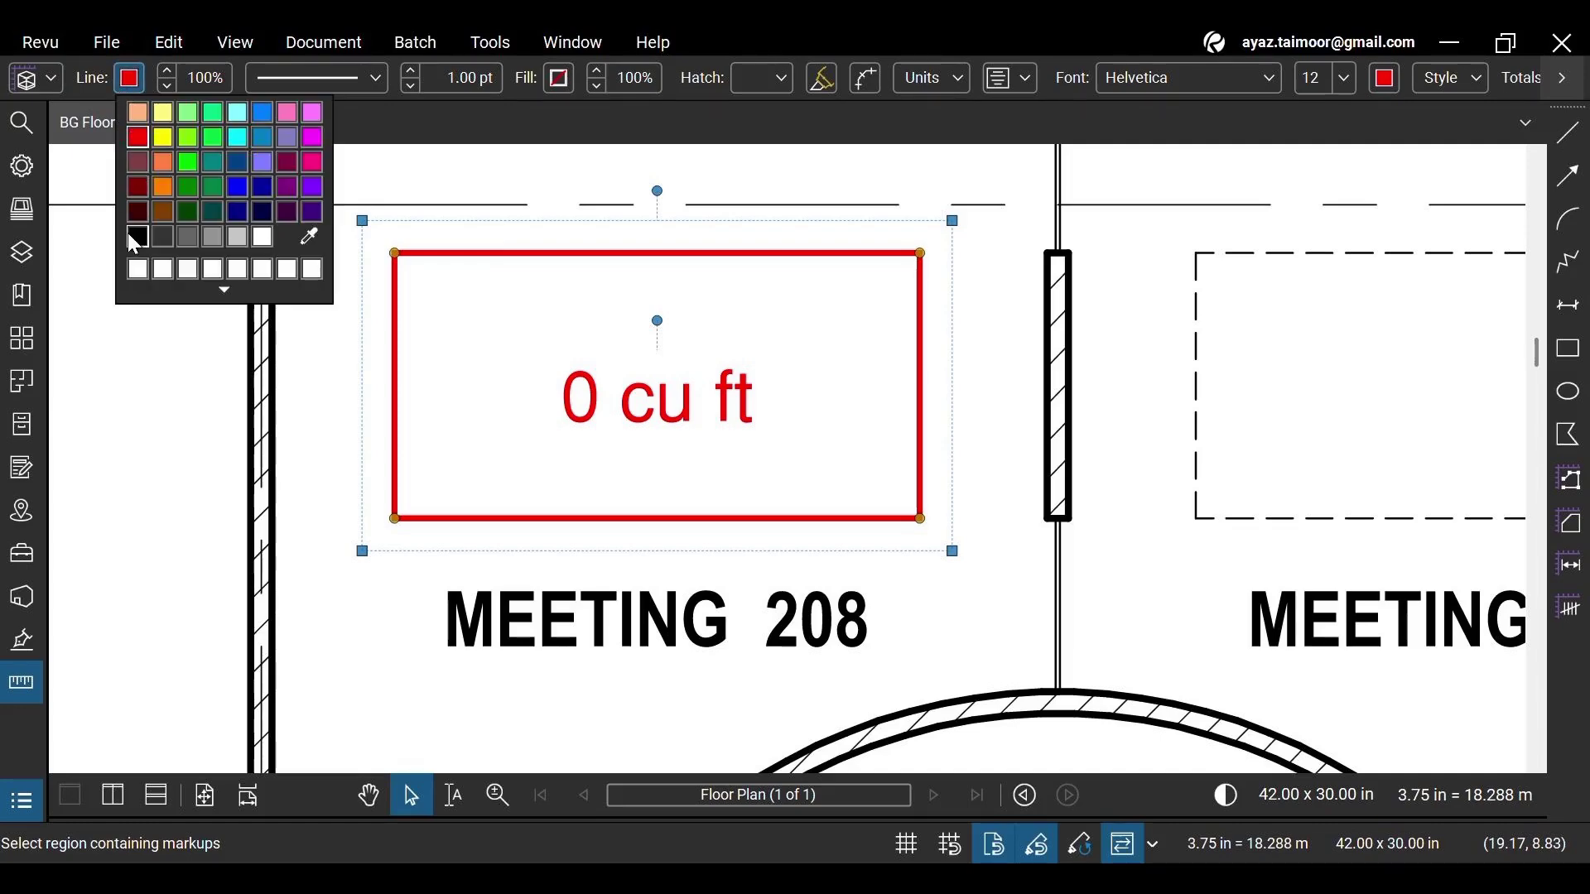
pyautogui.click(137, 235)
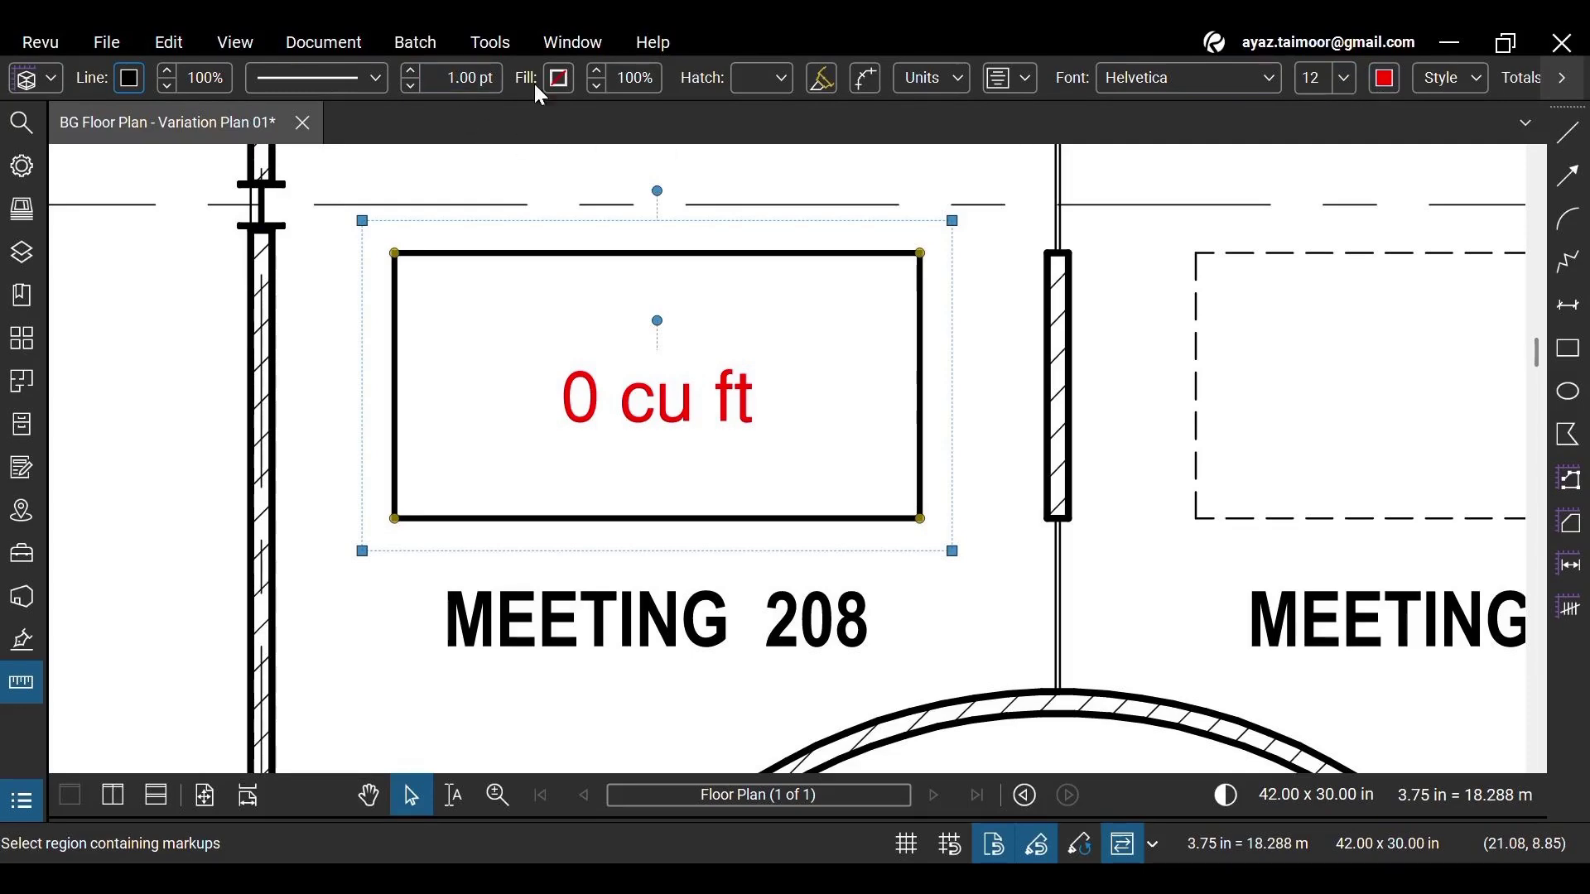
pyautogui.click(556, 78)
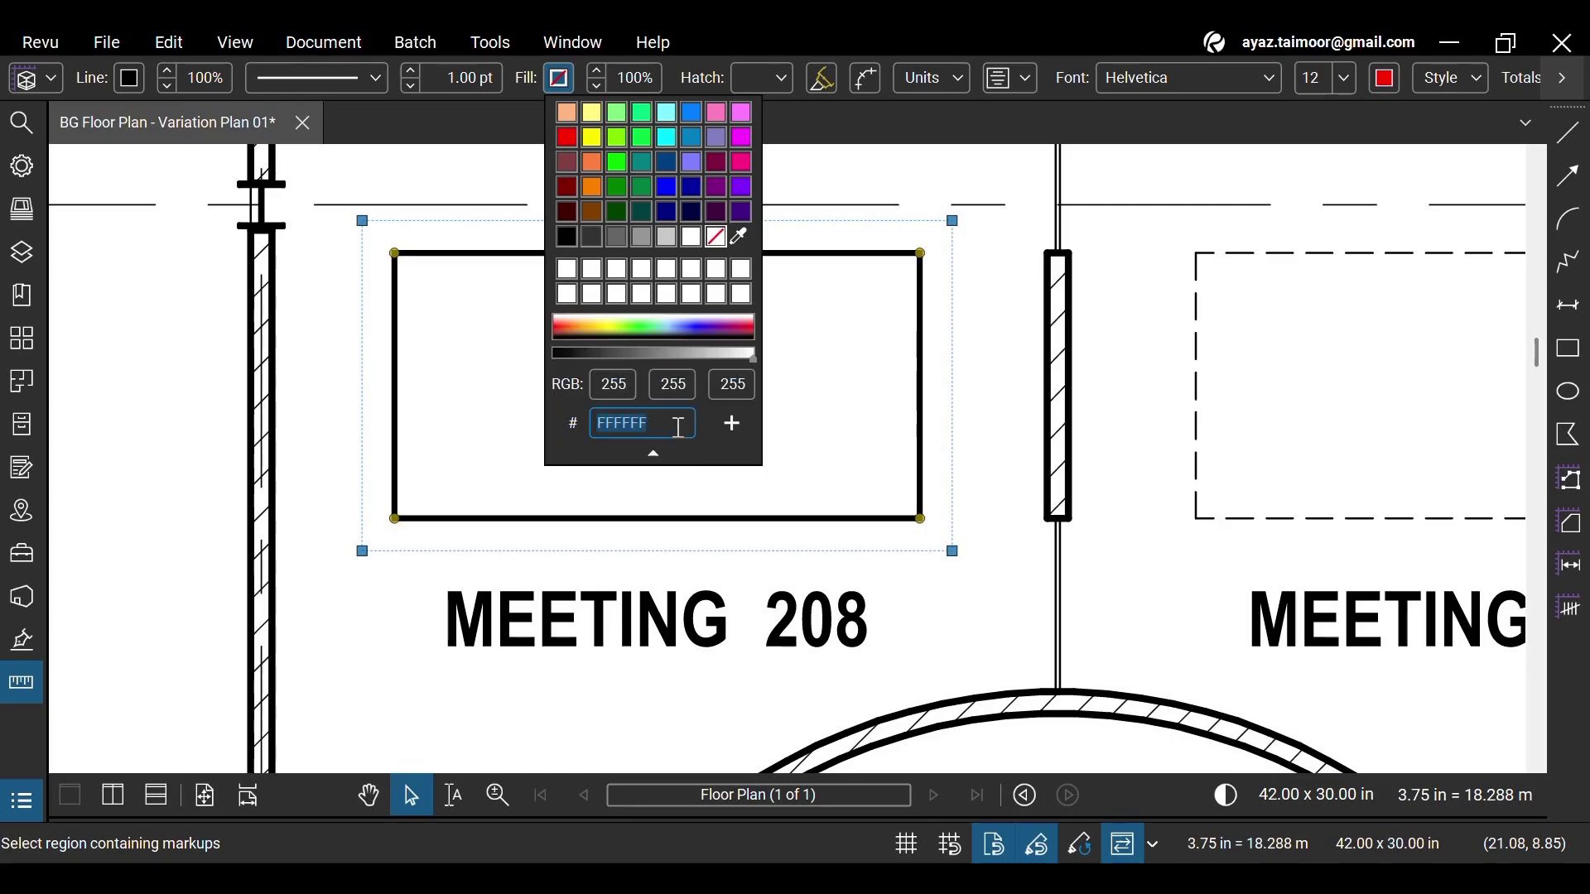
pyautogui.write('ffc93c')
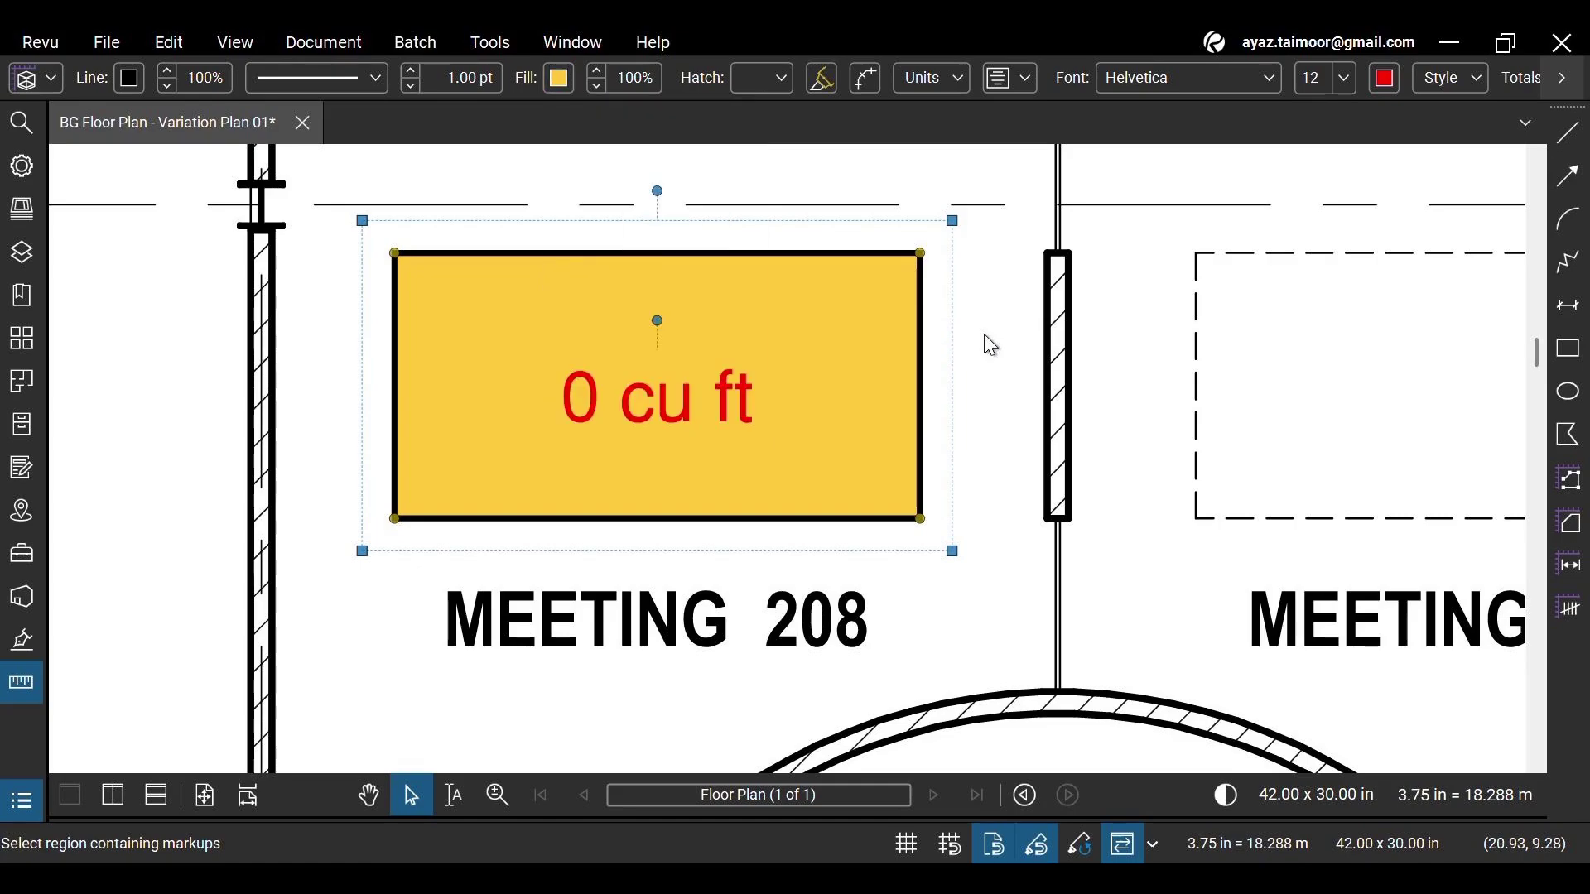
pyautogui.moveTo(1349, 230)
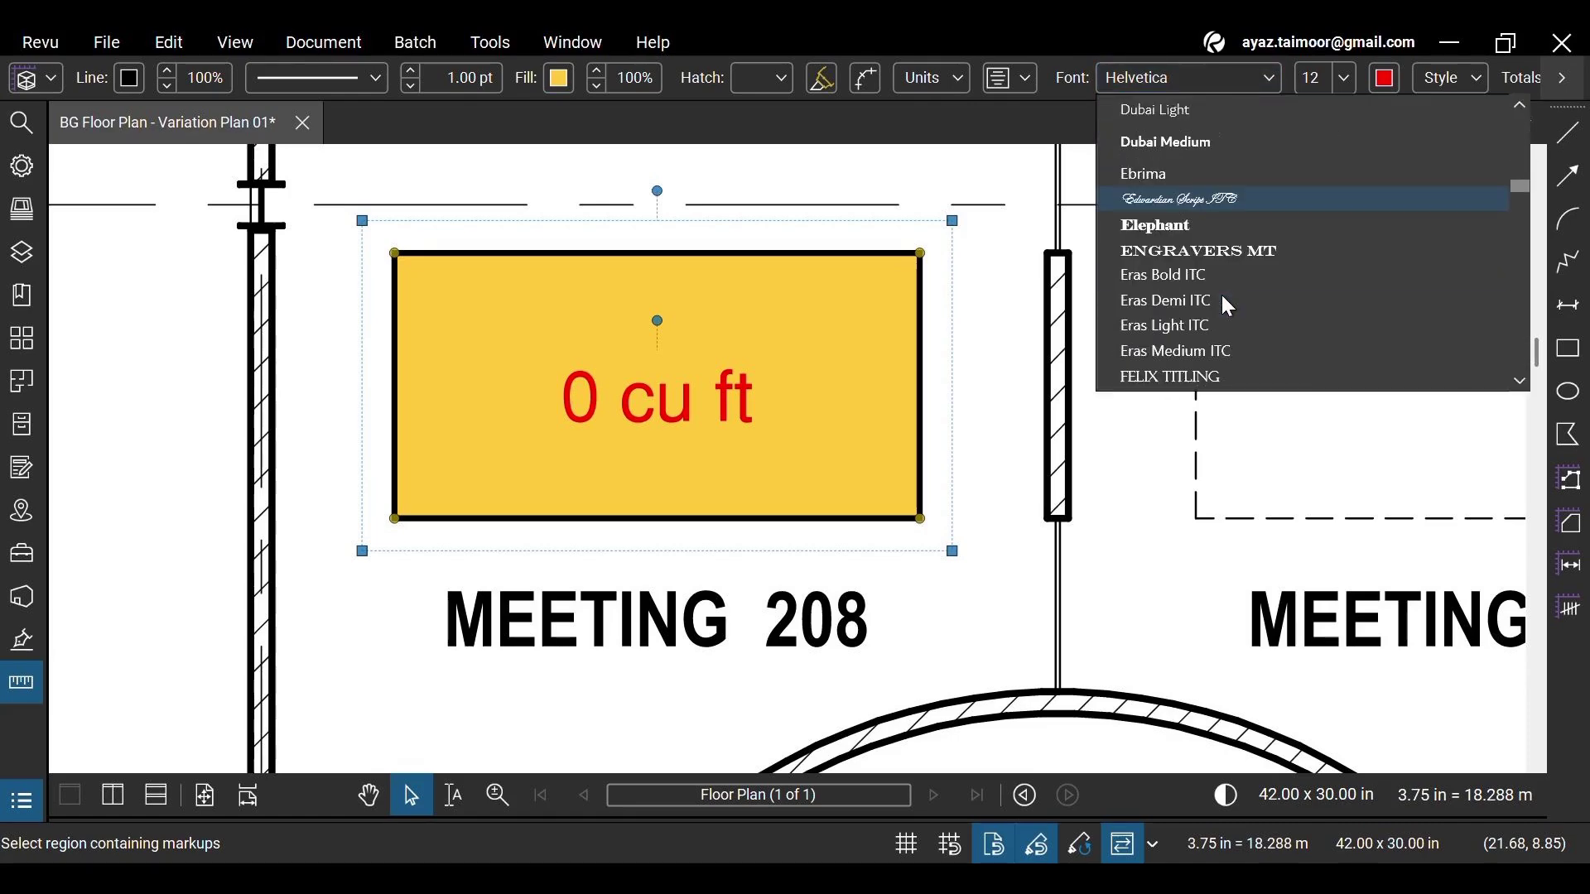
# Step: Set the volume label font to Roboto Black and show its quantity totals (198 sf area)
pyautogui.scroll(-3)
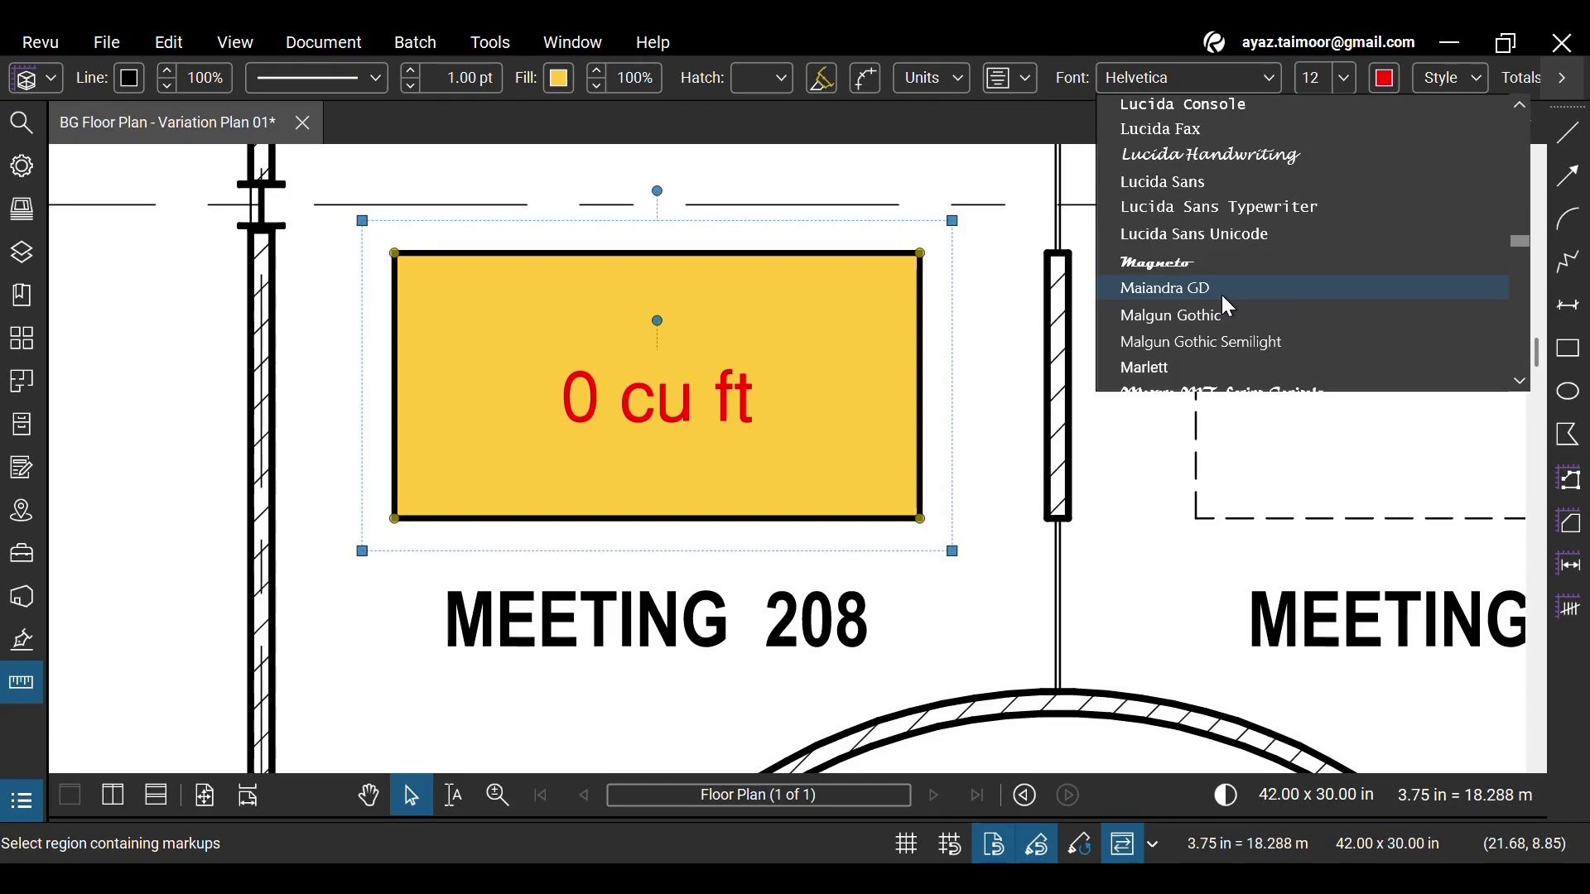
pyautogui.scroll(-3)
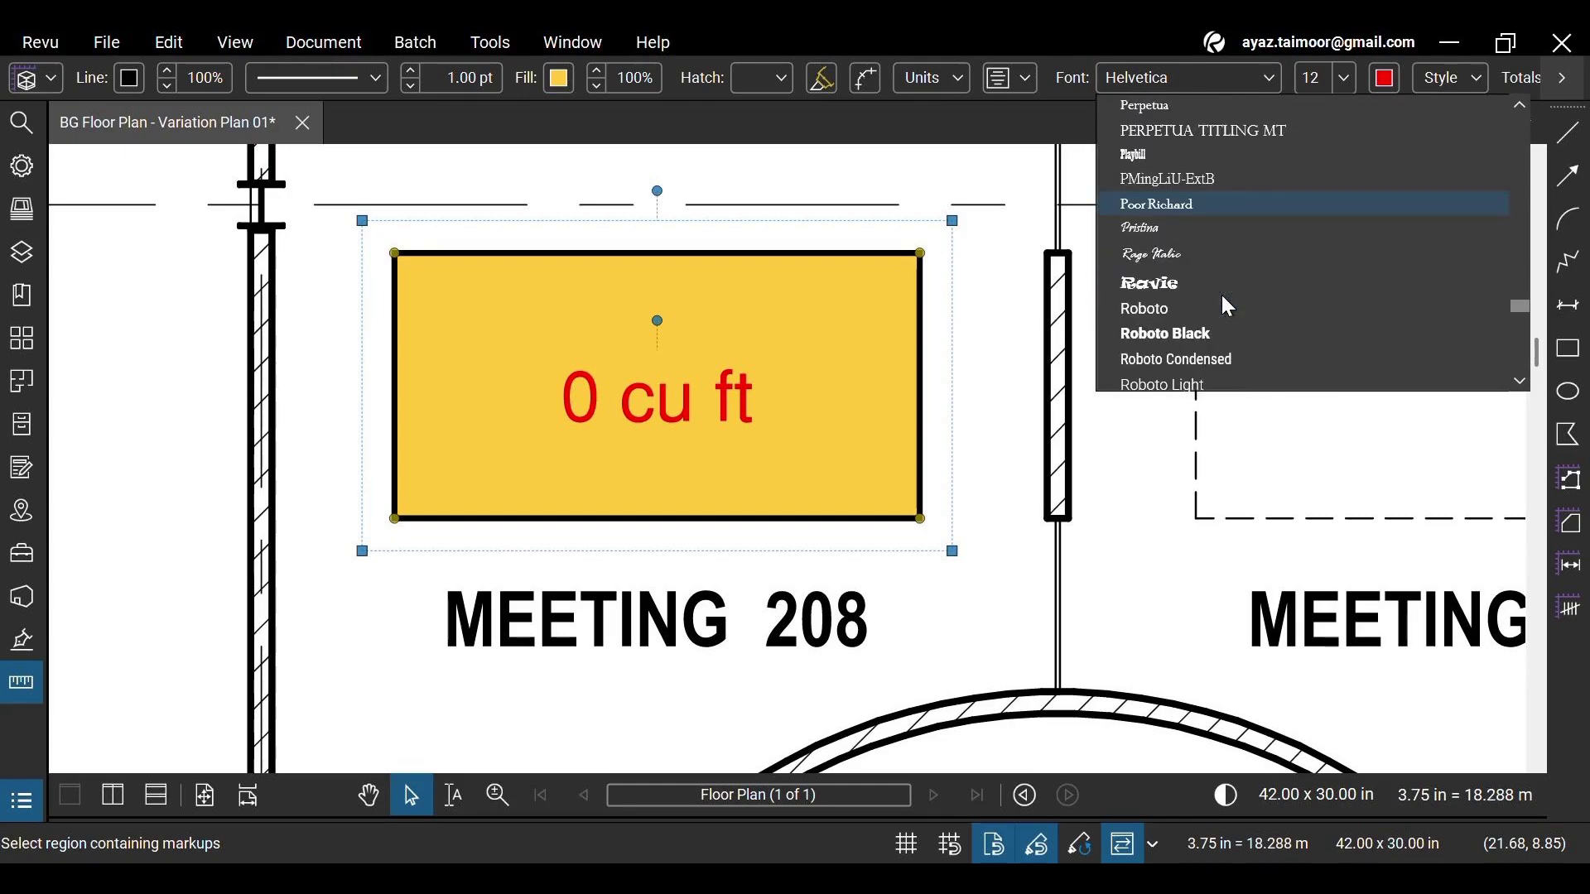
pyautogui.scroll(-3)
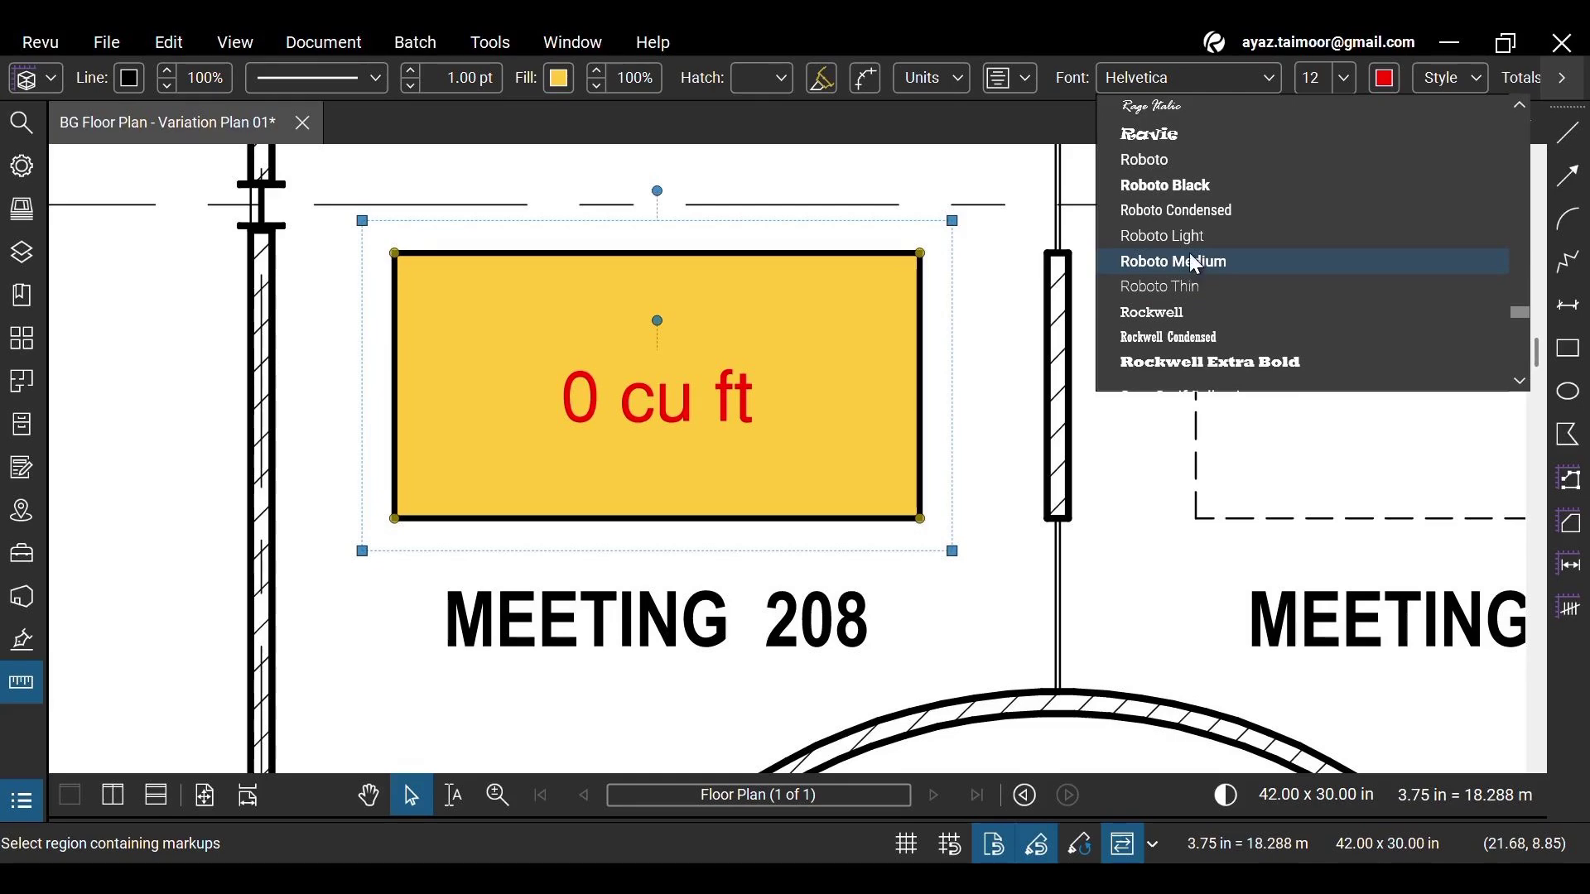
pyautogui.click(1165, 184)
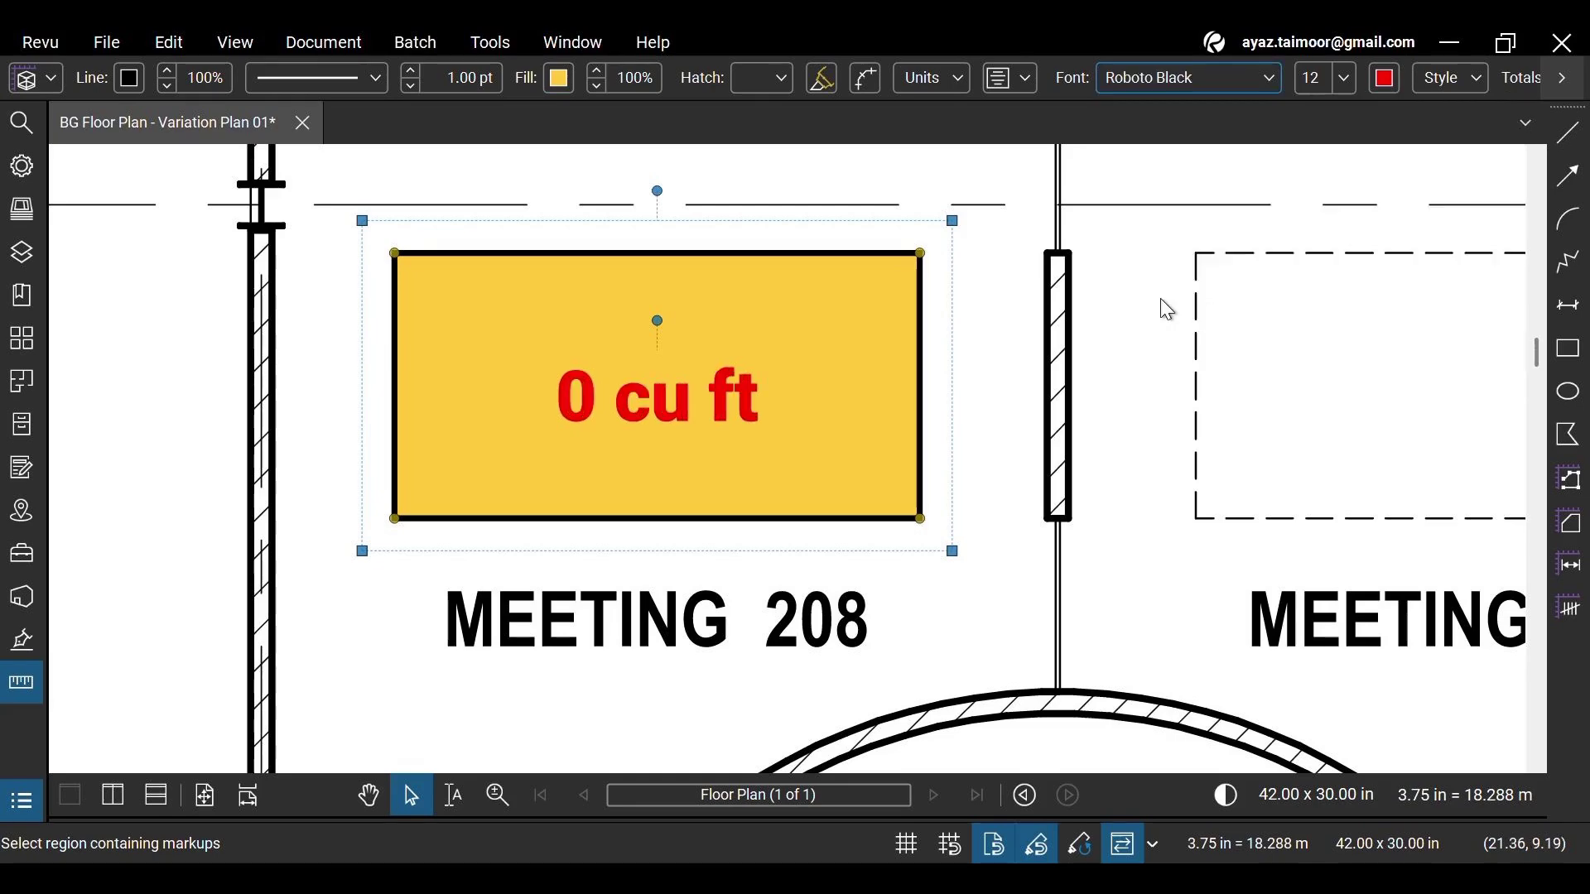
pyautogui.click(1382, 77)
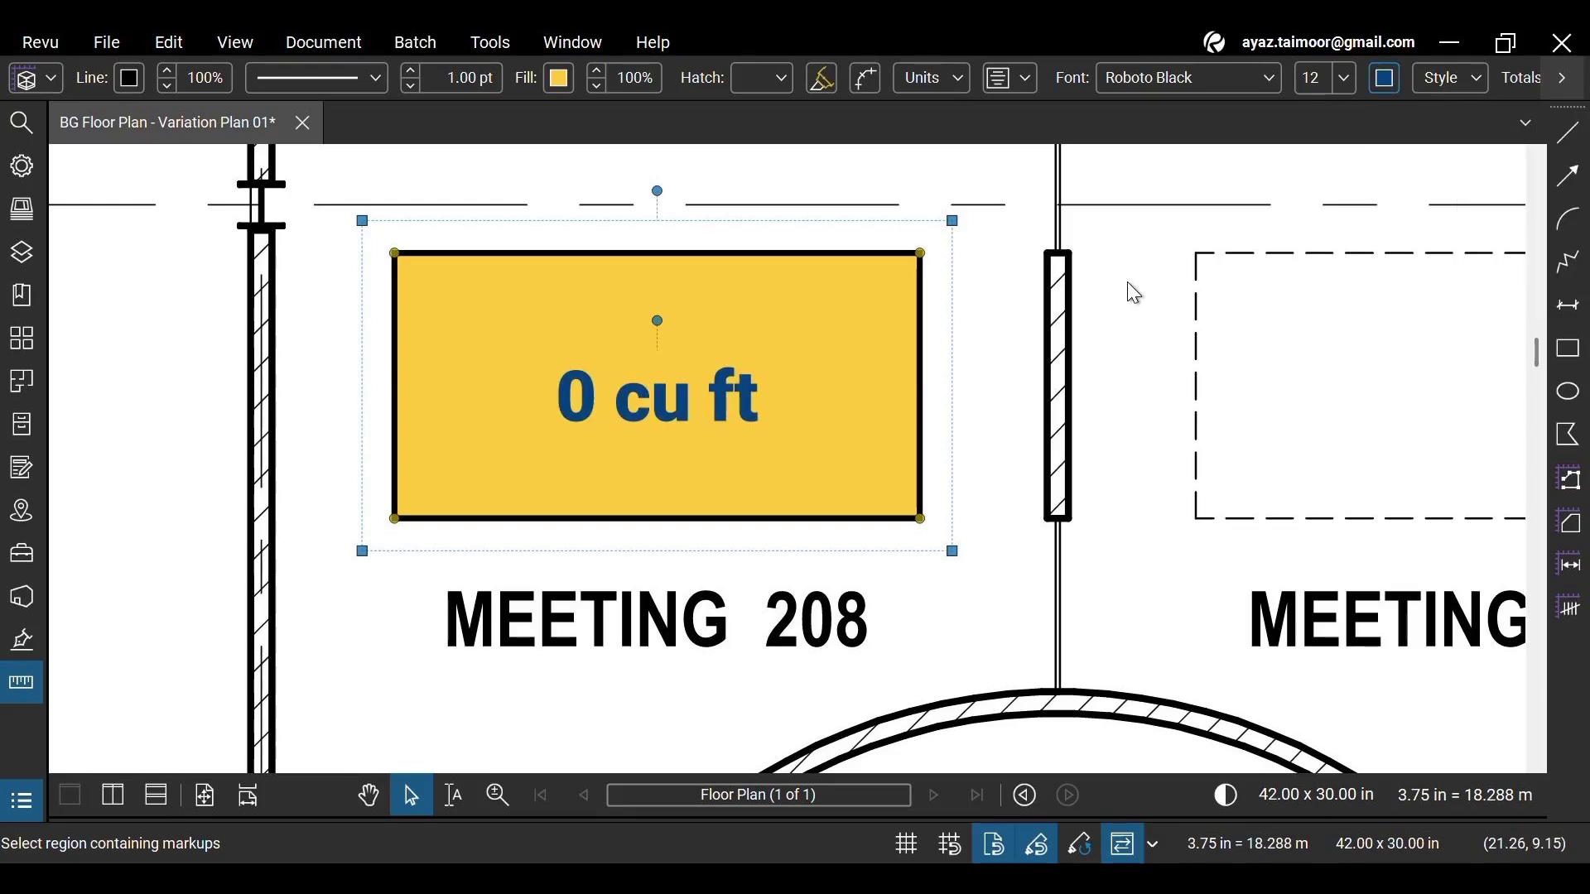
pyautogui.moveTo(1494, 255)
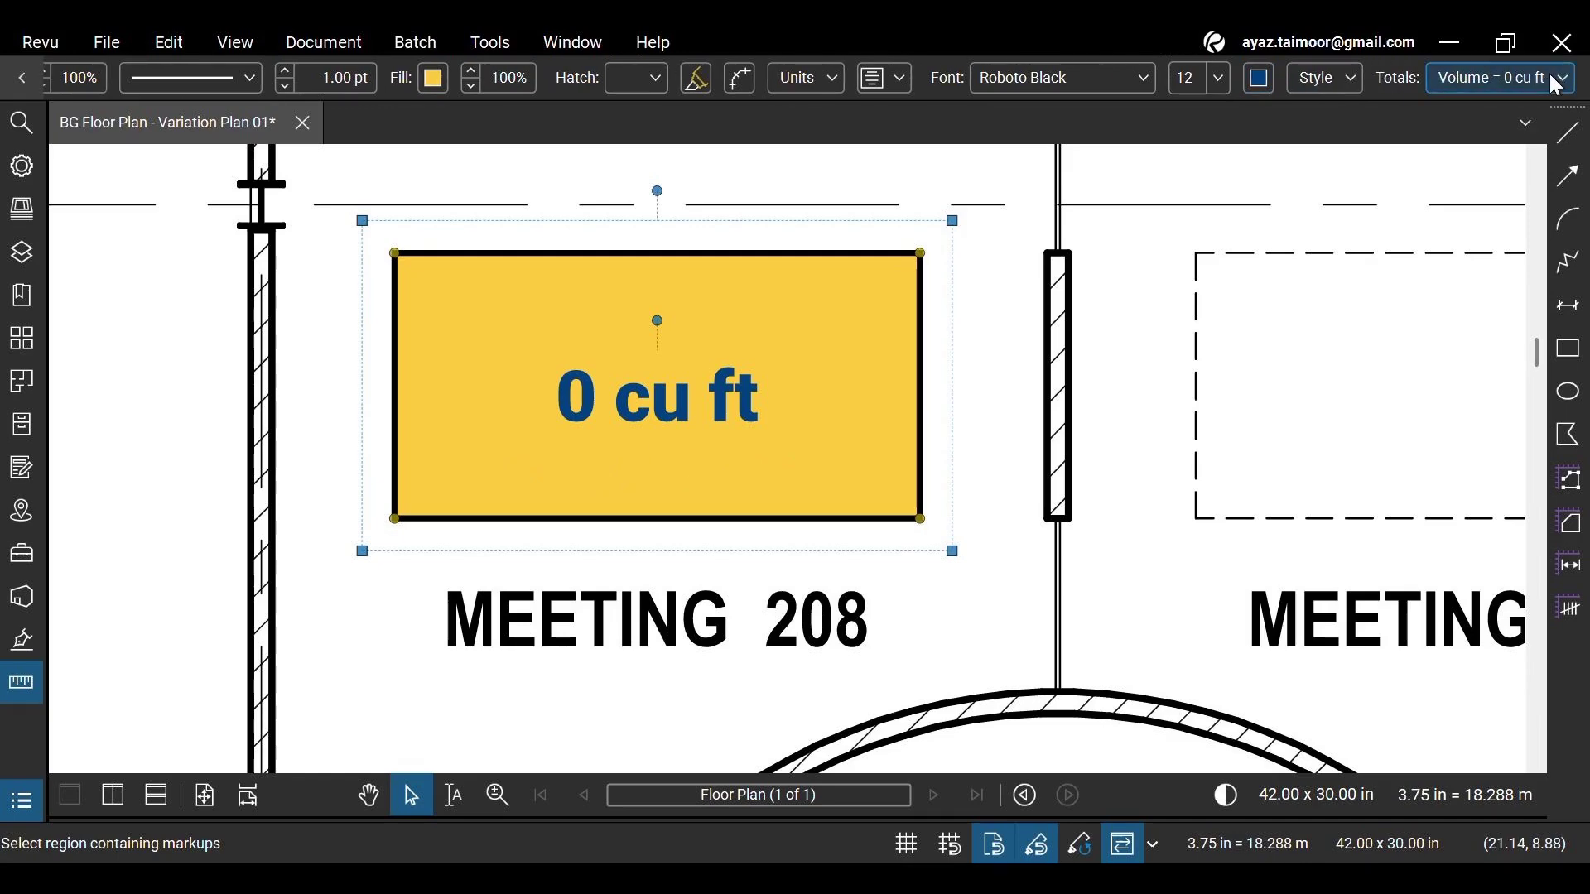
pyautogui.click(1499, 78)
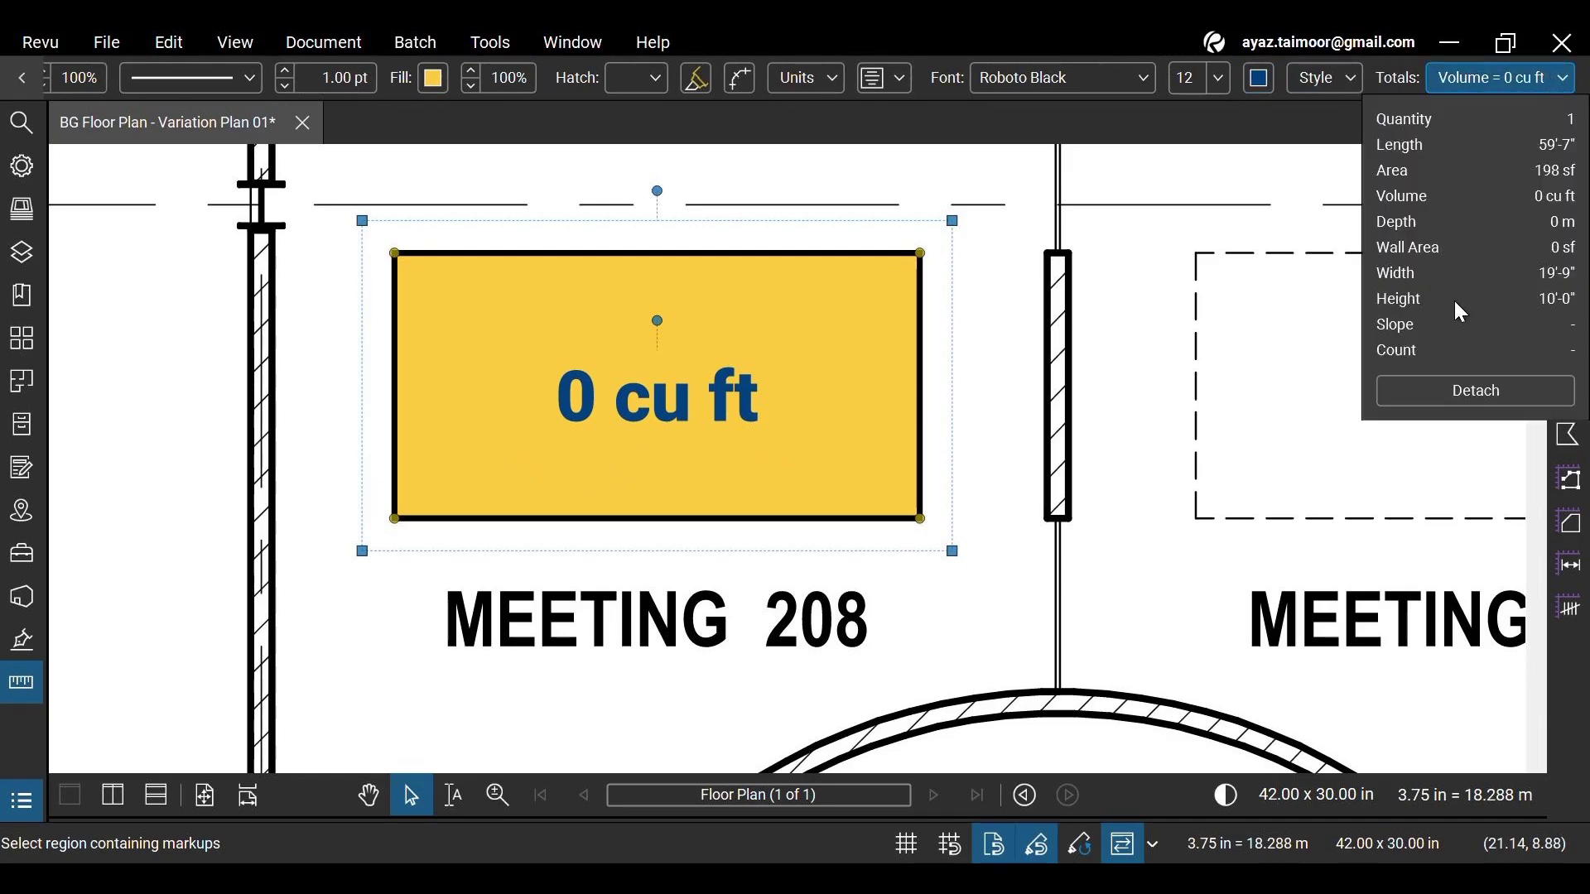
pyautogui.moveTo(1458, 250)
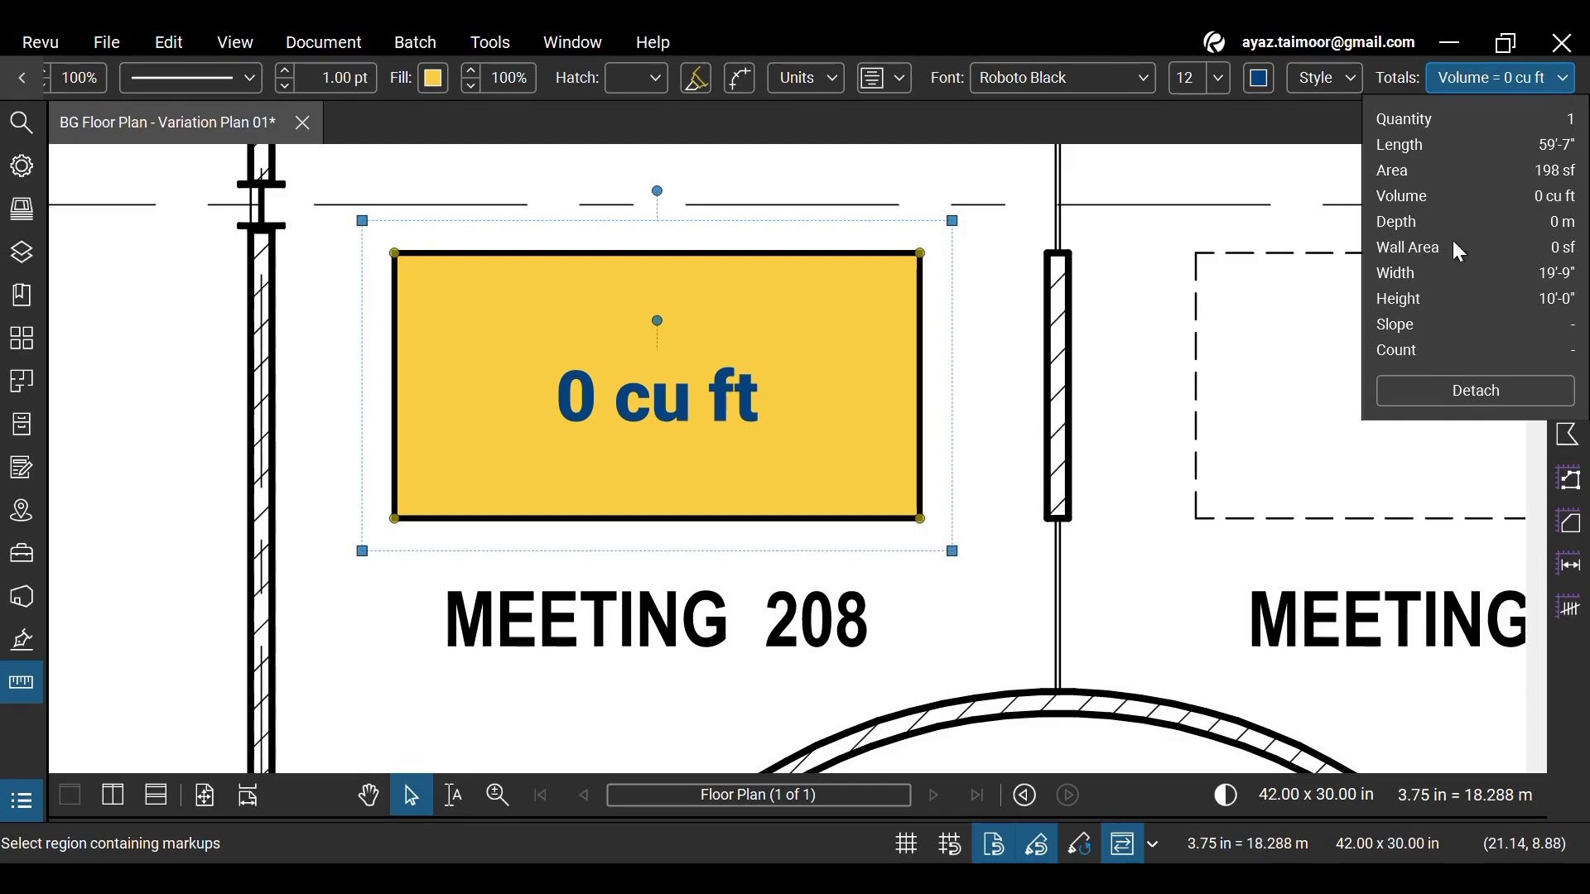
pyautogui.moveTo(1414, 240)
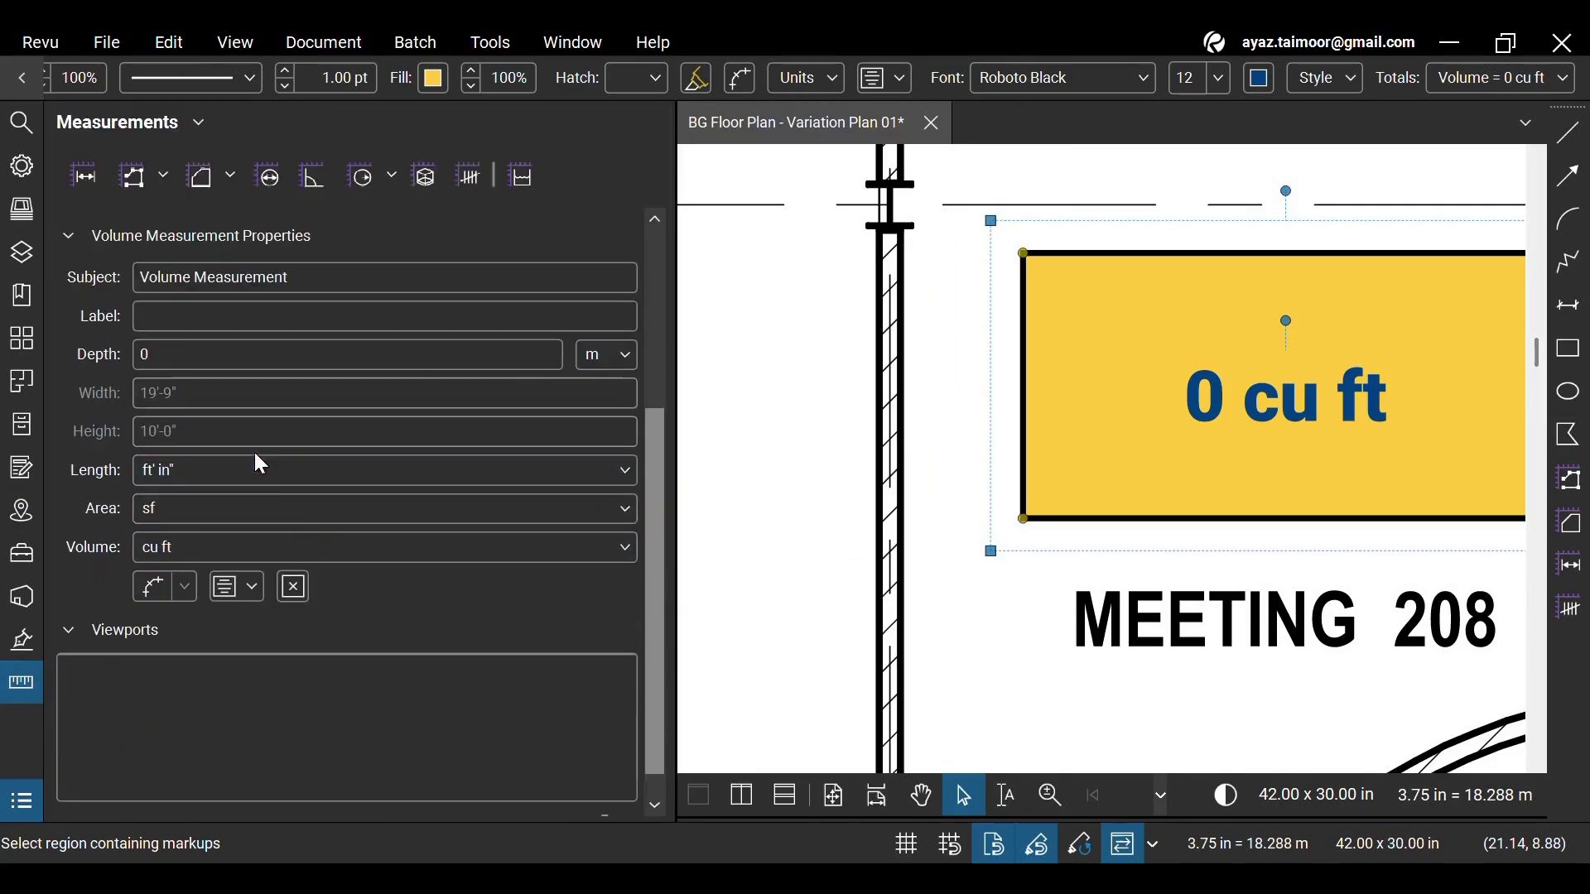
# Step: Switch the depth unit from metres to feet and enter a 10 ft depth, giving 1,979 cu ft
pyautogui.click(605, 354)
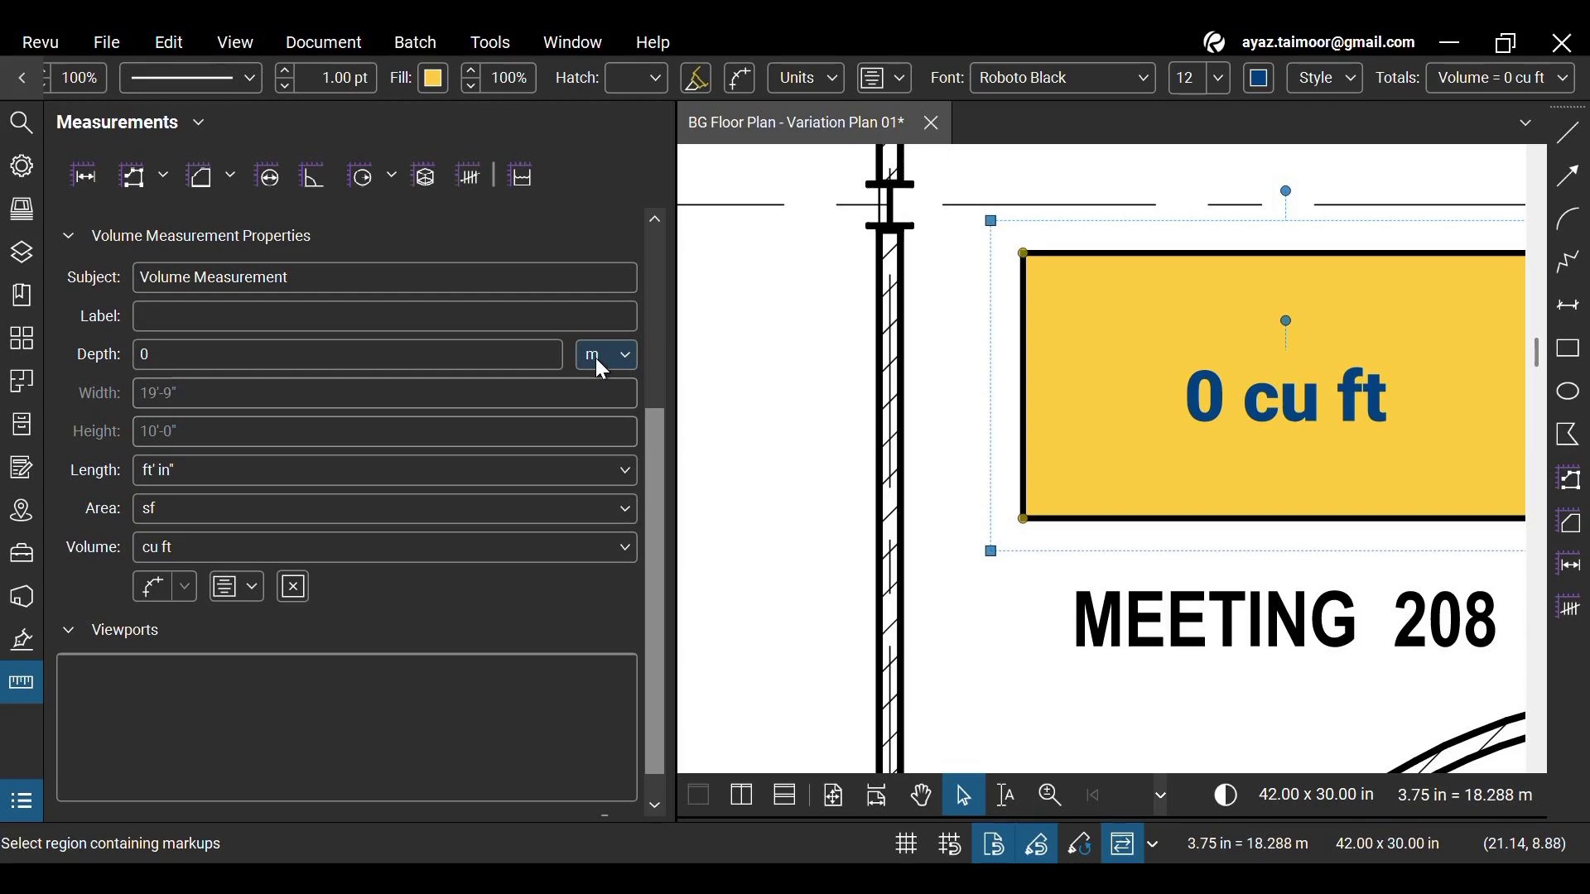
pyautogui.click(603, 355)
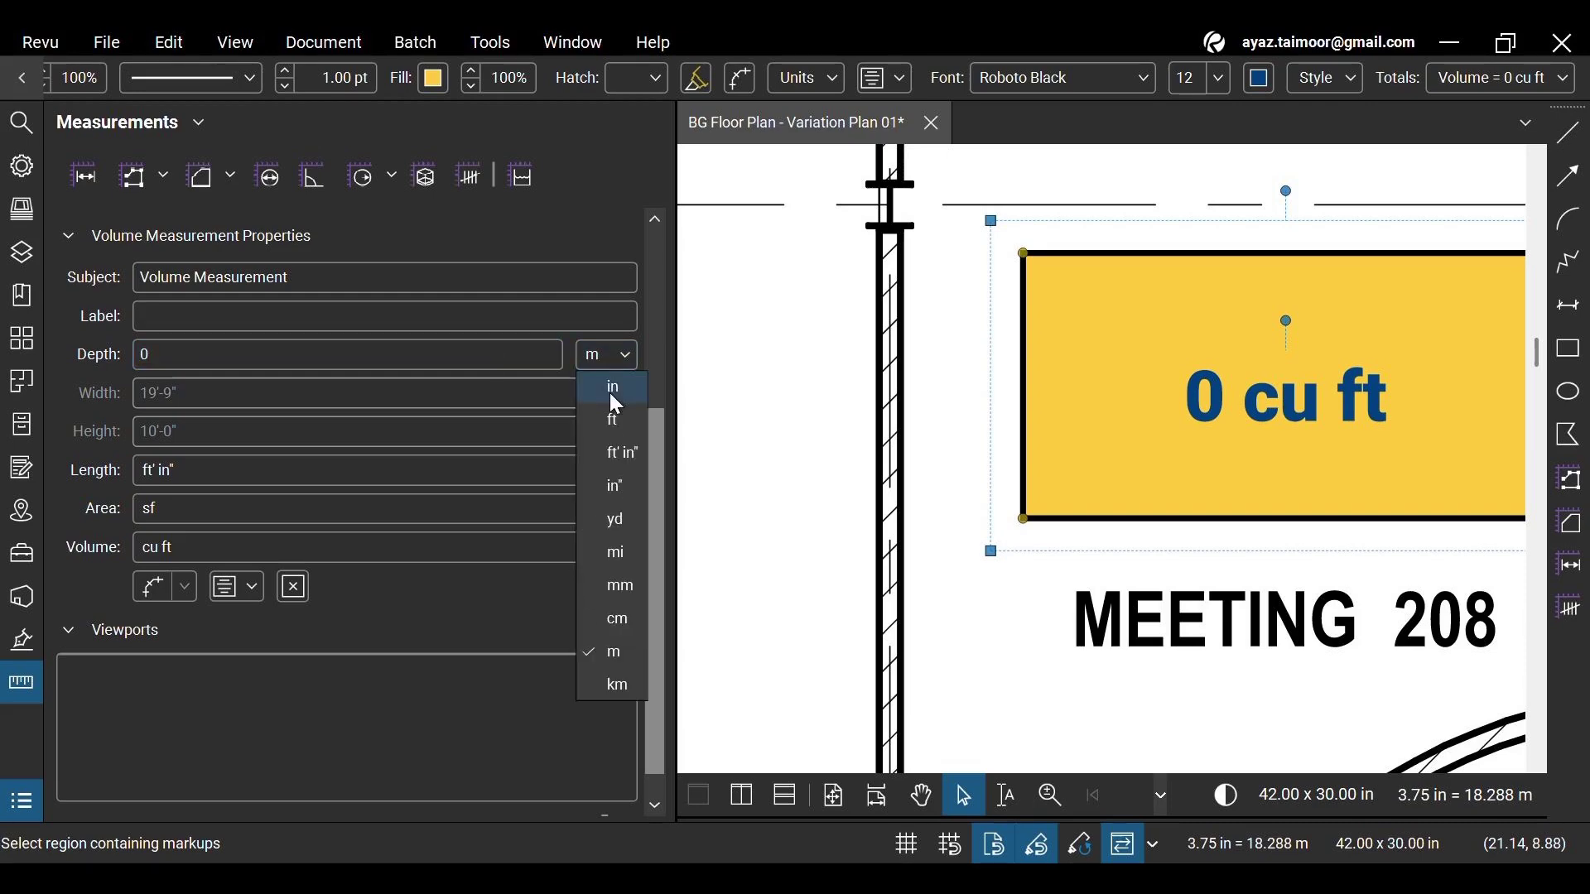
pyautogui.click(613, 419)
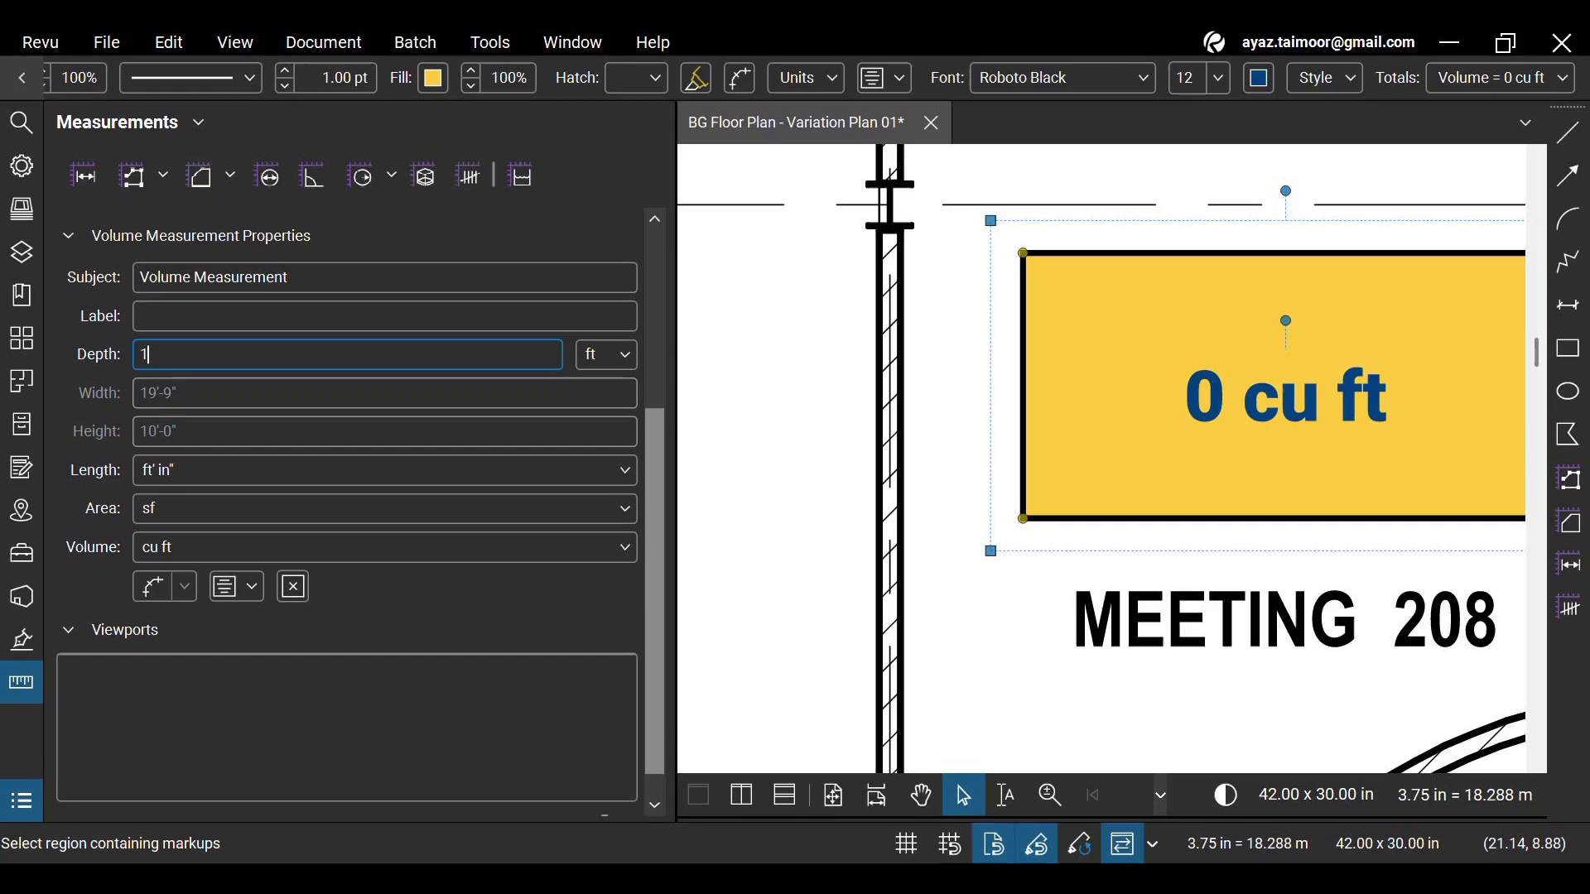
pyautogui.write('0')
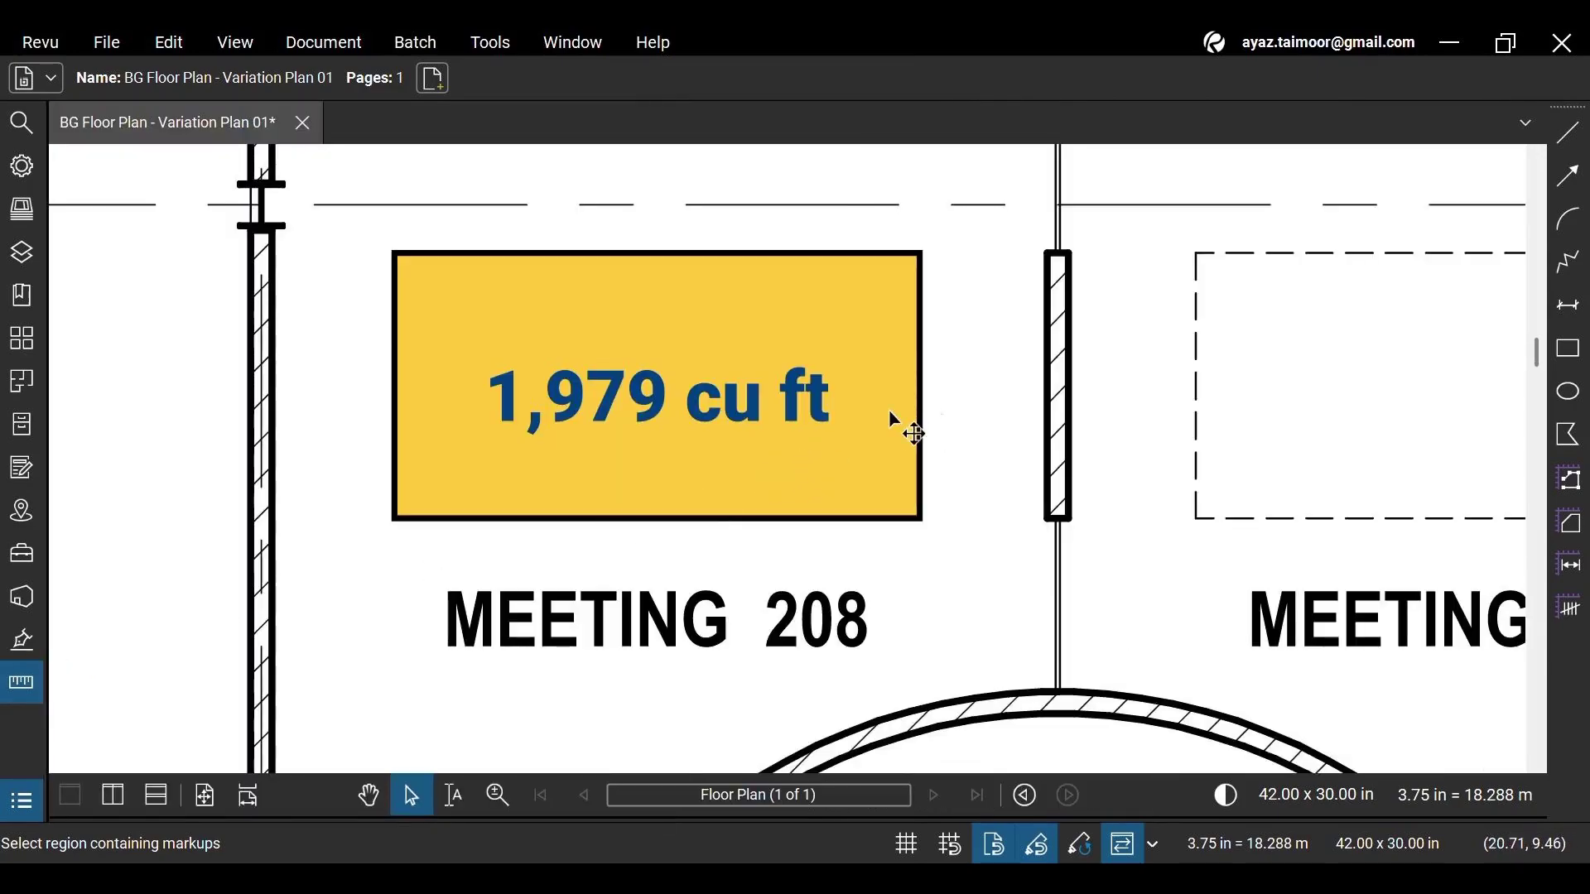
pyautogui.click(656, 396)
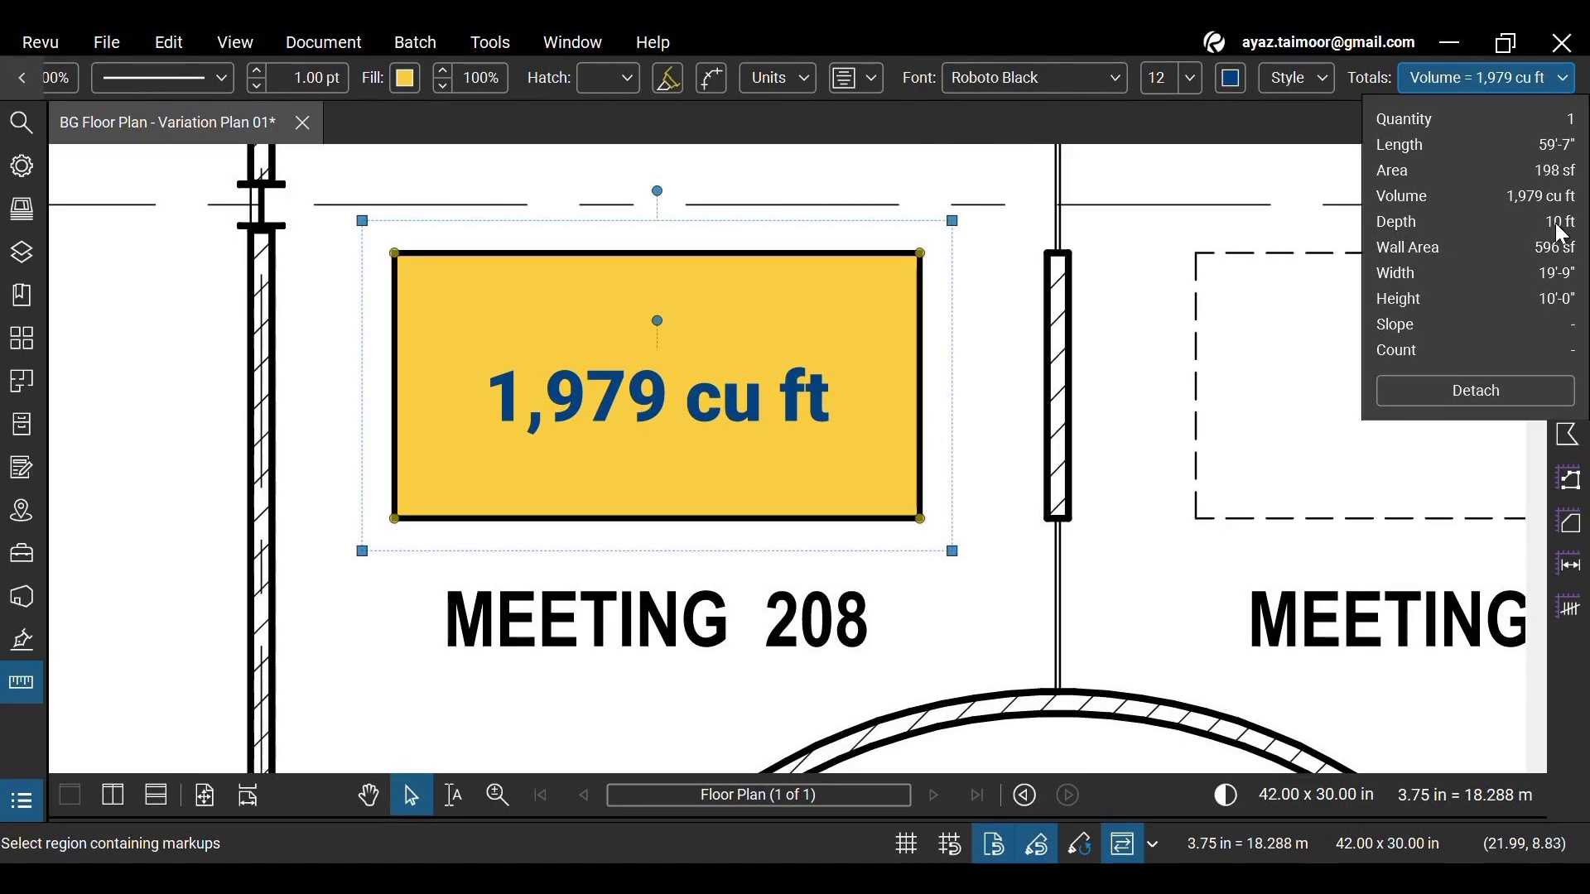
pyautogui.moveTo(717, 436)
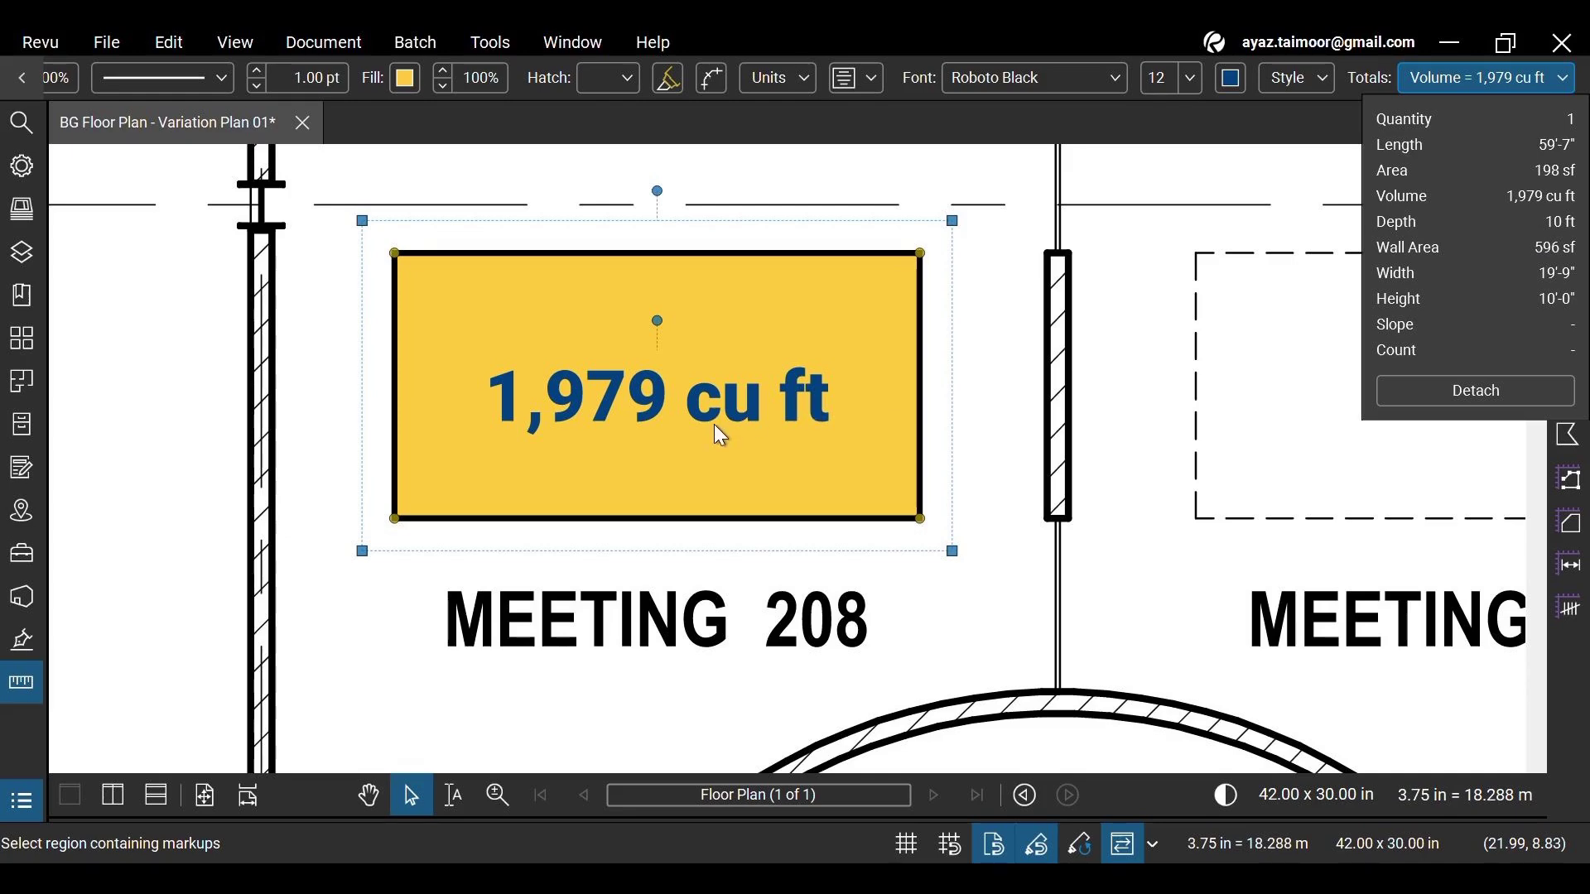
pyautogui.moveTo(1438, 343)
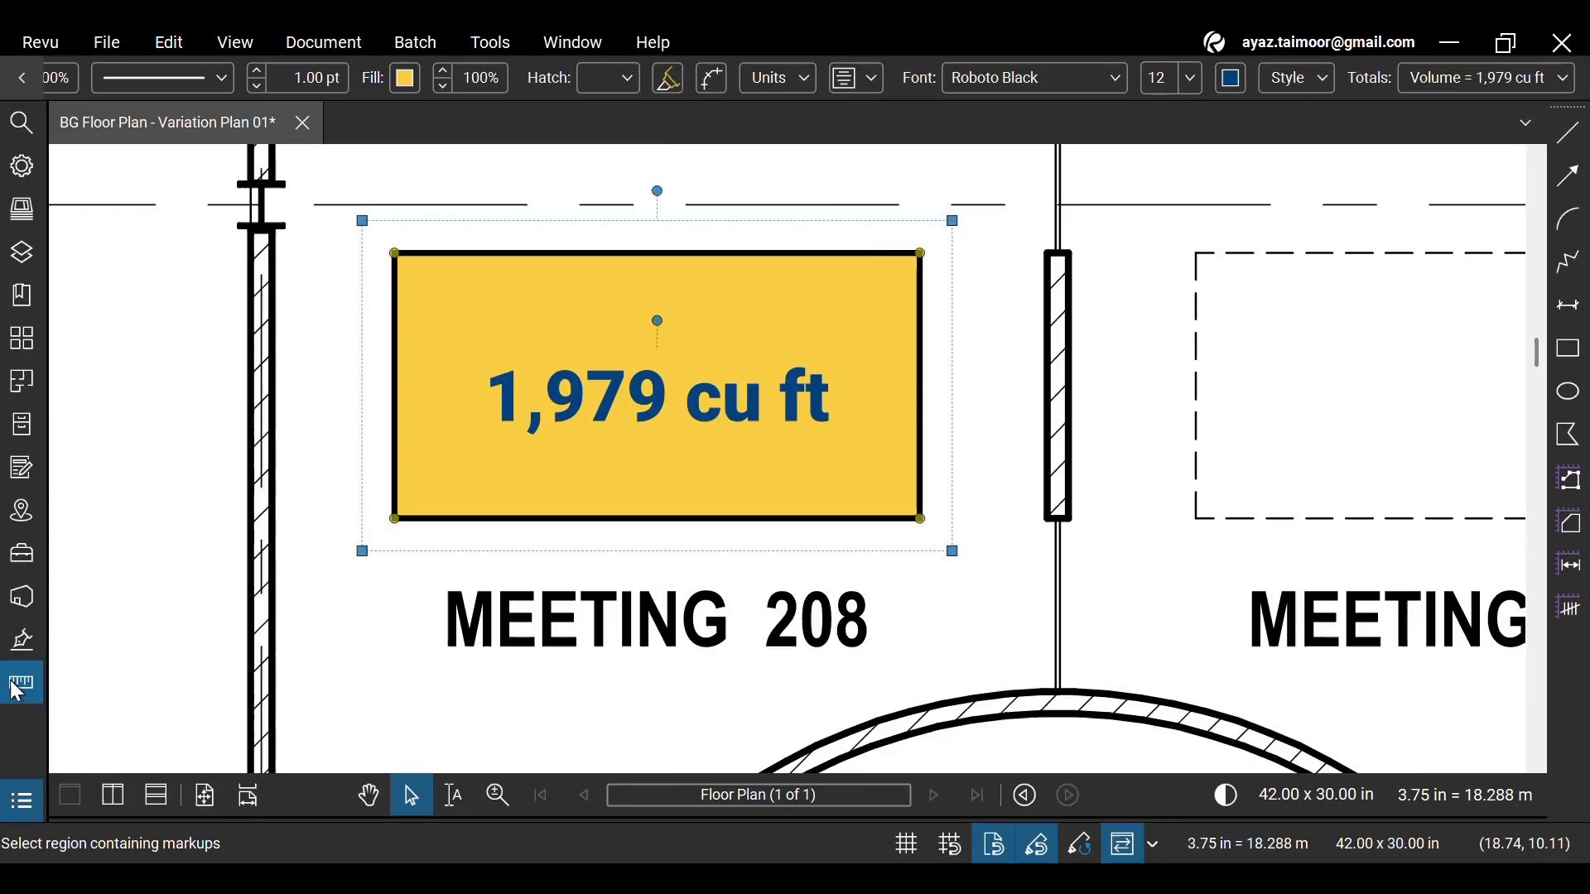
# Step: Measure a red 26'-0" length along the wall above Meeting 208
pyautogui.click(20, 681)
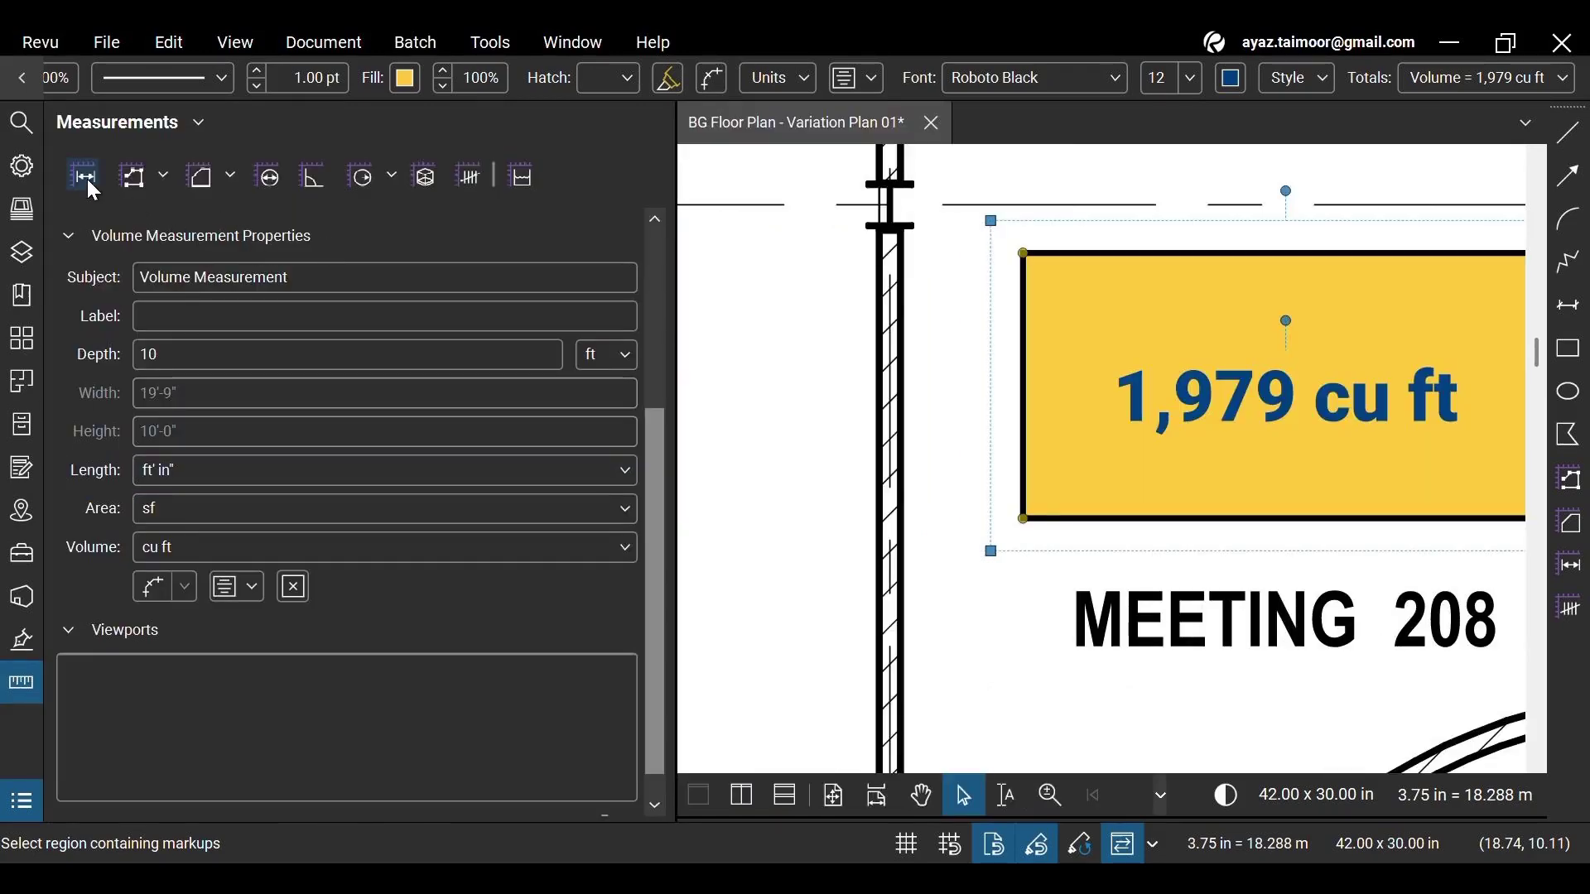
pyautogui.click(82, 175)
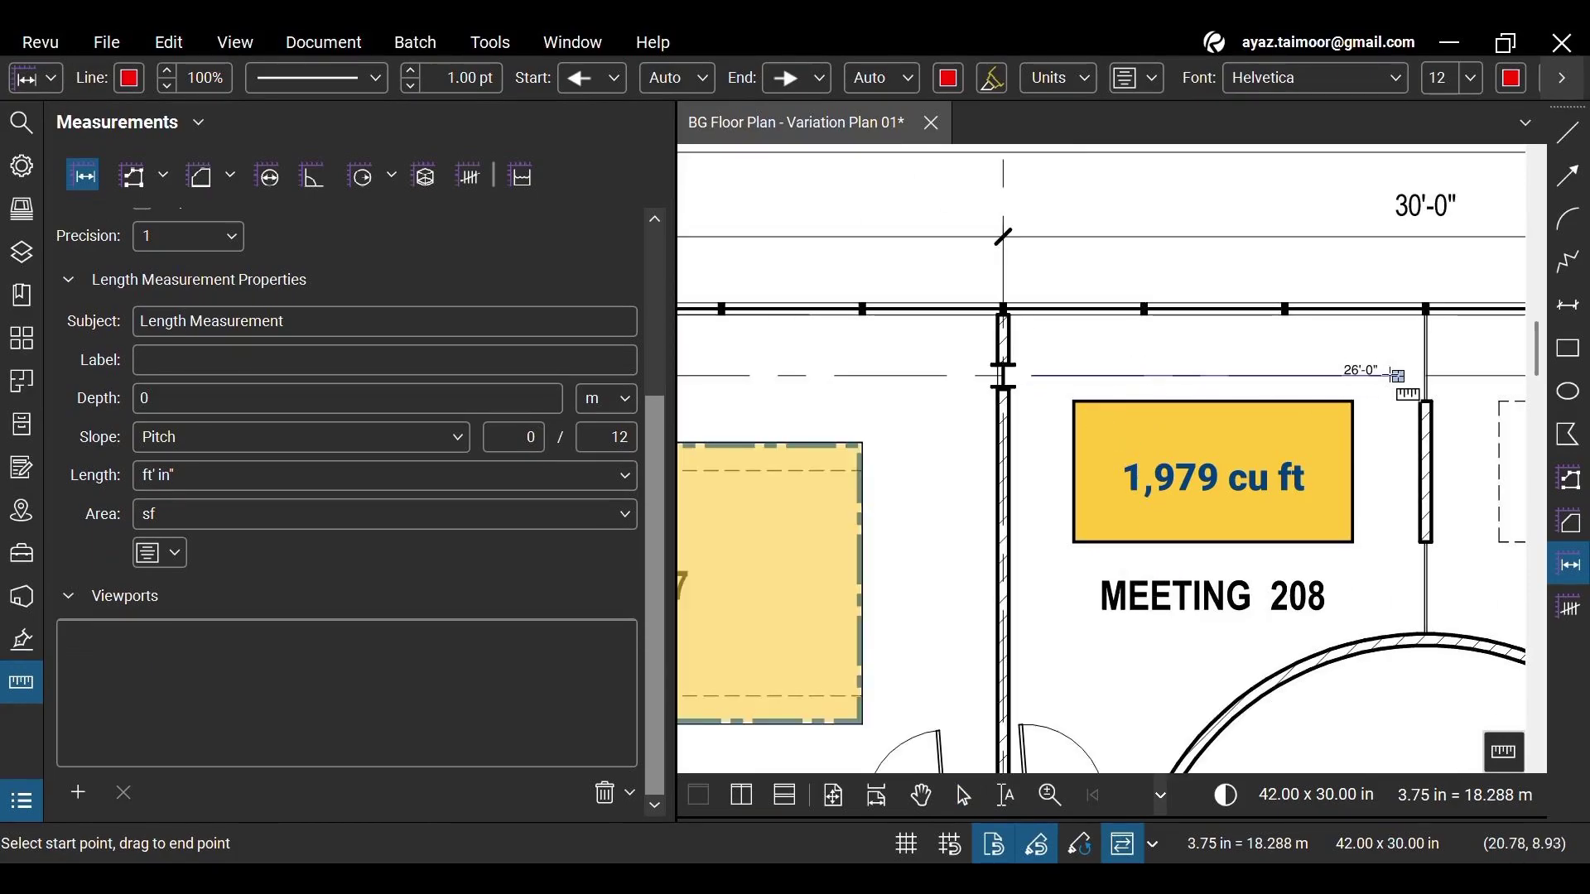
pyautogui.click(518, 174)
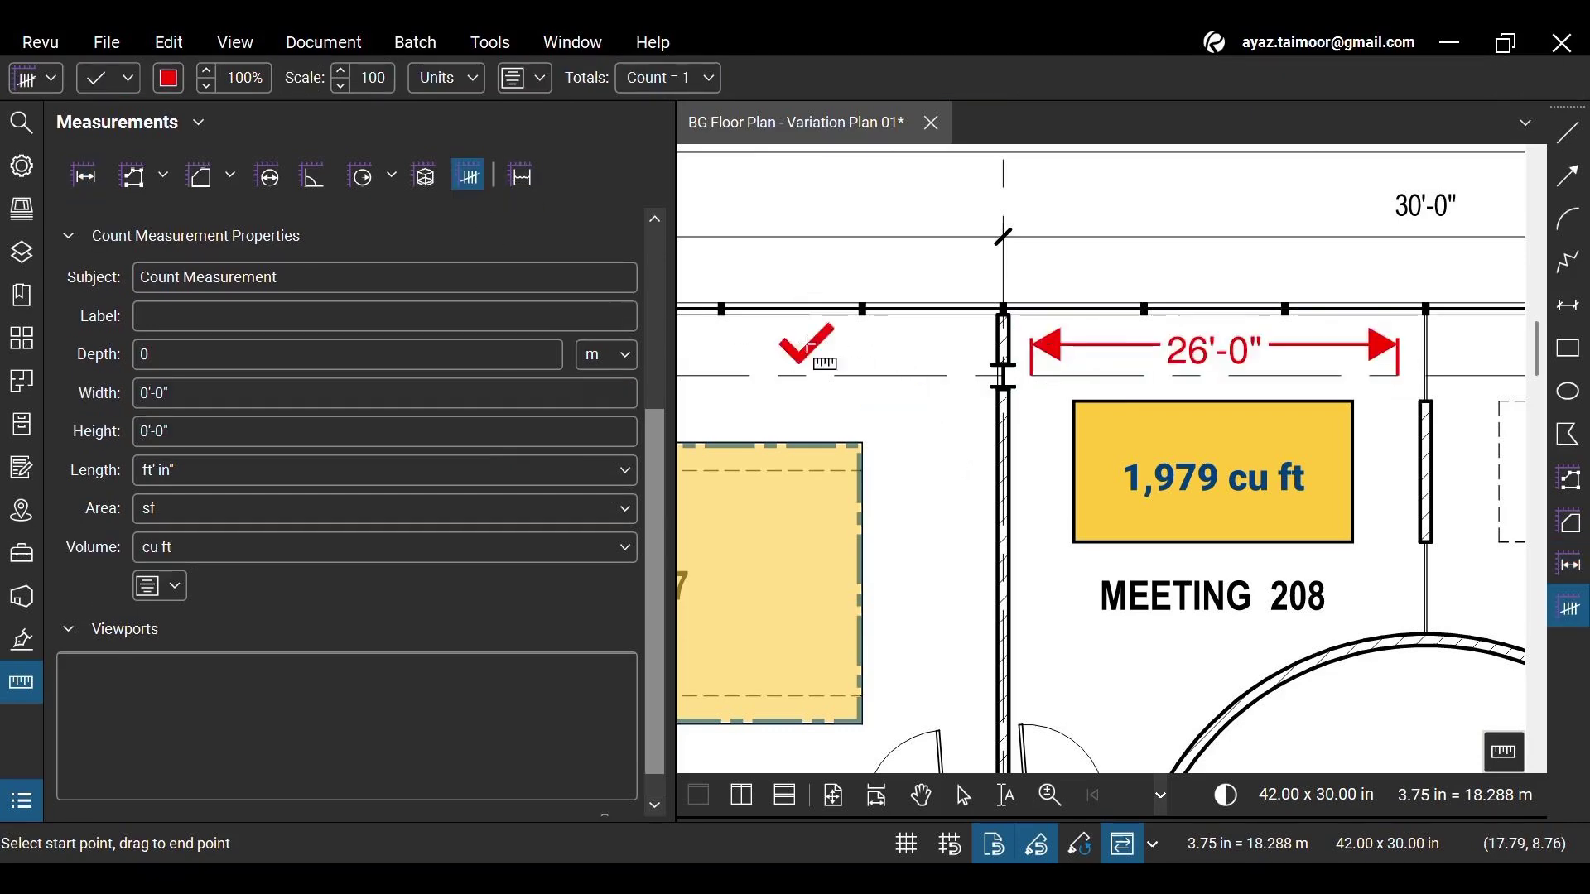
pyautogui.moveTo(1090, 202)
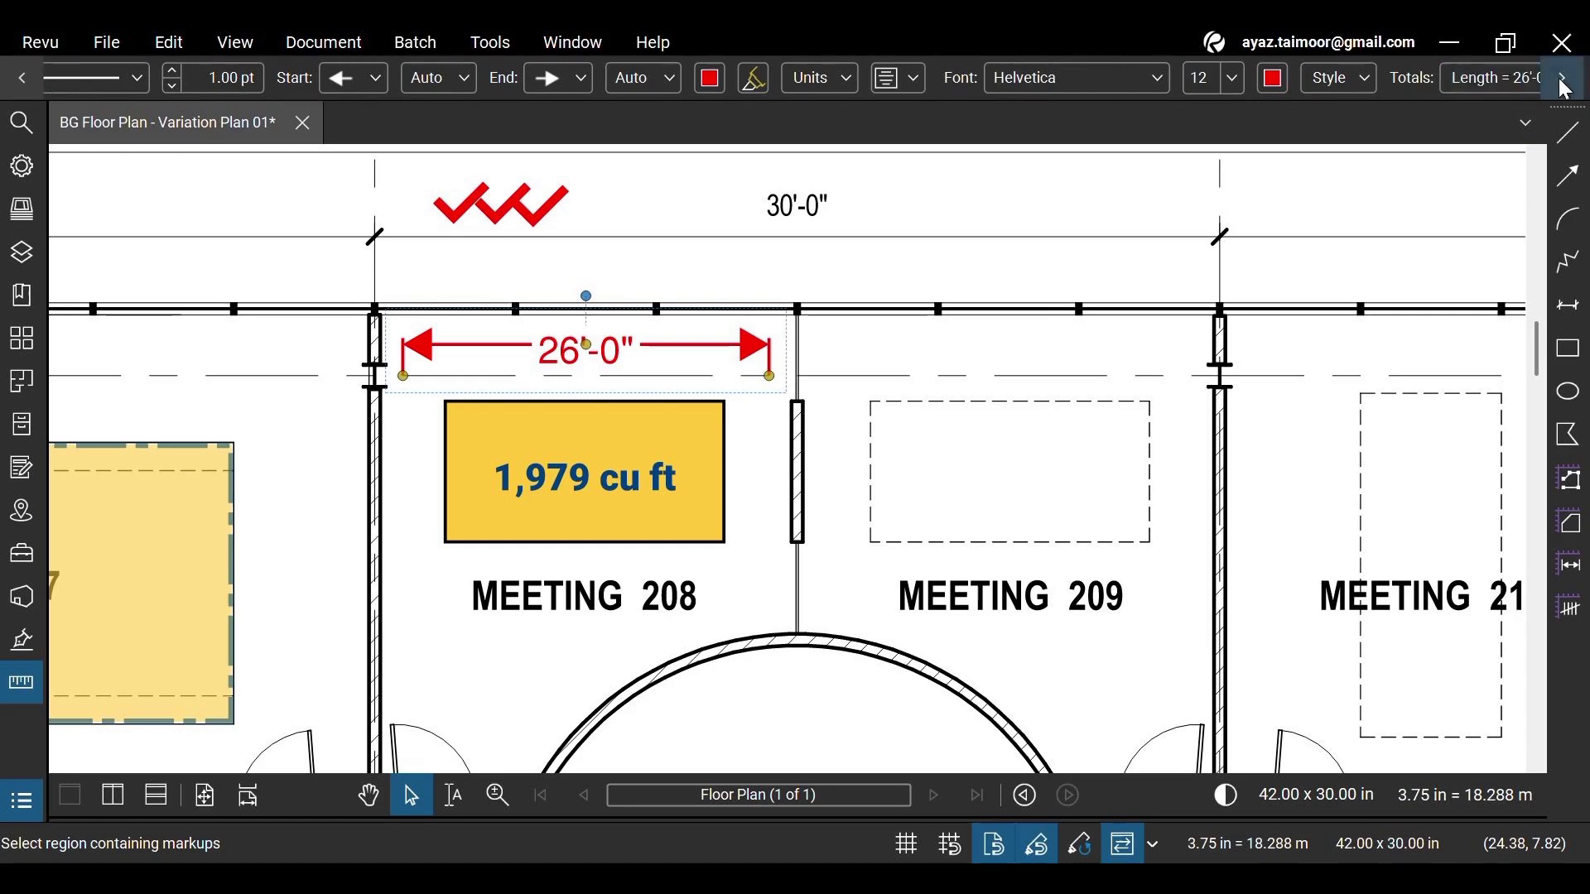
pyautogui.click(1505, 78)
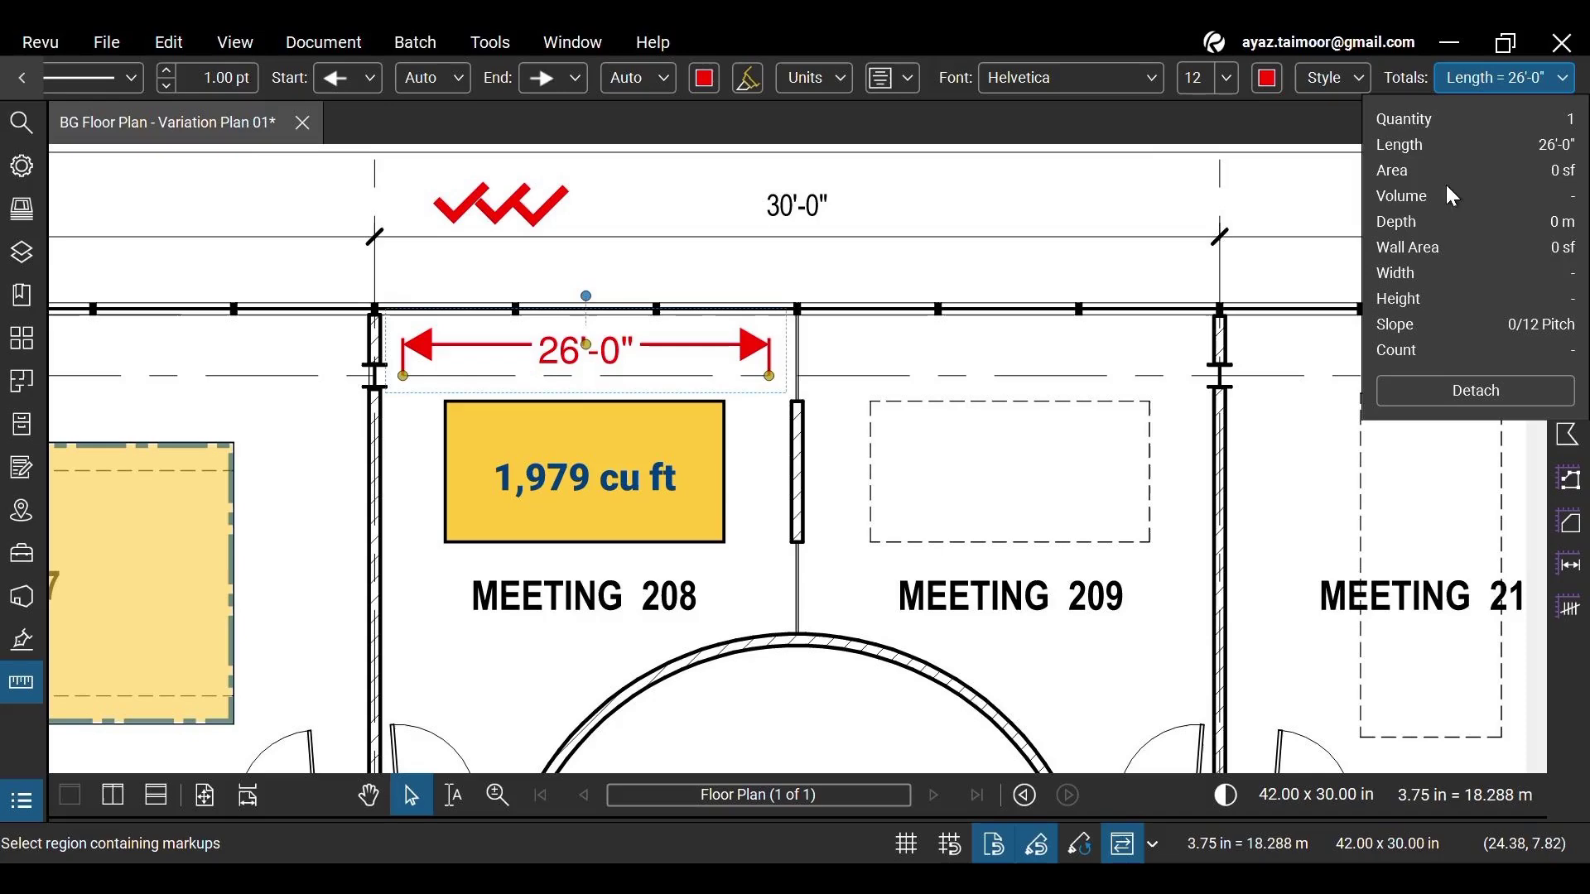
pyautogui.moveTo(1413, 240)
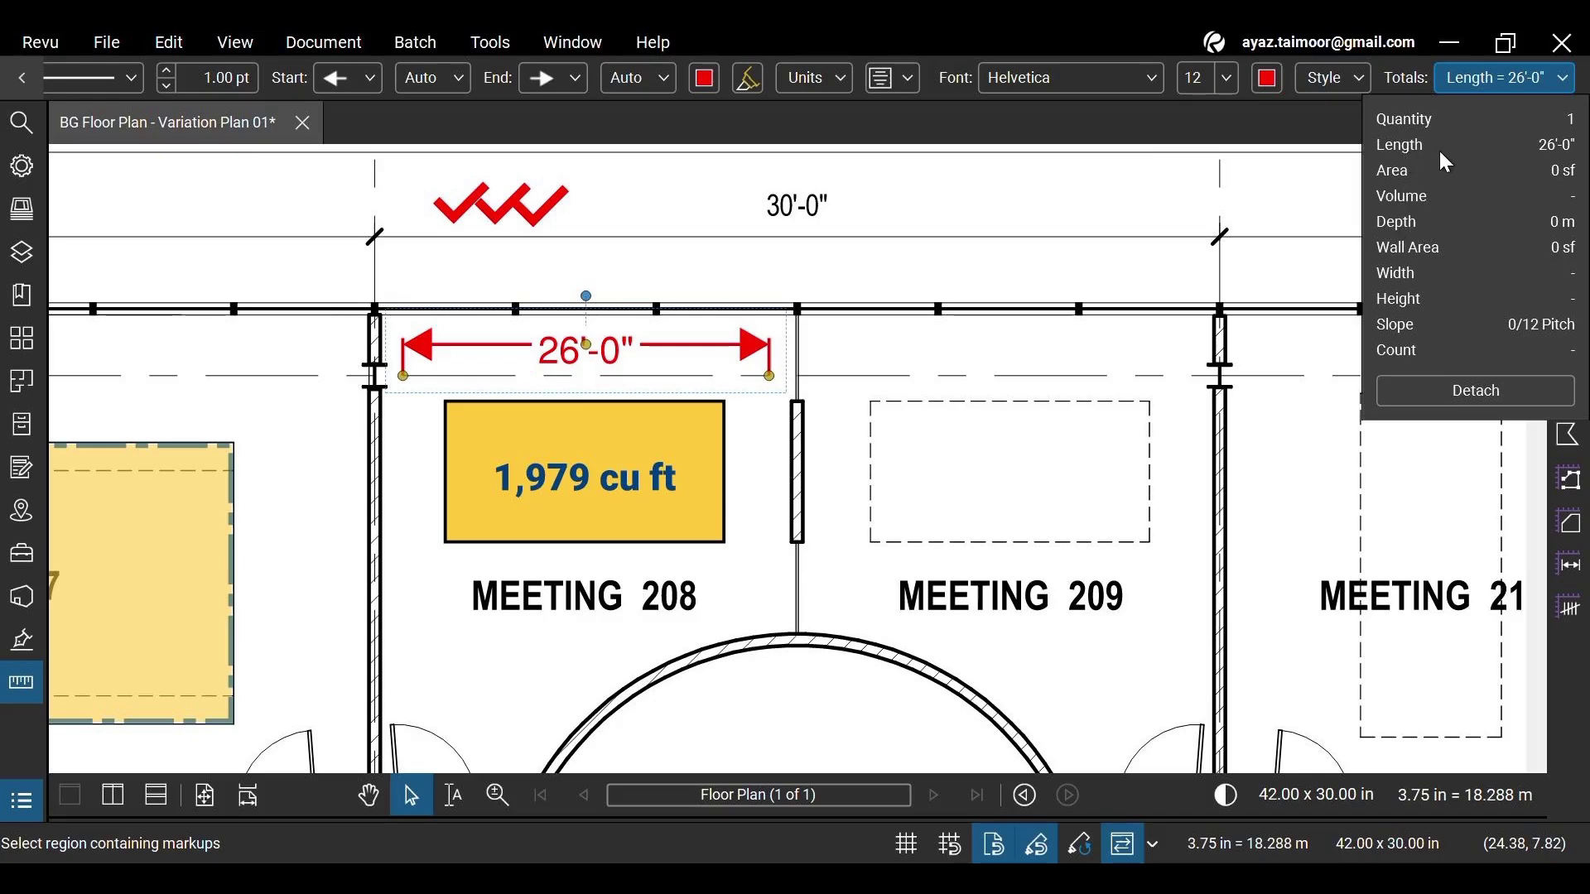
pyautogui.moveTo(1453, 344)
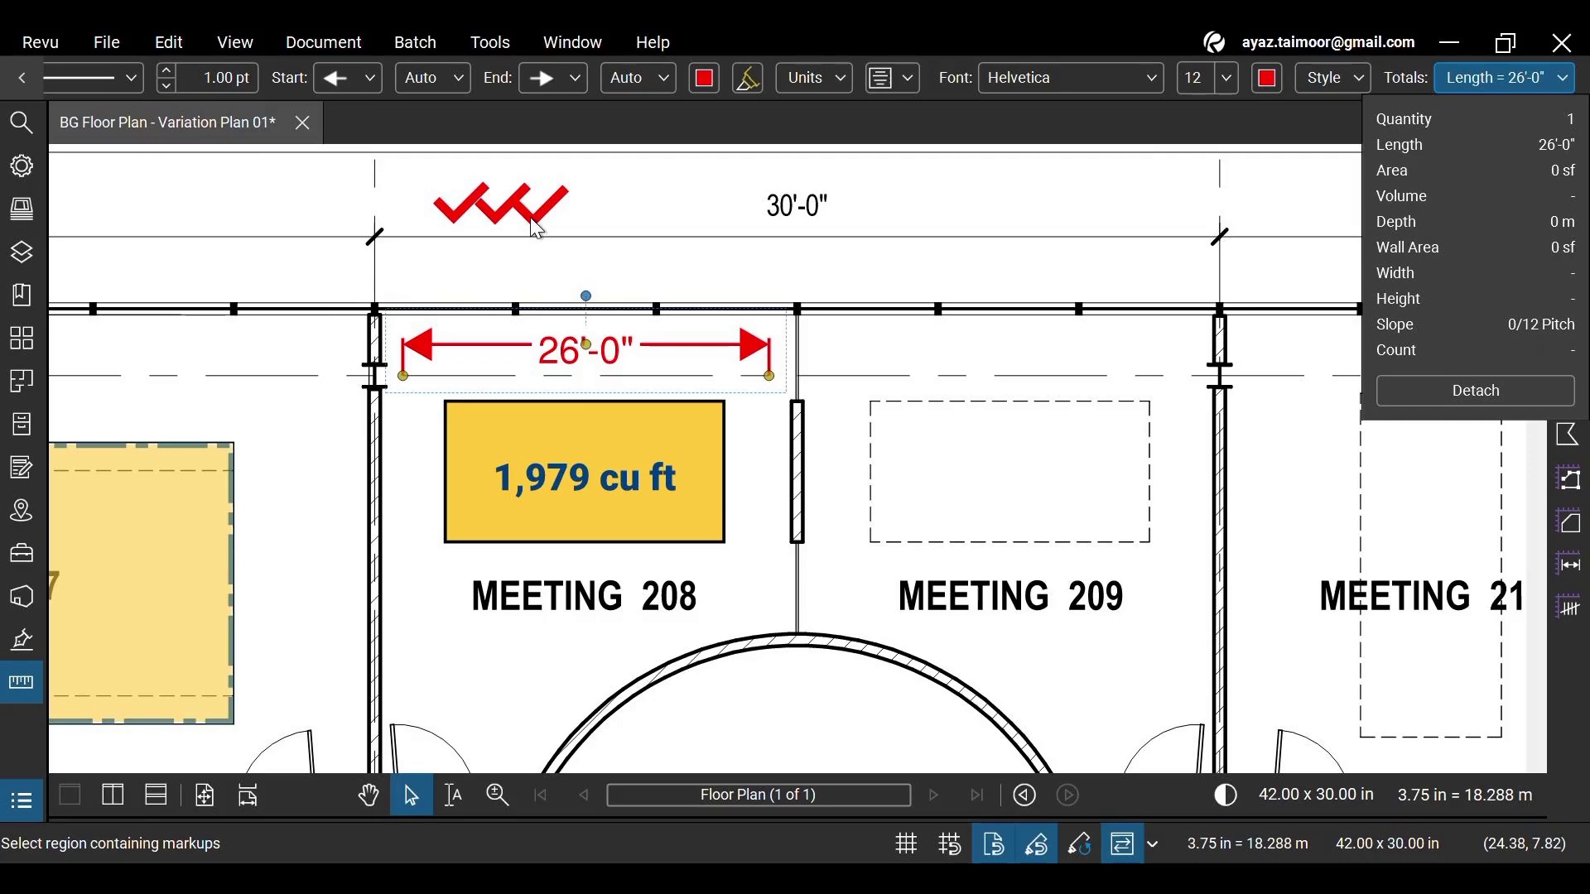
pyautogui.click(1504, 78)
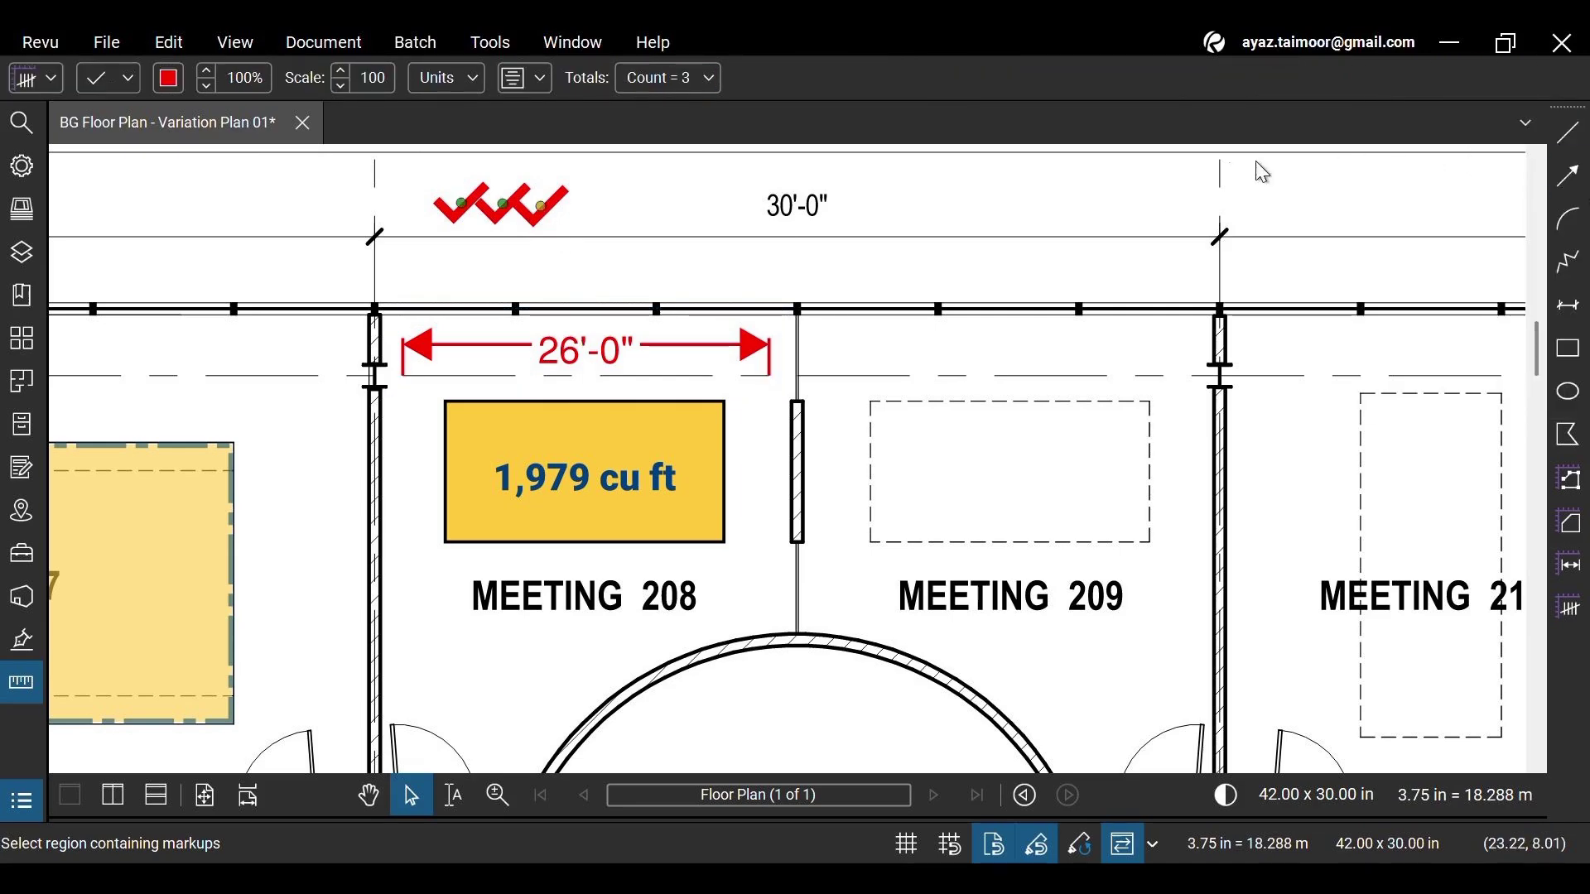
pyautogui.click(666, 78)
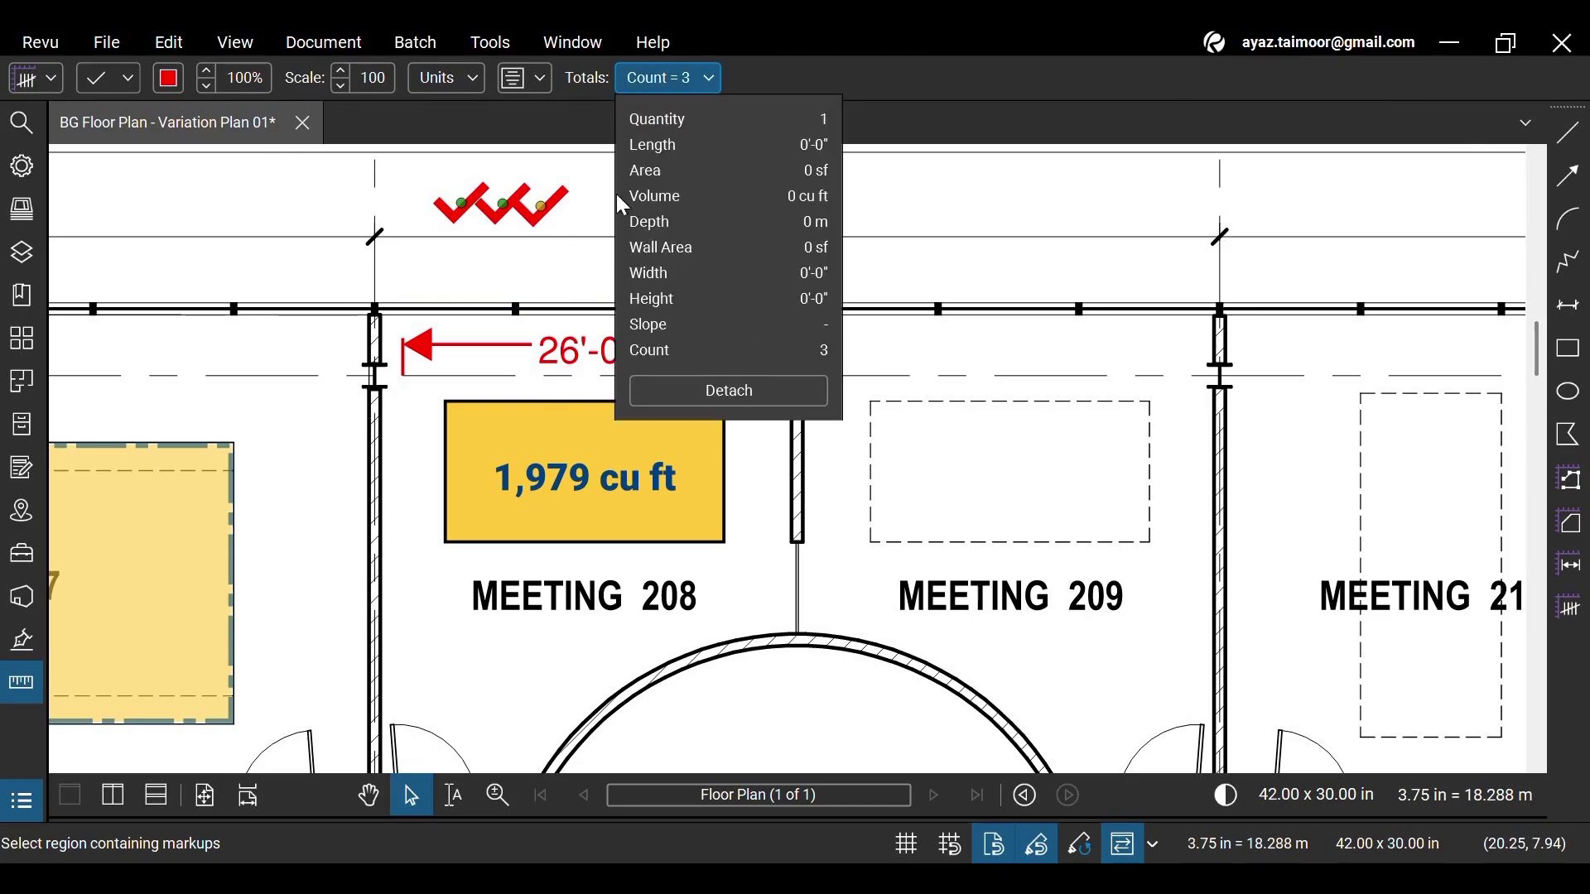
pyautogui.moveTo(669, 364)
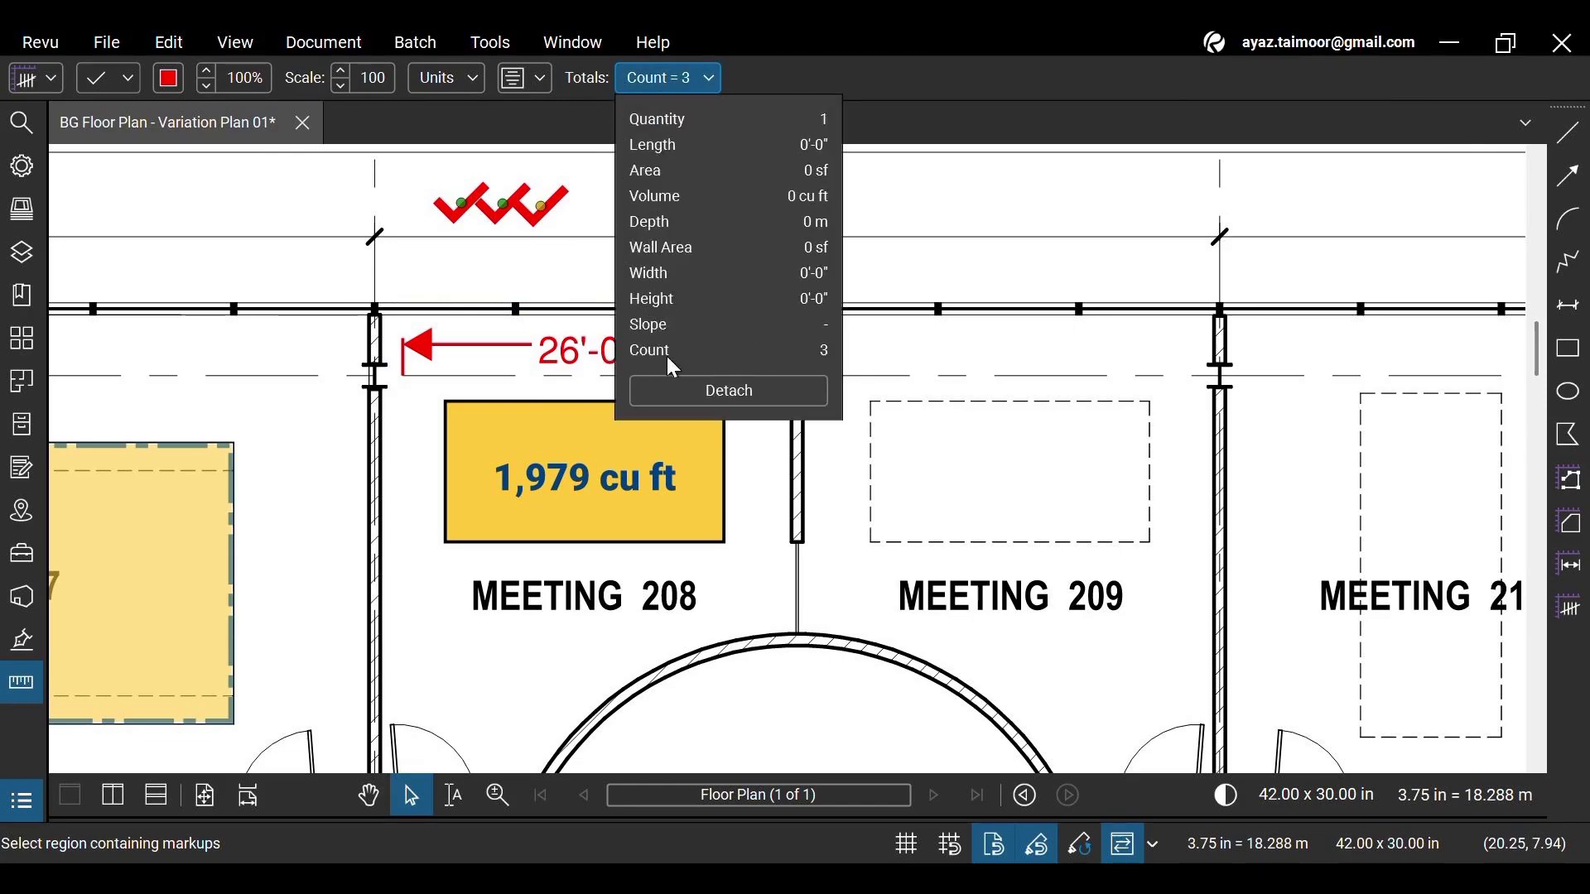
pyautogui.moveTo(811, 364)
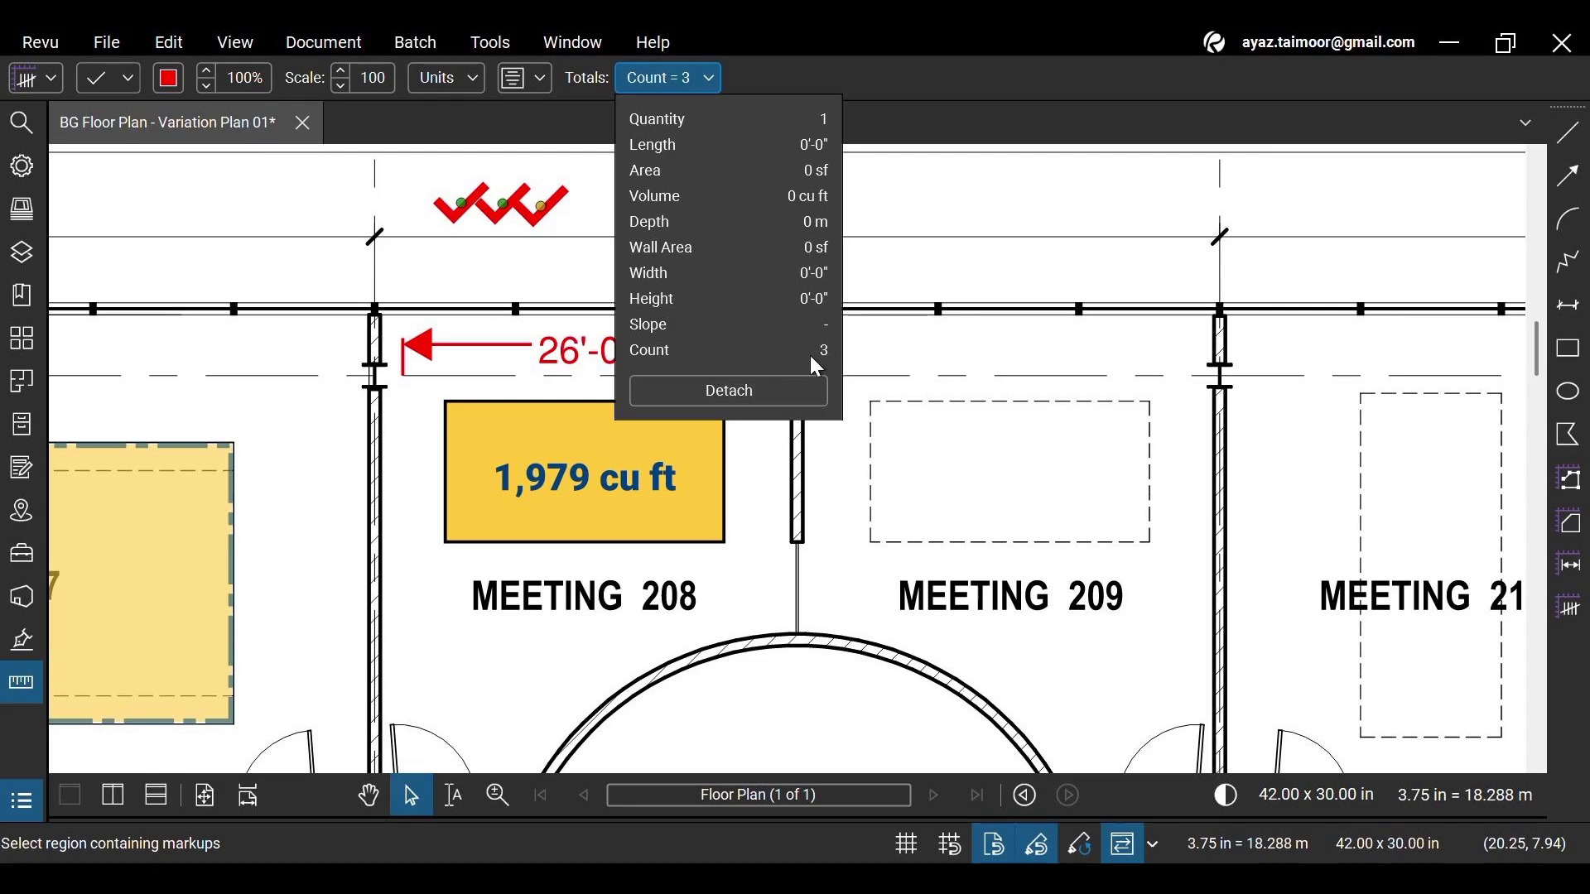
pyautogui.click(584, 477)
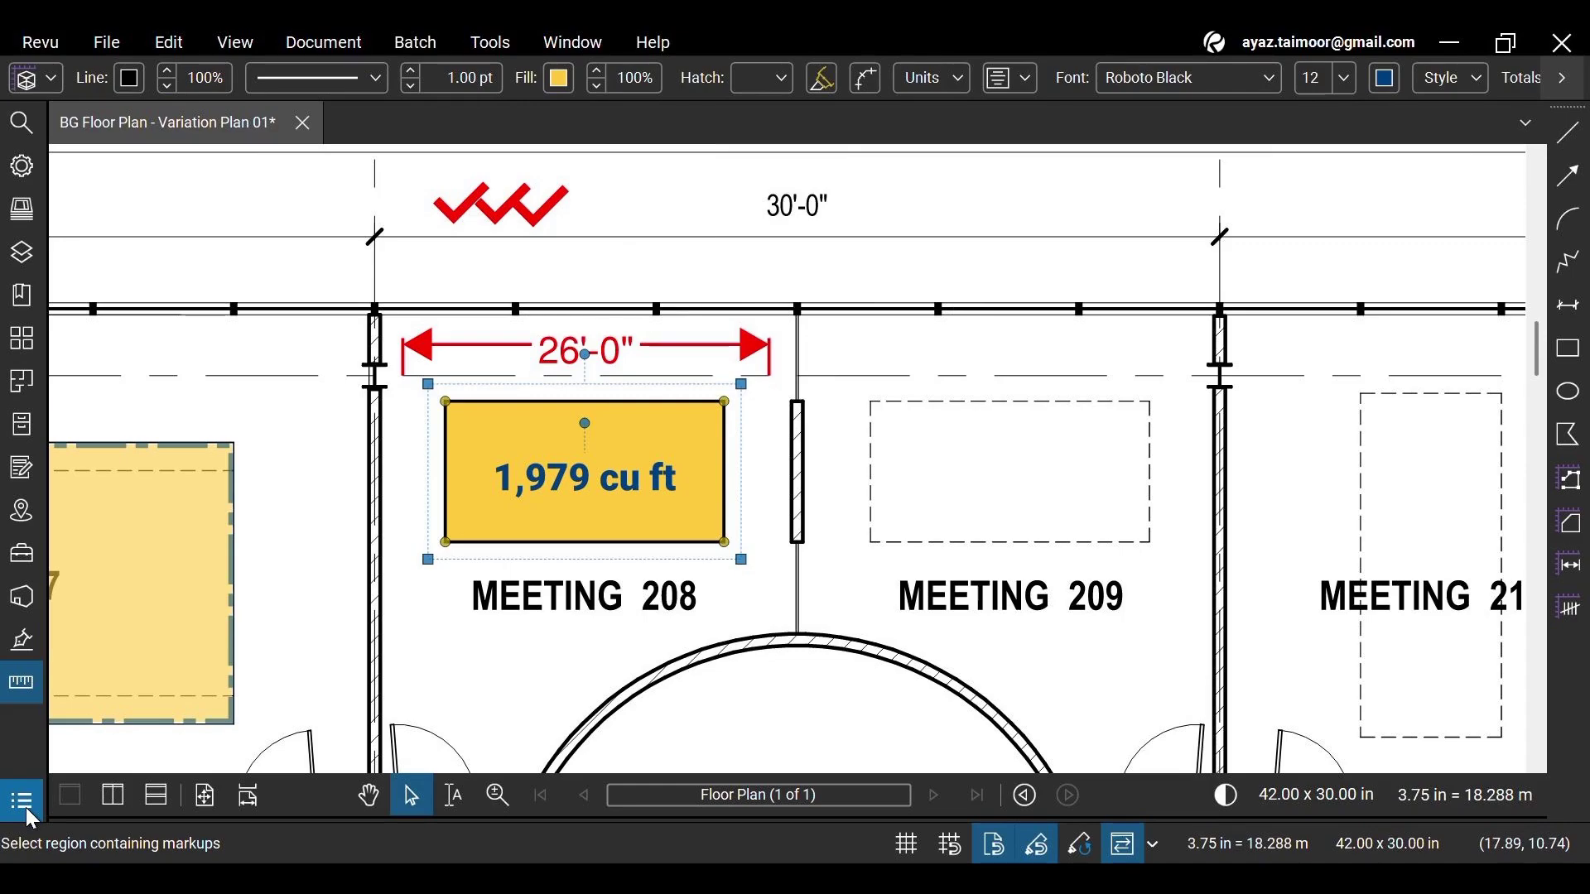
# Step: Show the Markups List with its quantities and bring up the column choices
pyautogui.click(21, 802)
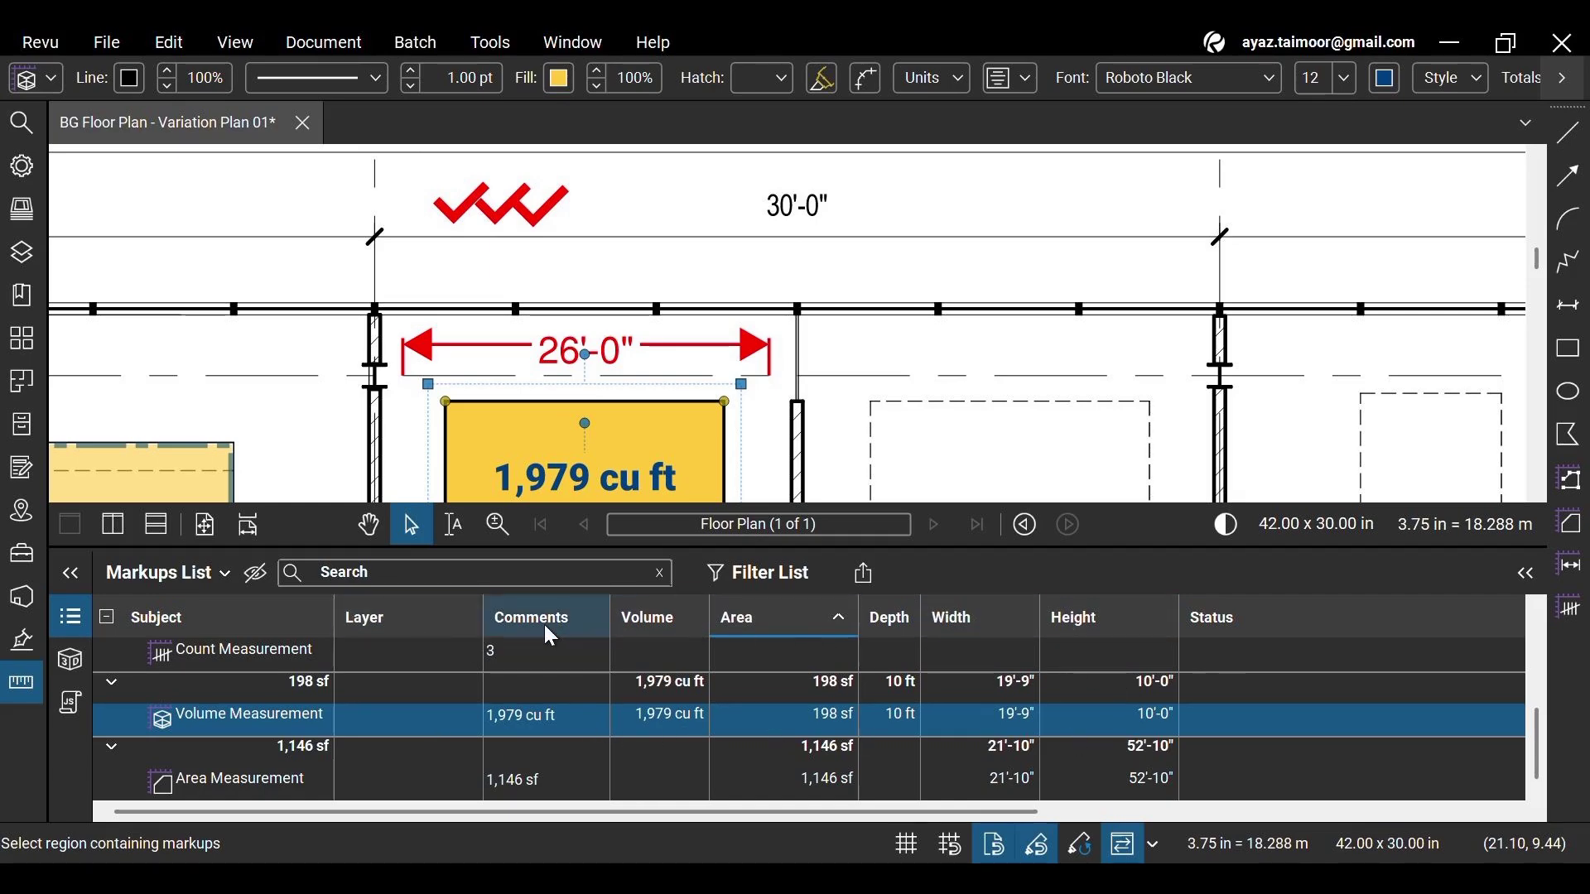
pyautogui.moveTo(1110, 629)
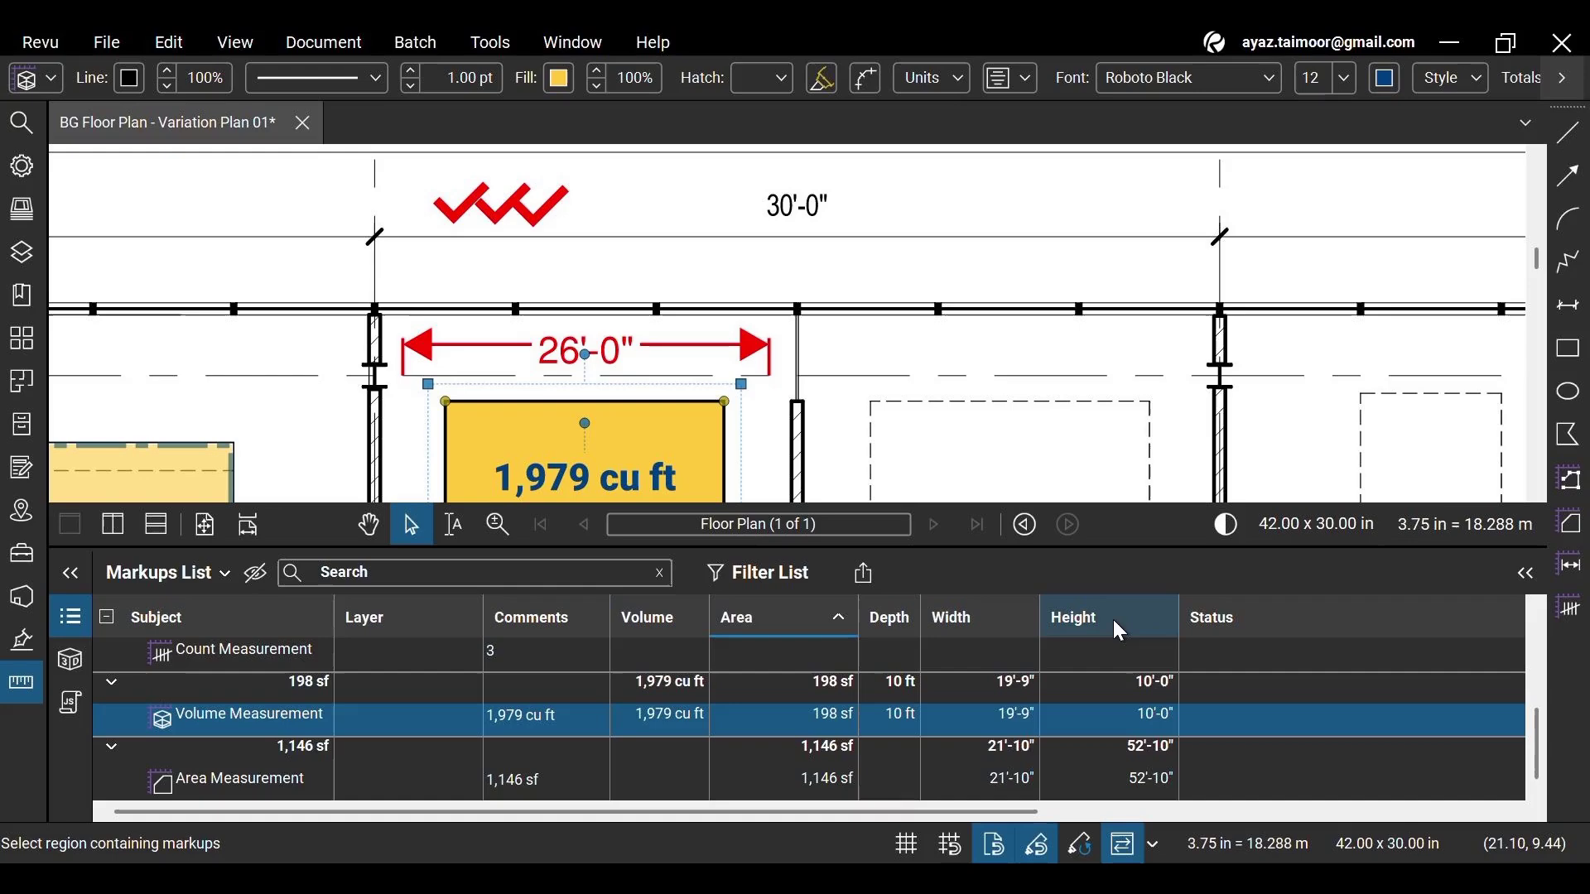
pyautogui.click(167, 572)
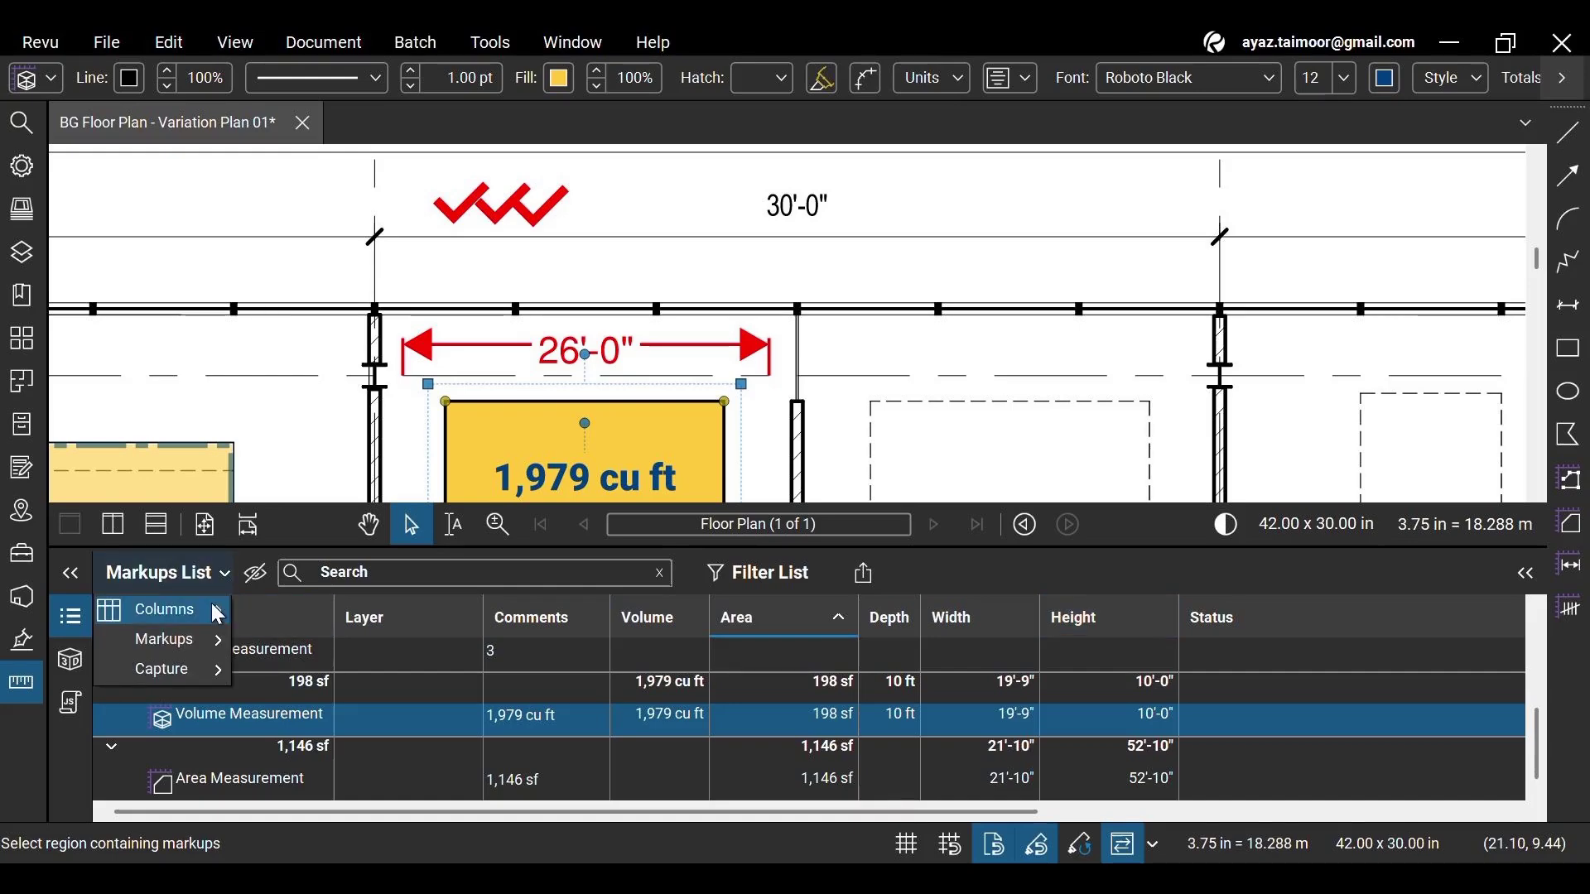
pyautogui.moveTo(581, 571)
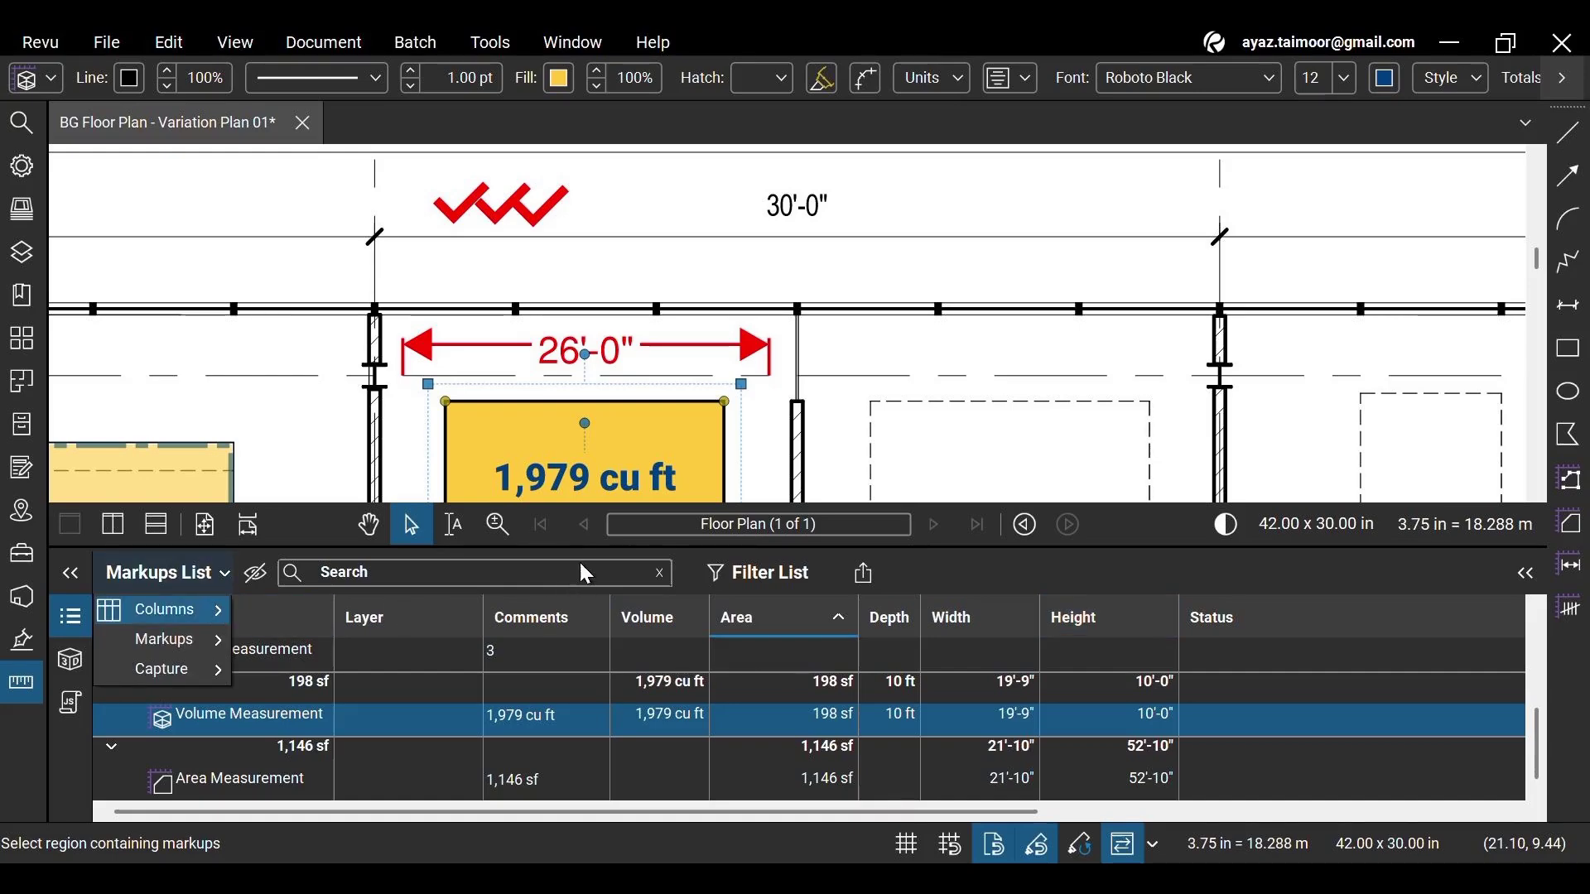
pyautogui.click(164, 608)
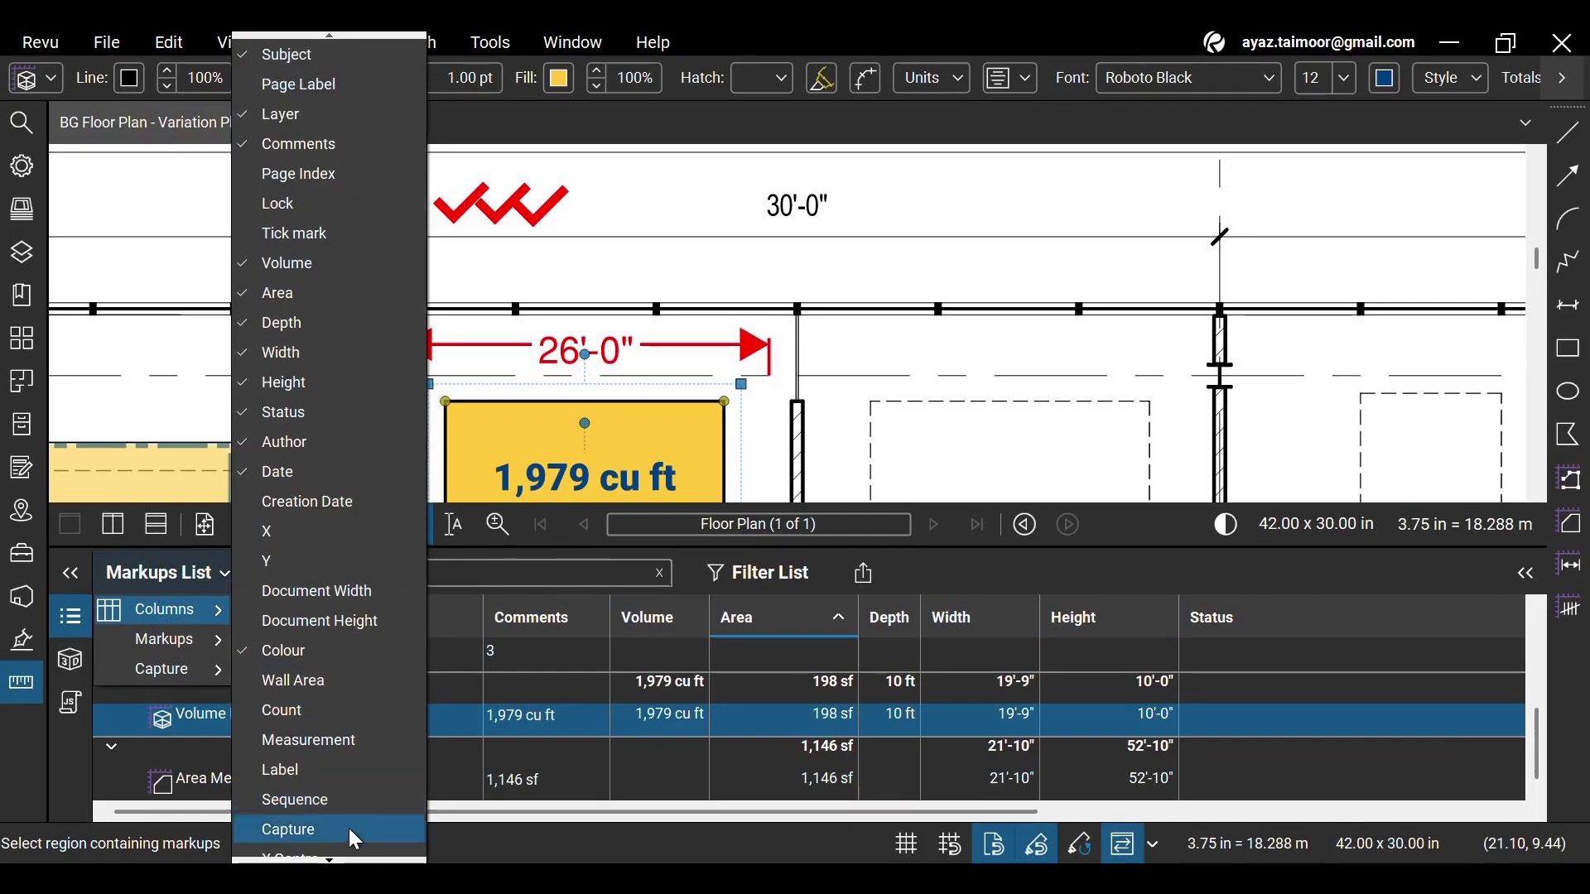